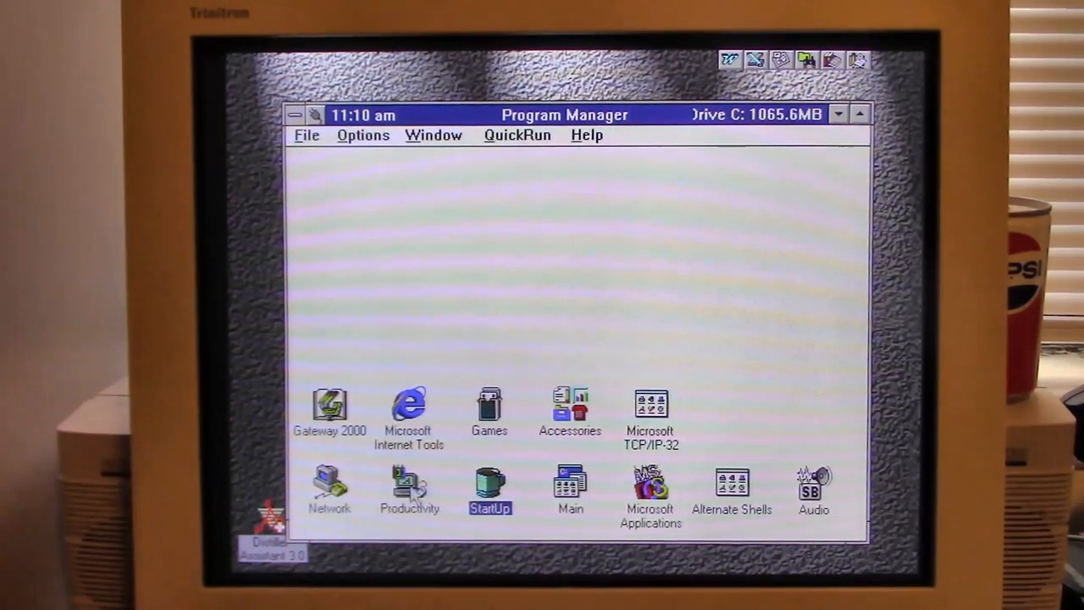
mouse_move(459, 474)
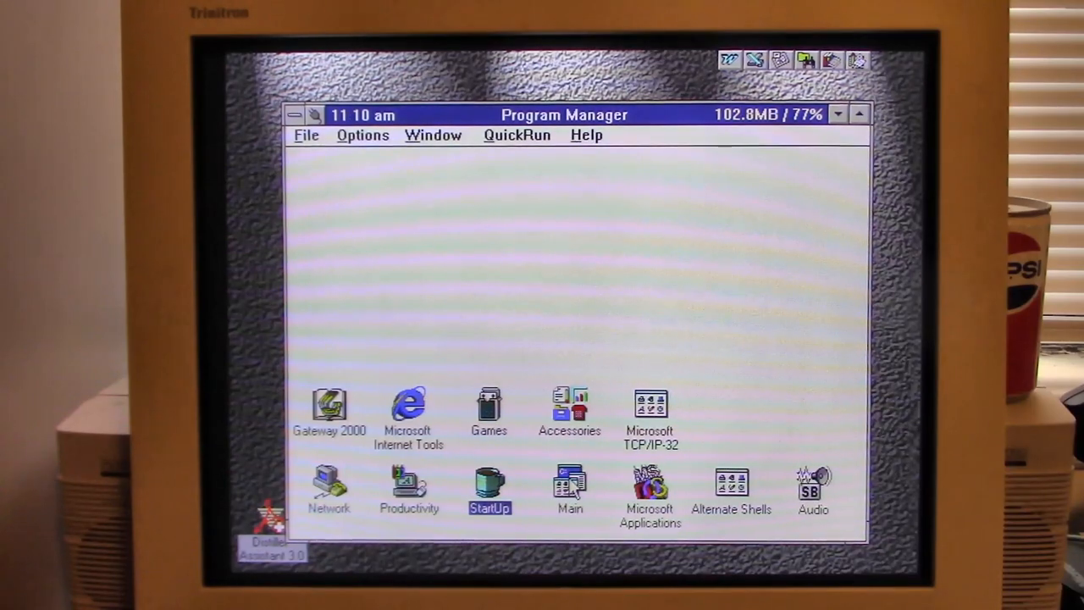
Open the Main program group in Program Manager
double_click(569, 488)
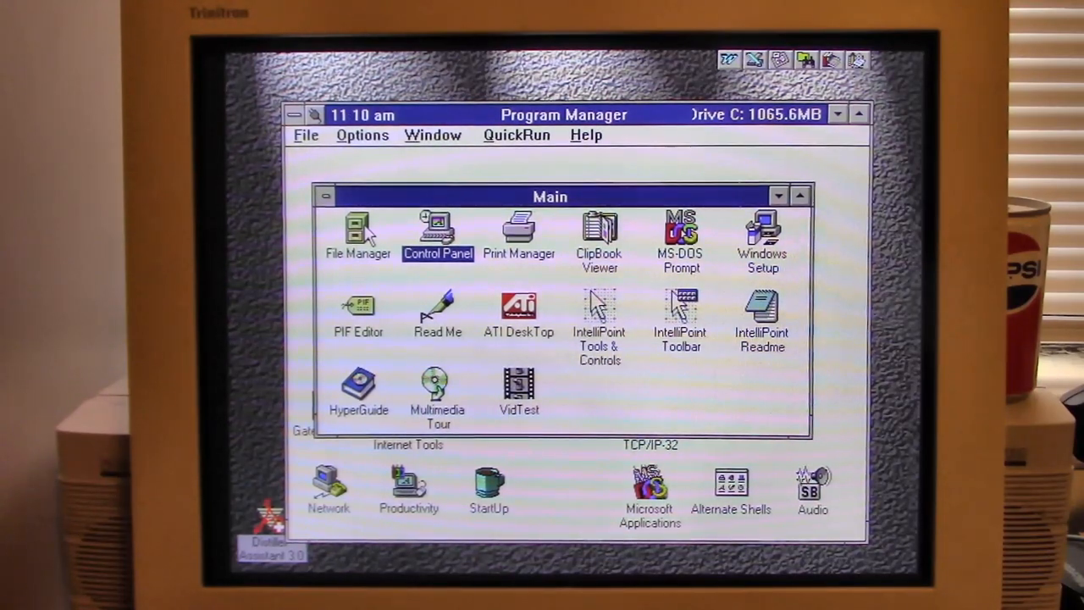
Start File Manager and browse the SCRATCHPAD and PROGRAMS network drives
click(357, 229)
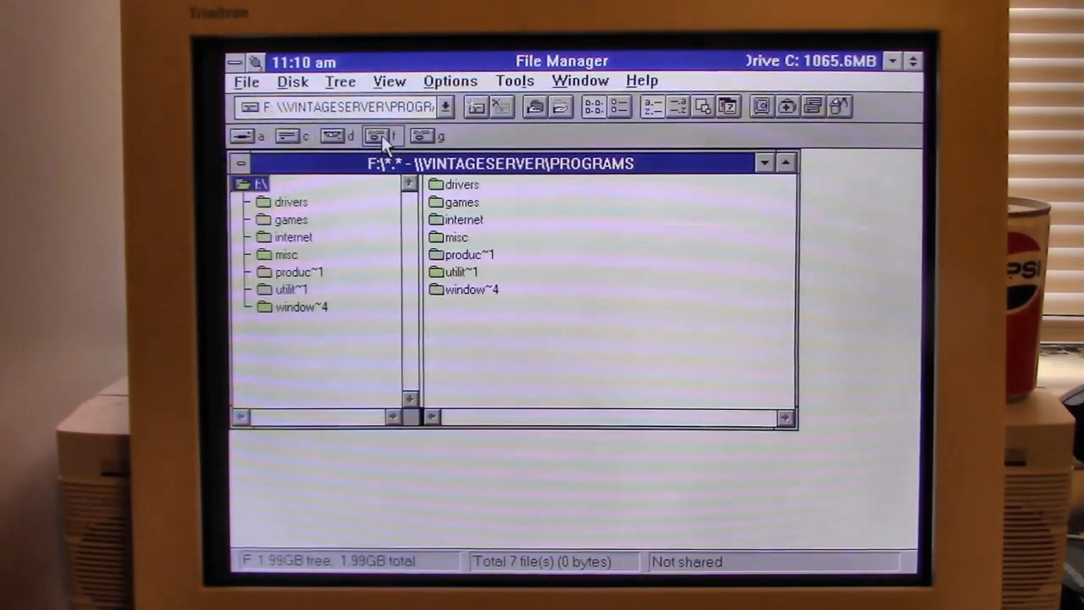
mouse_move(383, 239)
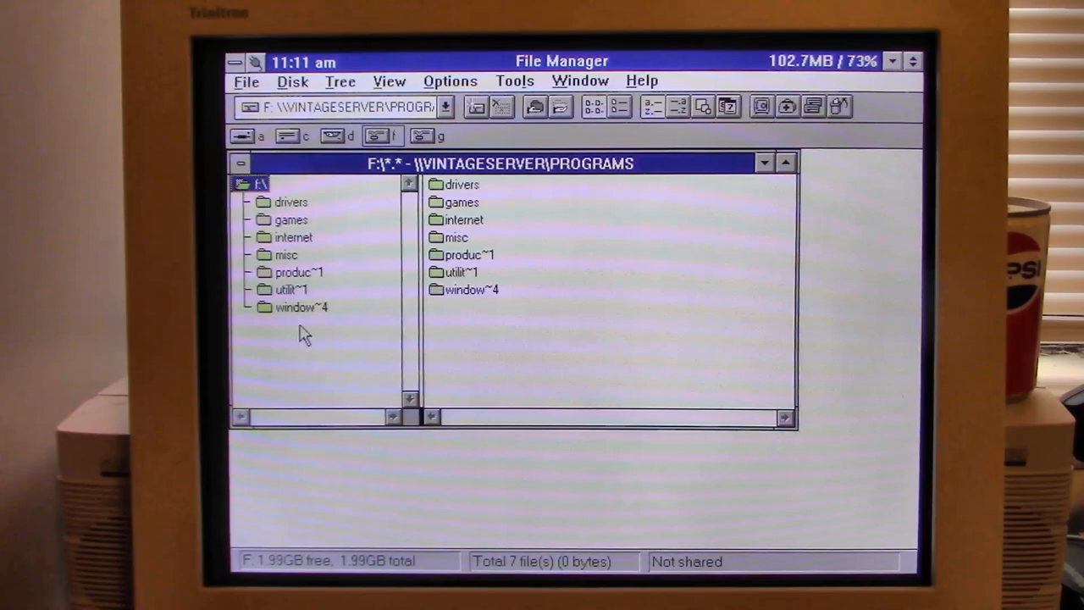
mouse_move(361, 220)
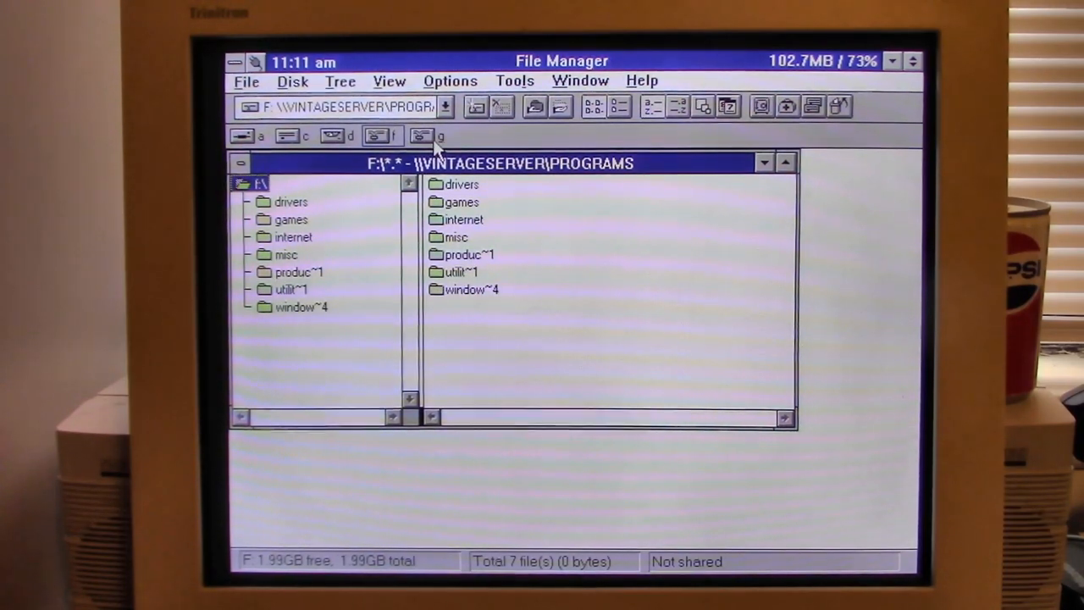
click(420, 136)
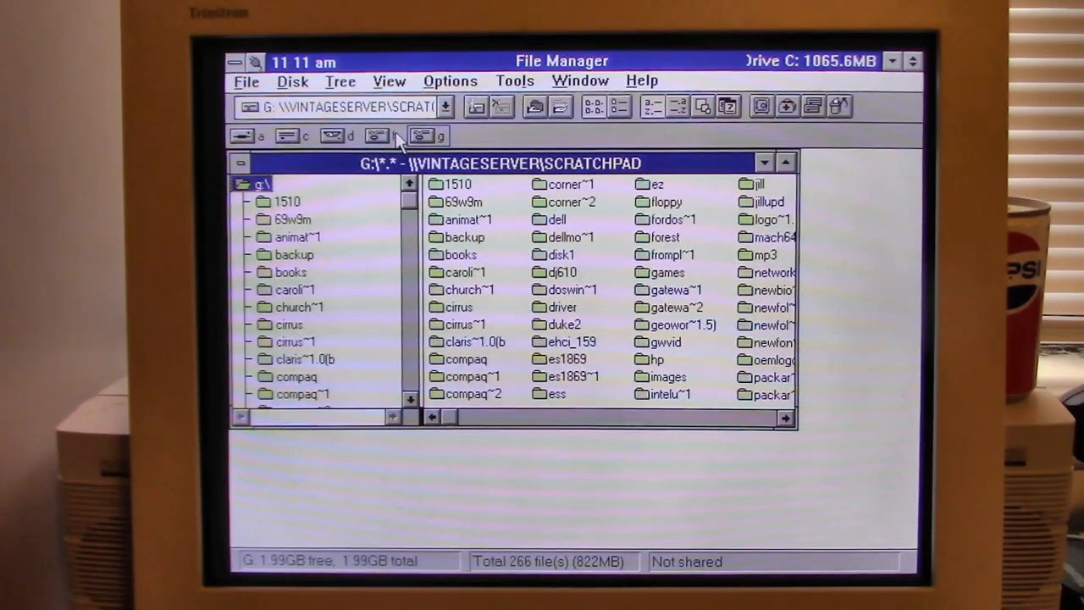
click(376, 136)
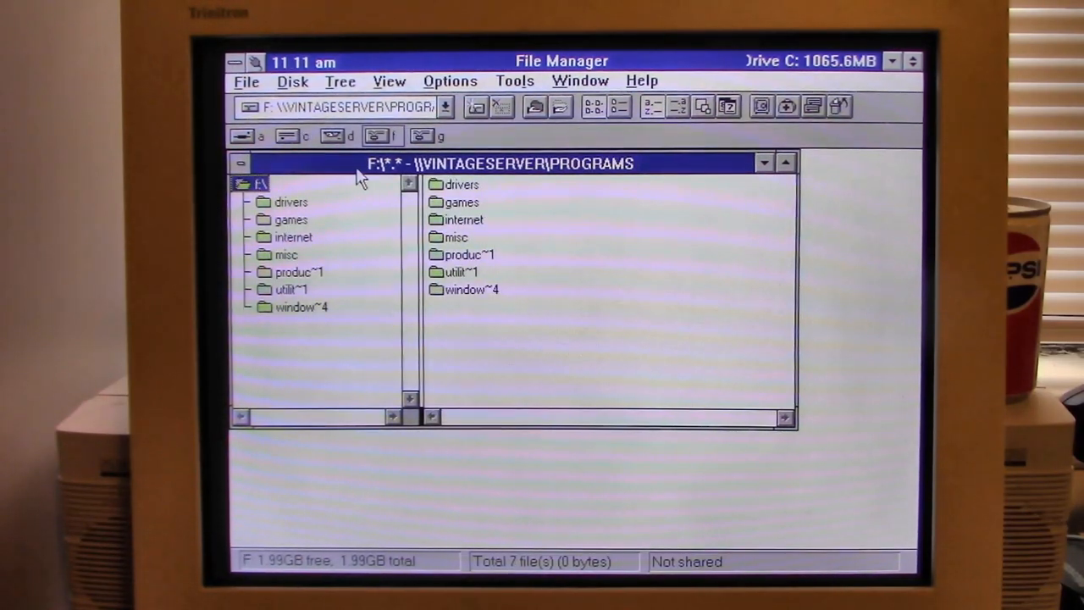
mouse_move(398, 290)
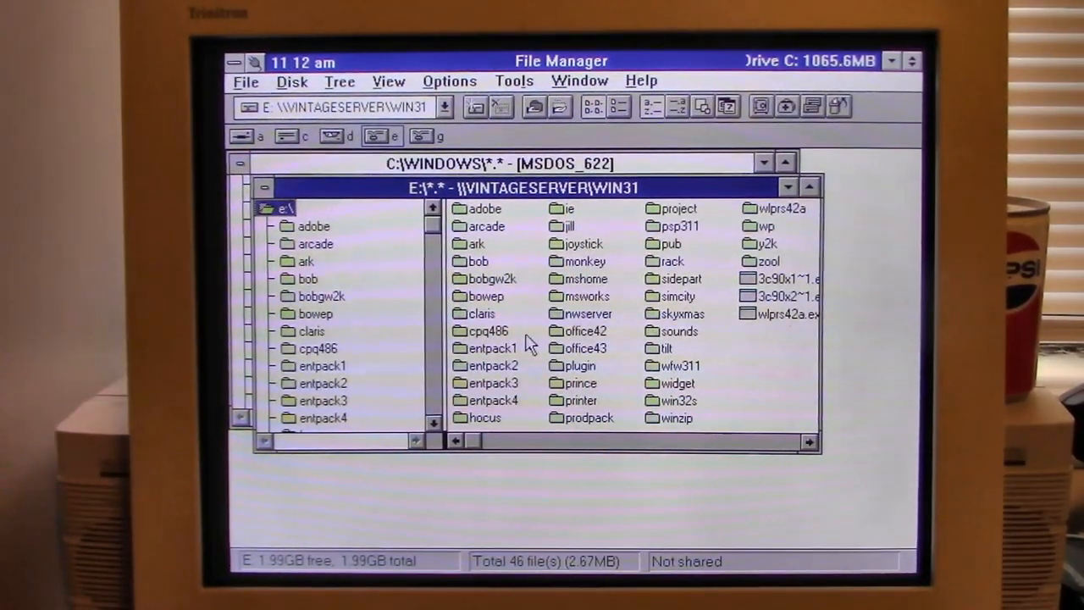
mouse_move(823, 240)
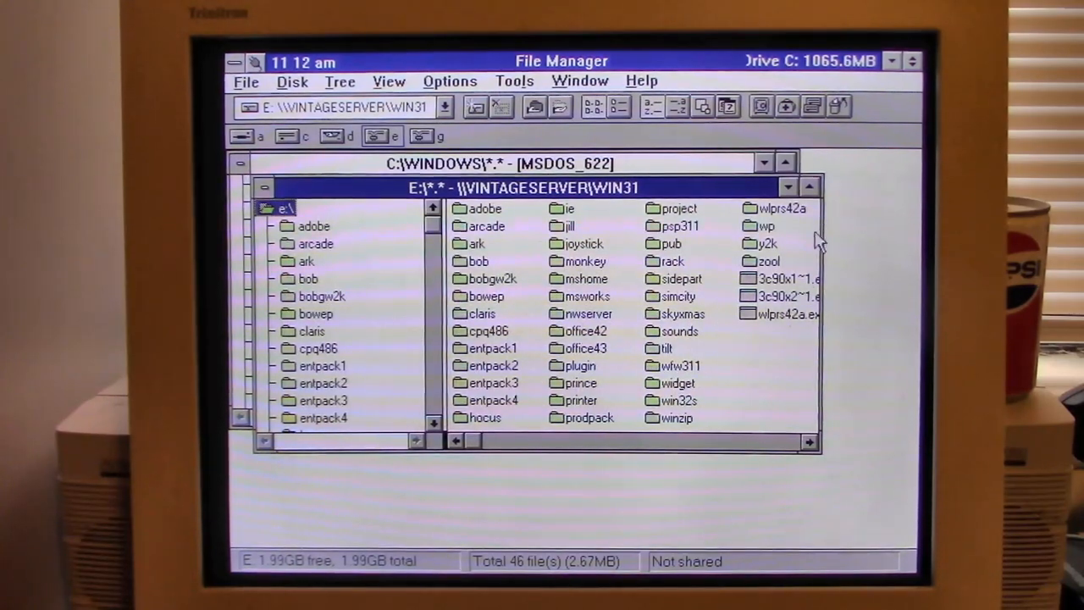
Run setup.exe from the wlprs42a folder on the WIN31 share
click(777, 208)
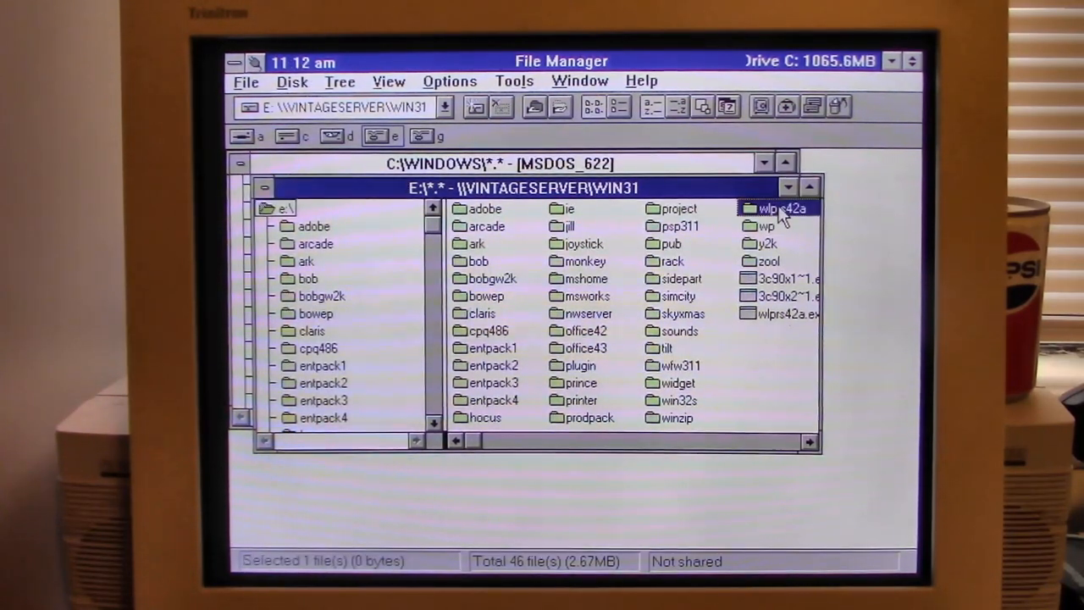
double_click(775, 208)
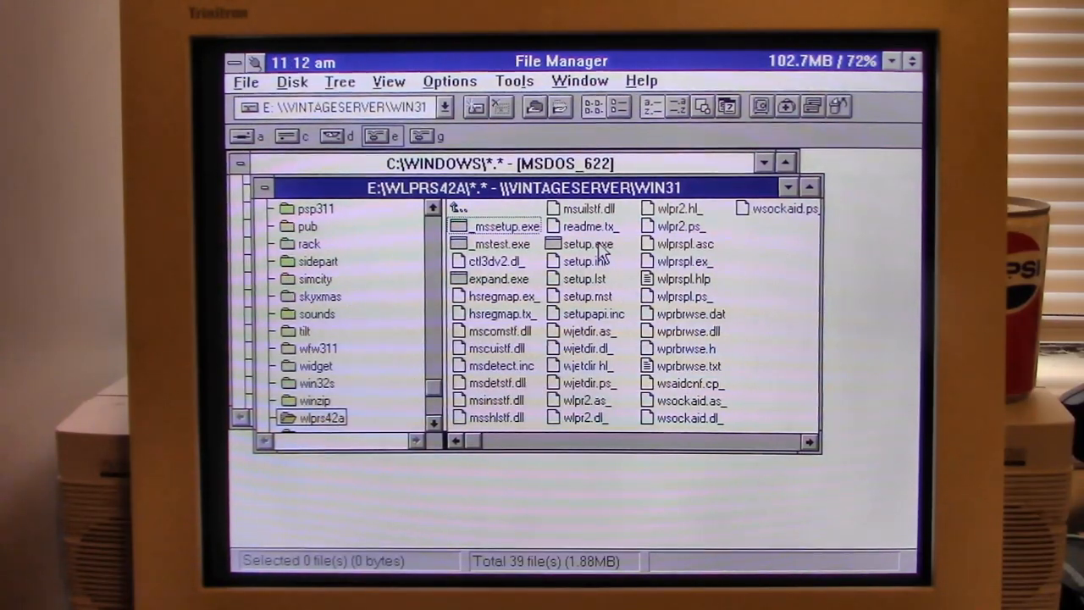
double_click(584, 244)
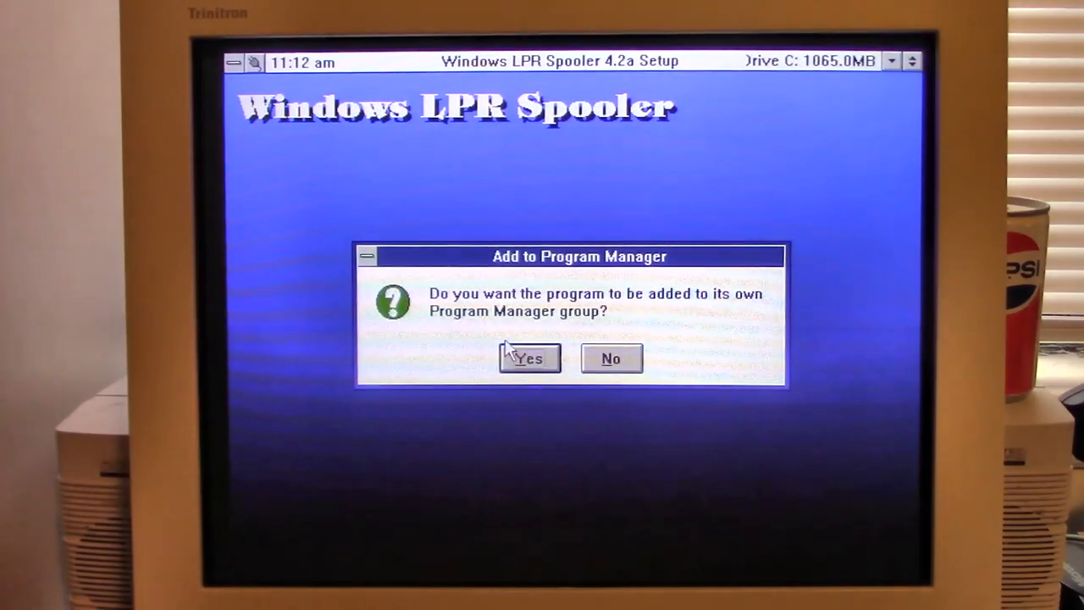
Accept the program group, PostScript and ASCII docs, StartUp entry, and the Windows restart
click(528, 359)
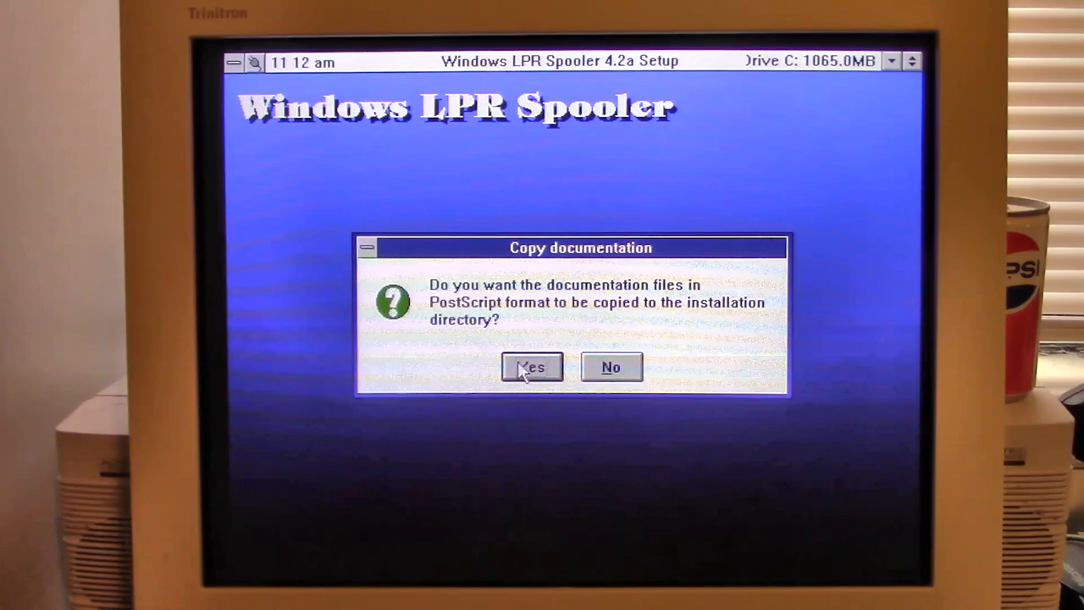
click(530, 367)
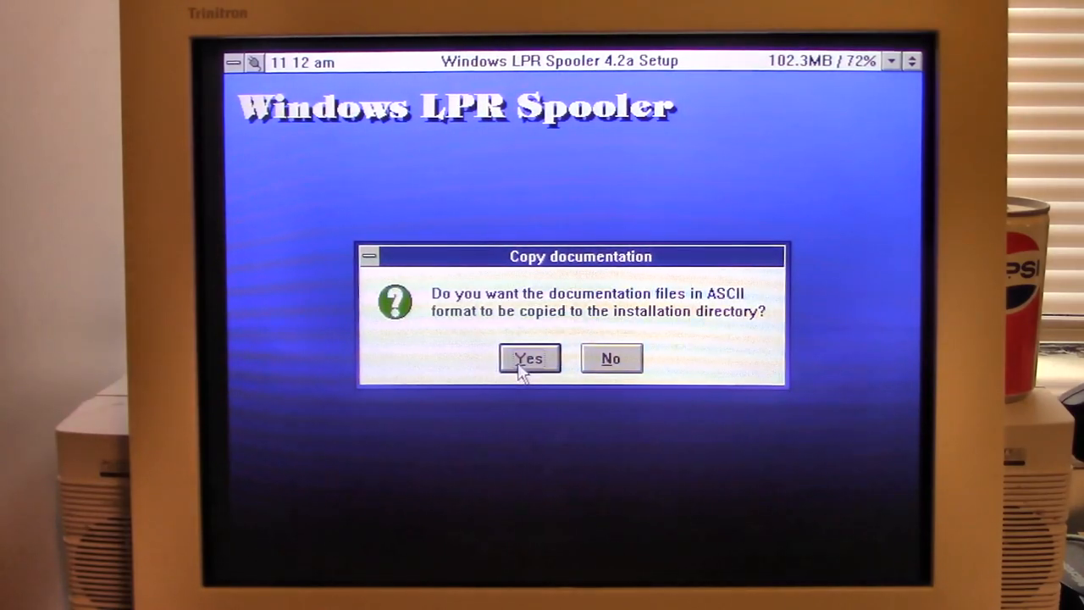
click(528, 359)
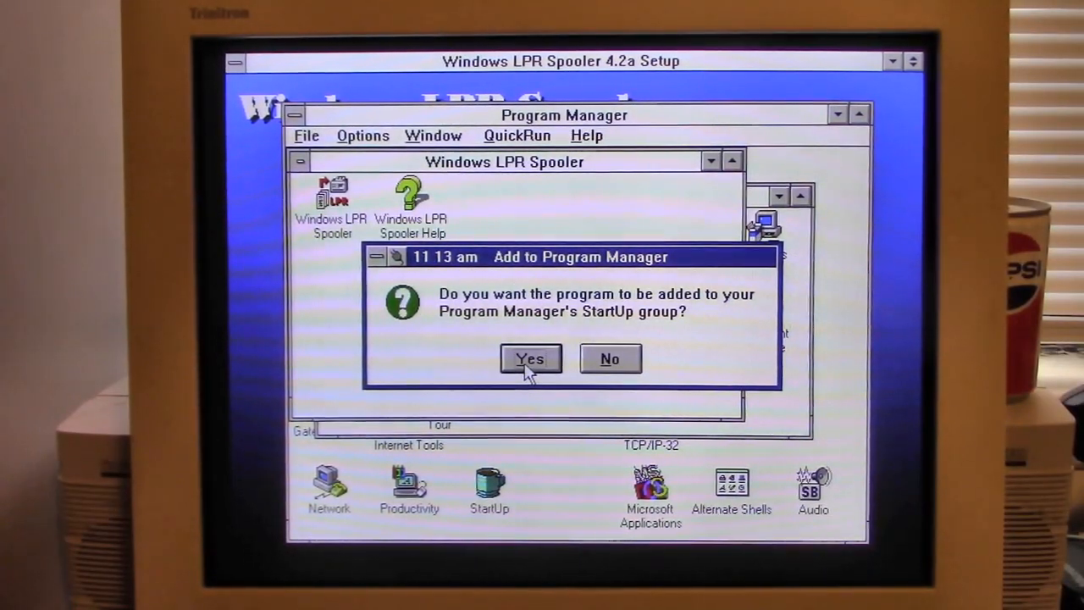
click(530, 359)
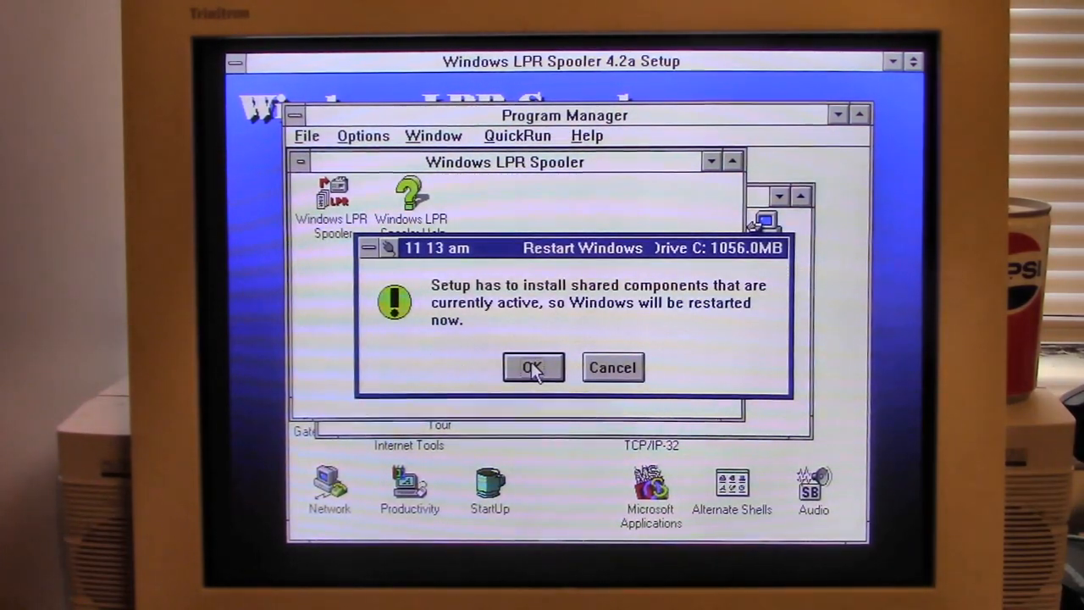
click(532, 366)
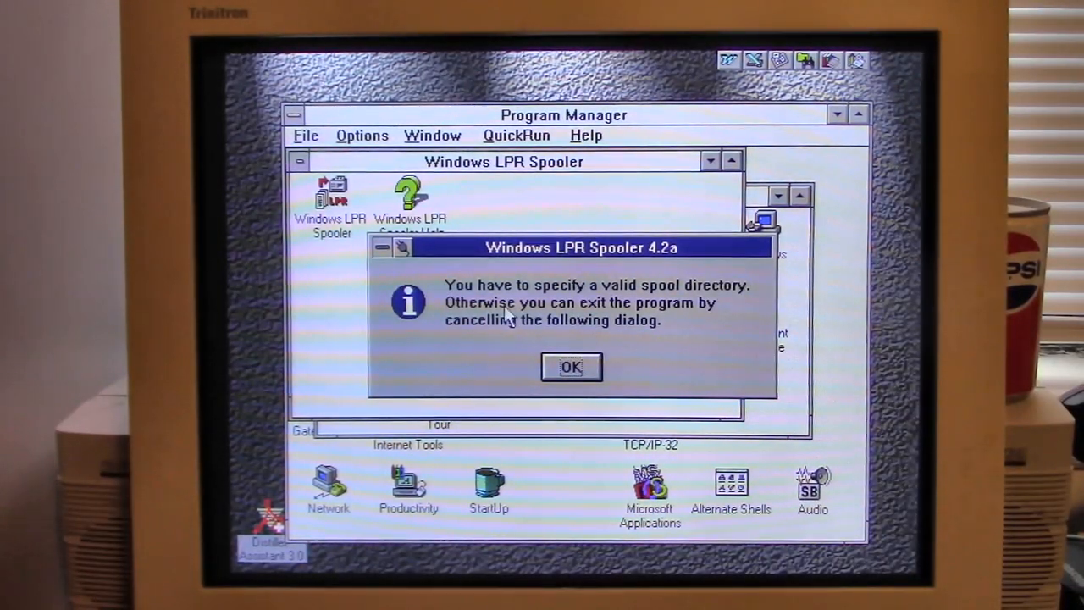
mouse_move(646, 365)
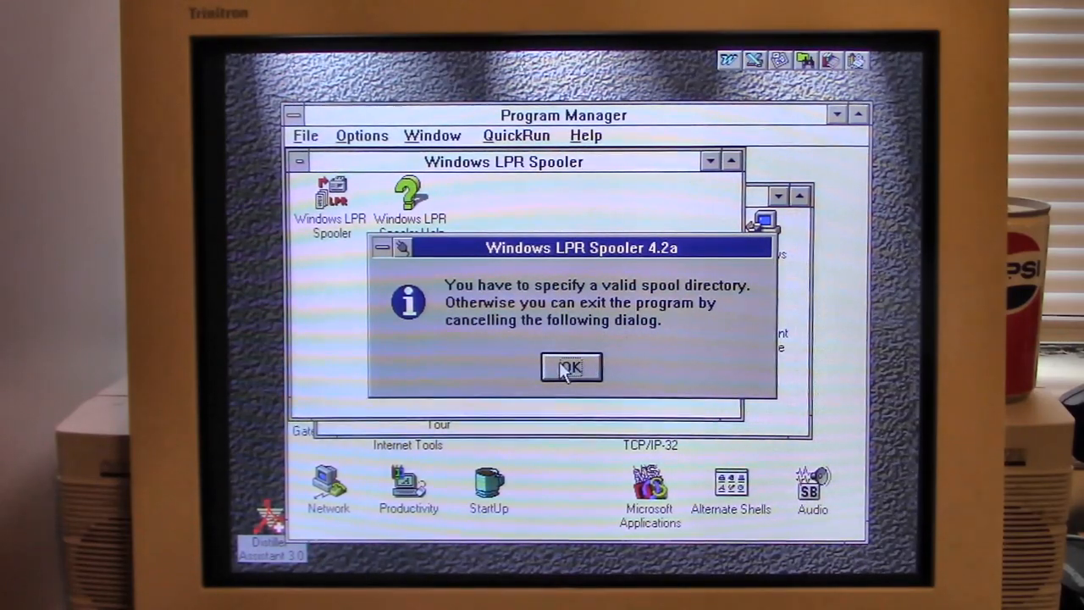
Dismiss the 'specify a valid spool directory' notice
click(571, 367)
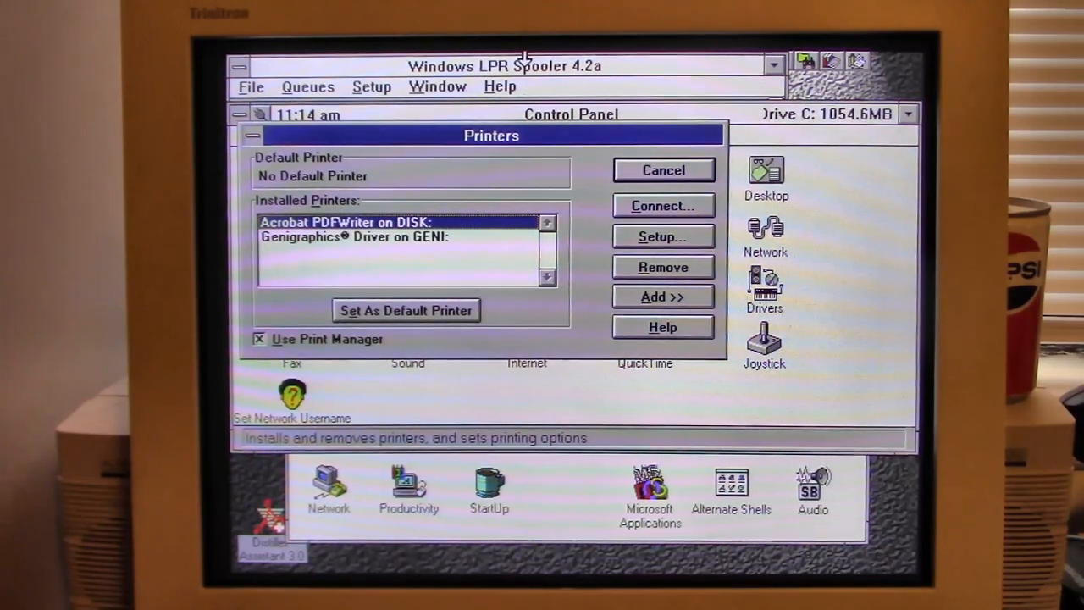
mouse_move(532, 335)
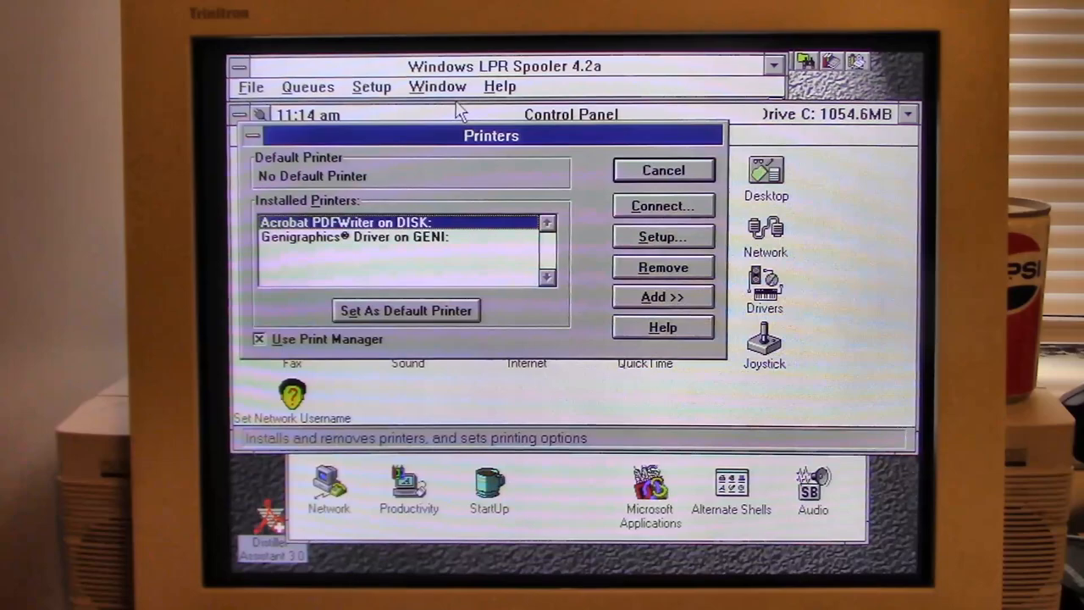
mouse_move(403, 129)
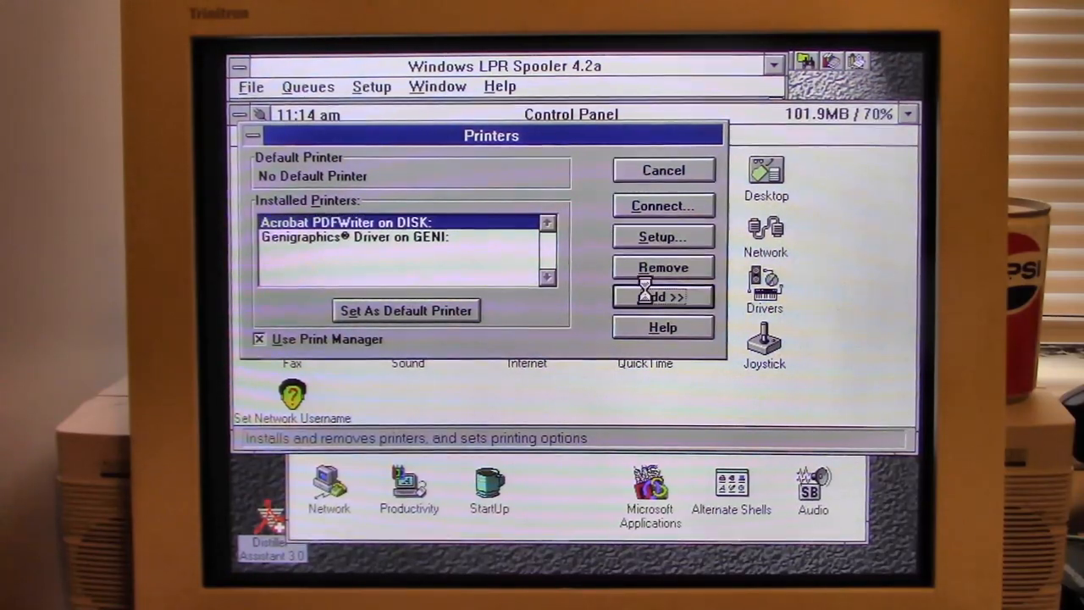
Show the list of installable printer drivers and browse through its entries
click(664, 296)
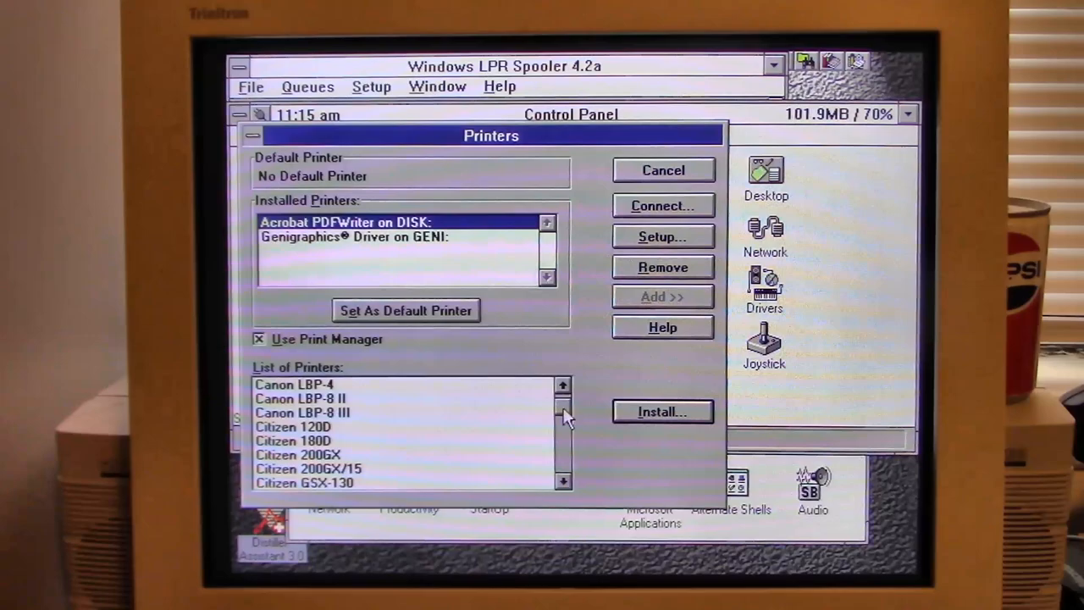
scroll(down, 3)
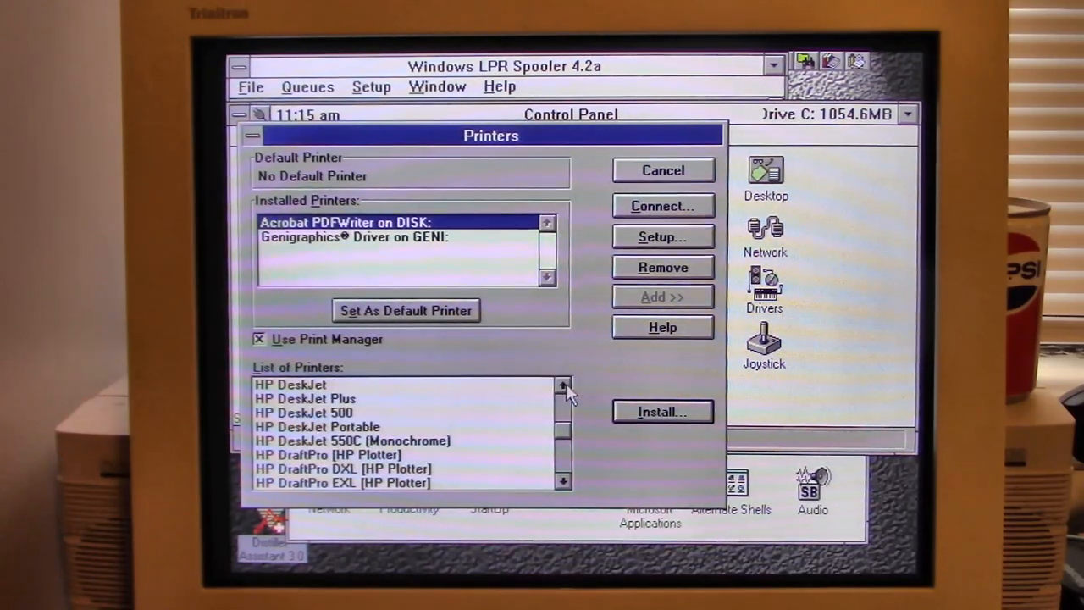
click(561, 386)
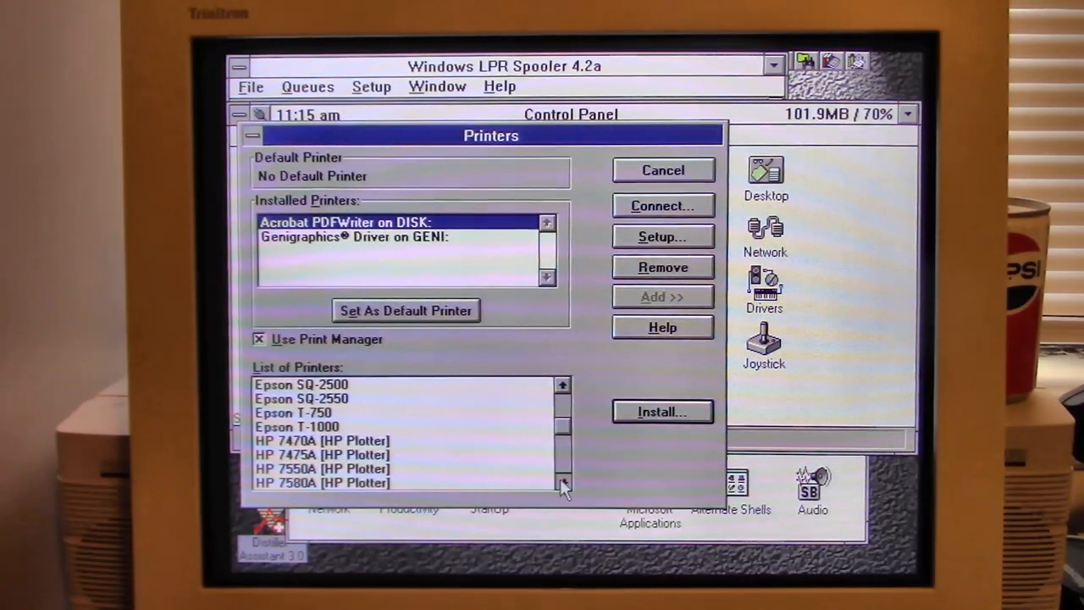
click(562, 484)
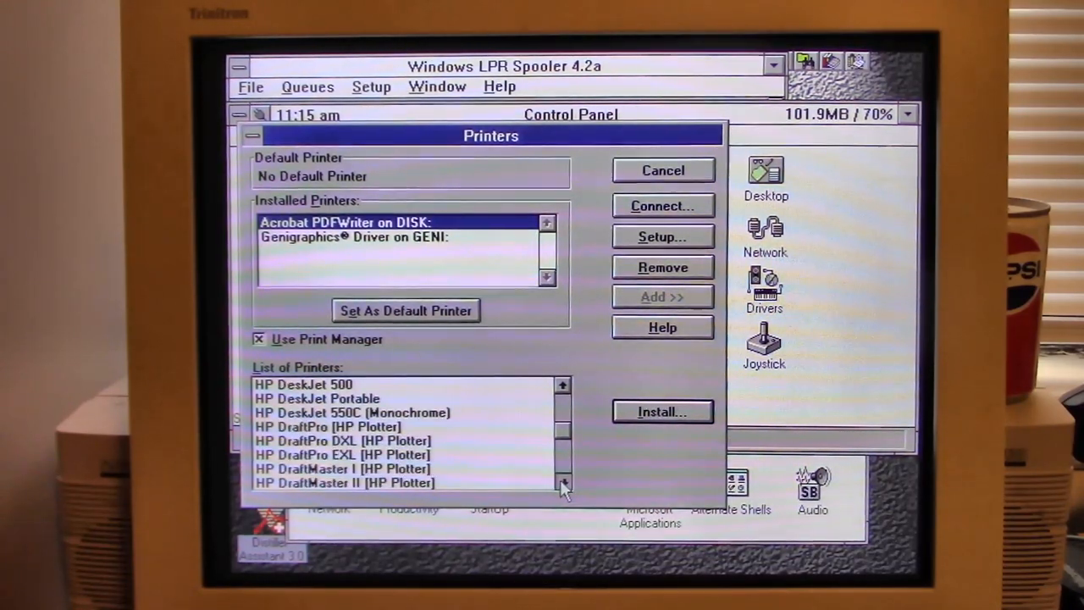
click(562, 482)
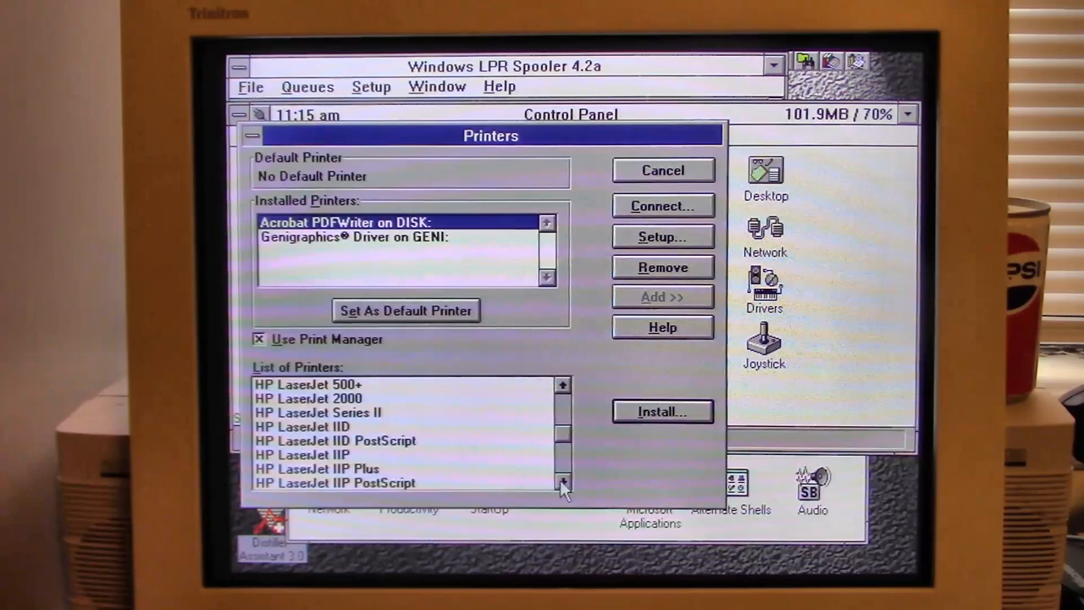
click(560, 481)
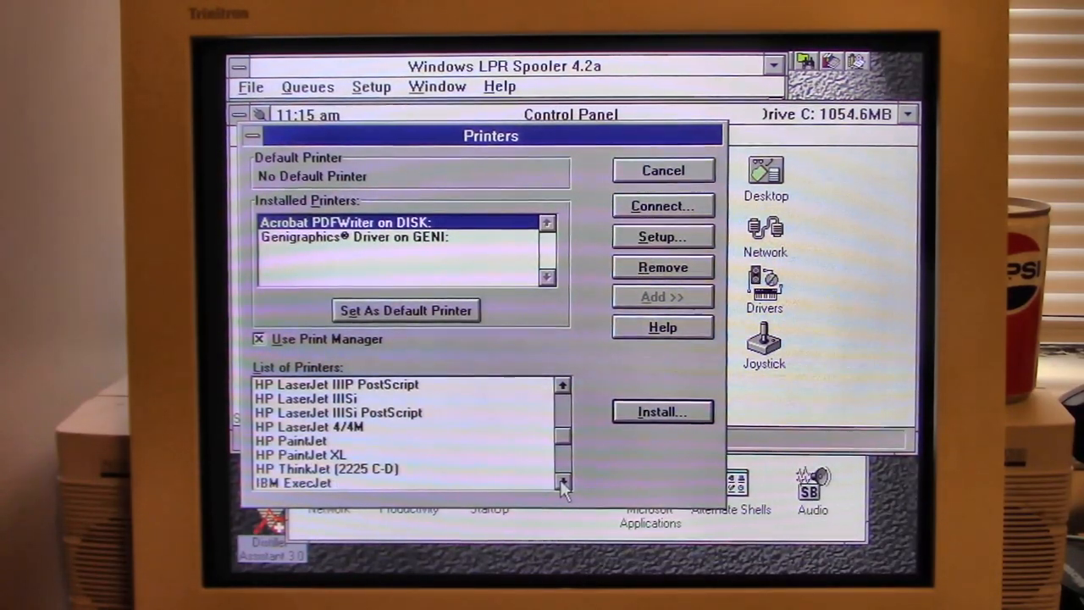
click(561, 501)
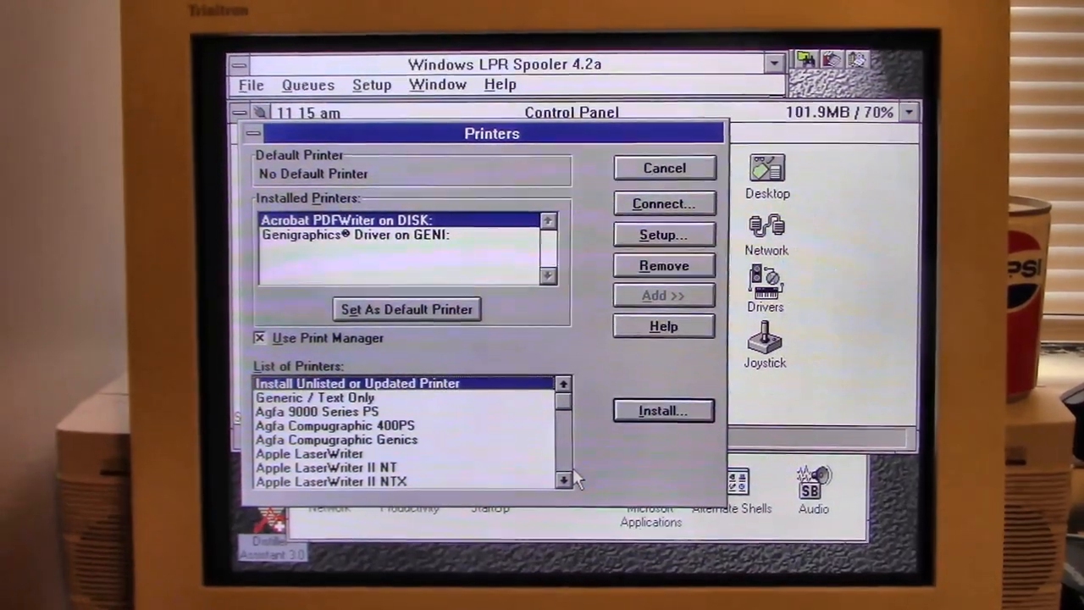
click(664, 412)
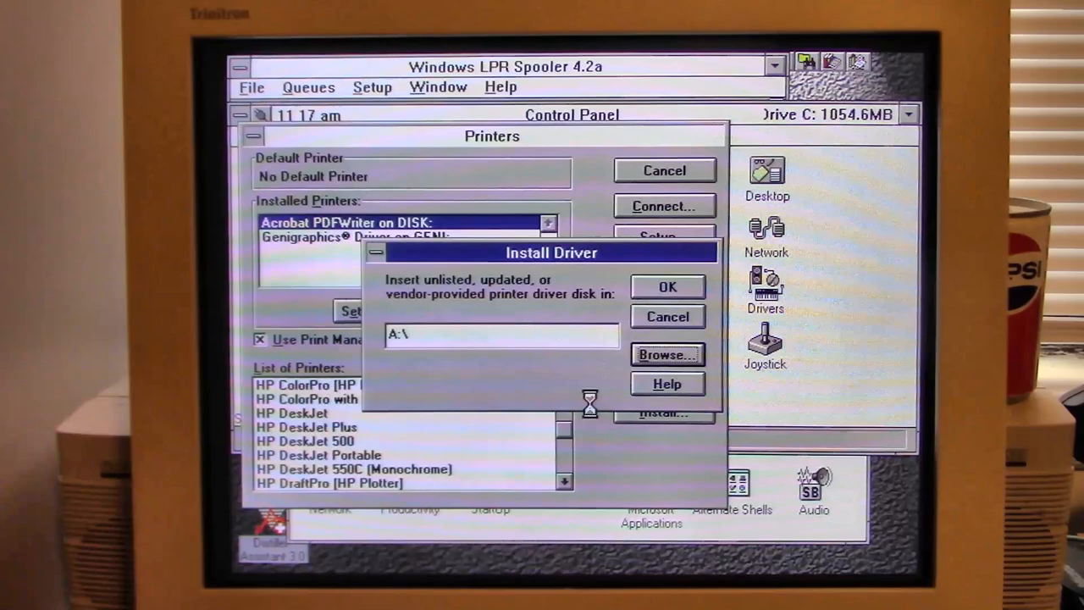
click(668, 354)
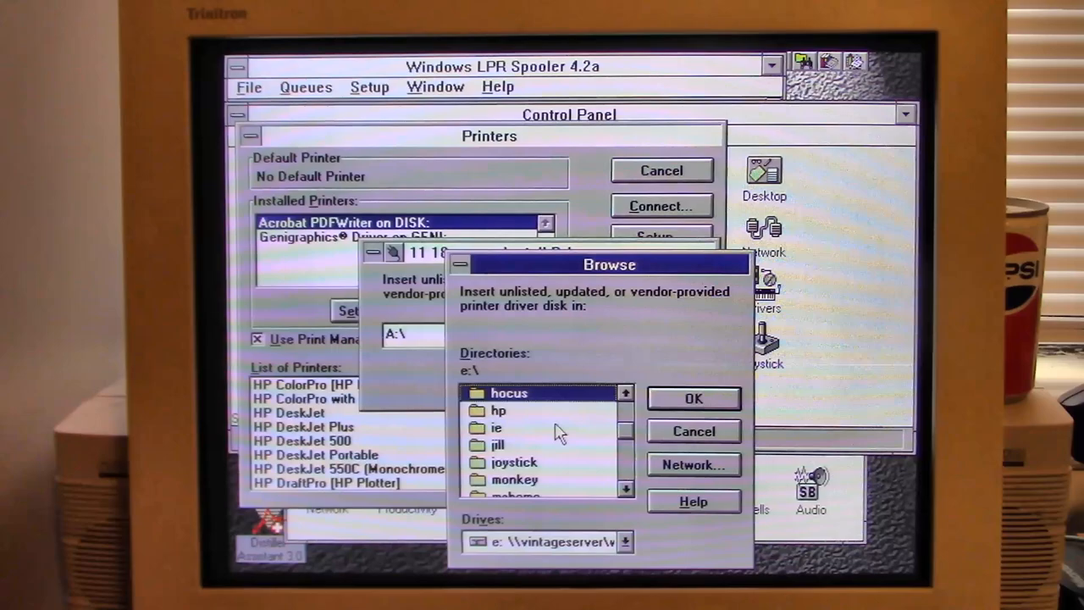
double_click(496, 410)
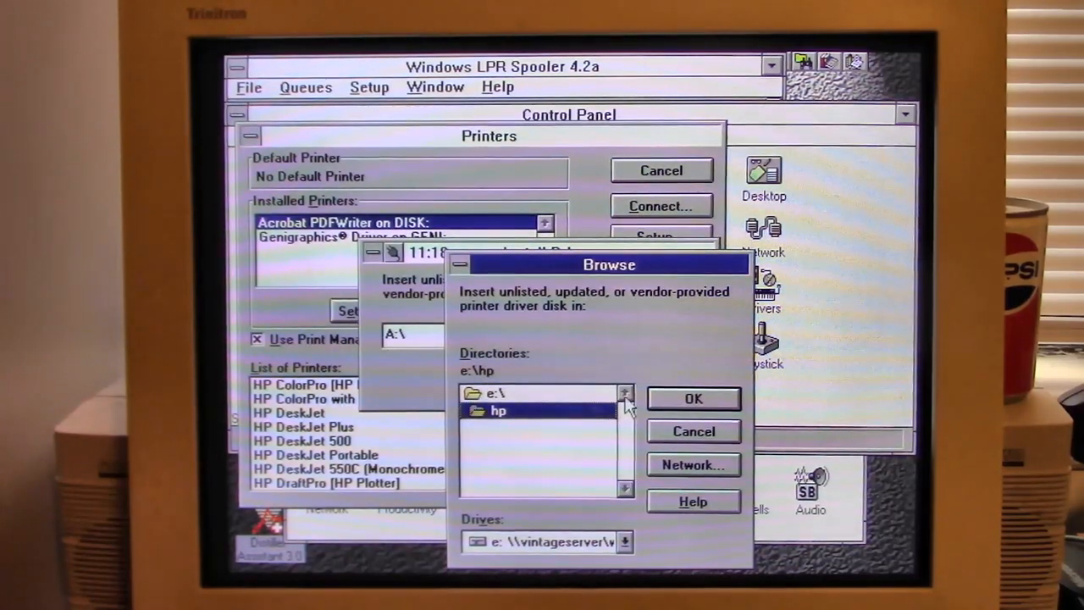
click(694, 398)
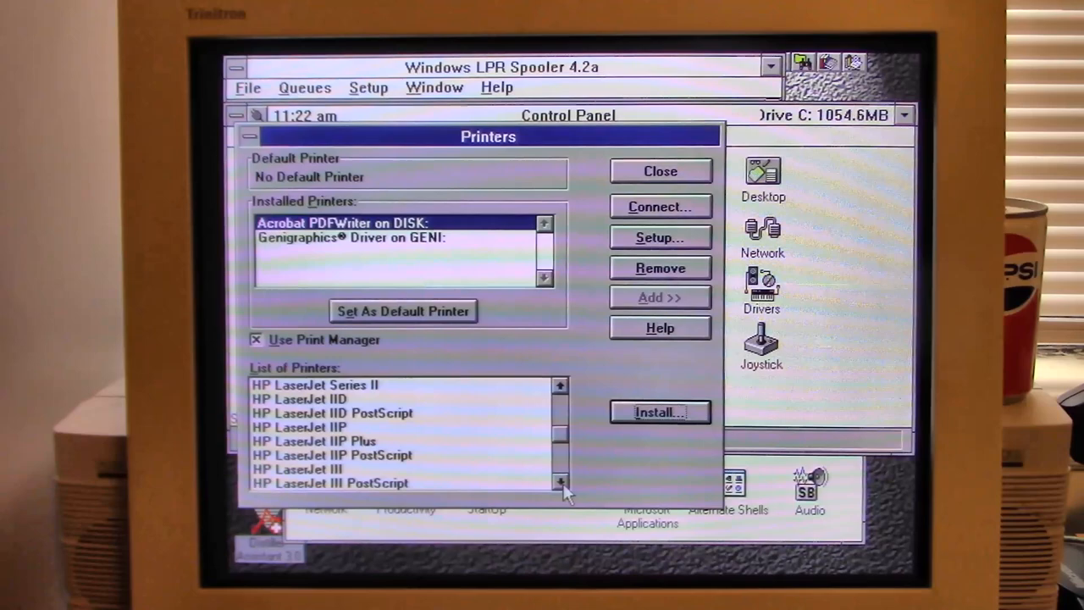
Select HP DeskJet 500, install its driver from the folder holding HPDSKJET.DRV
click(559, 384)
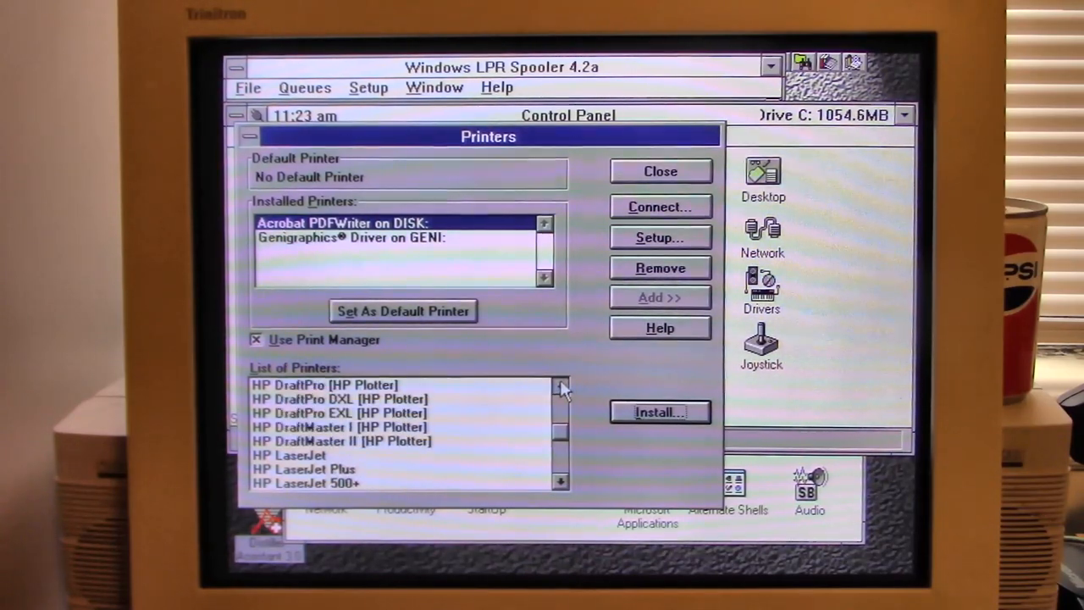
scroll(down, 3)
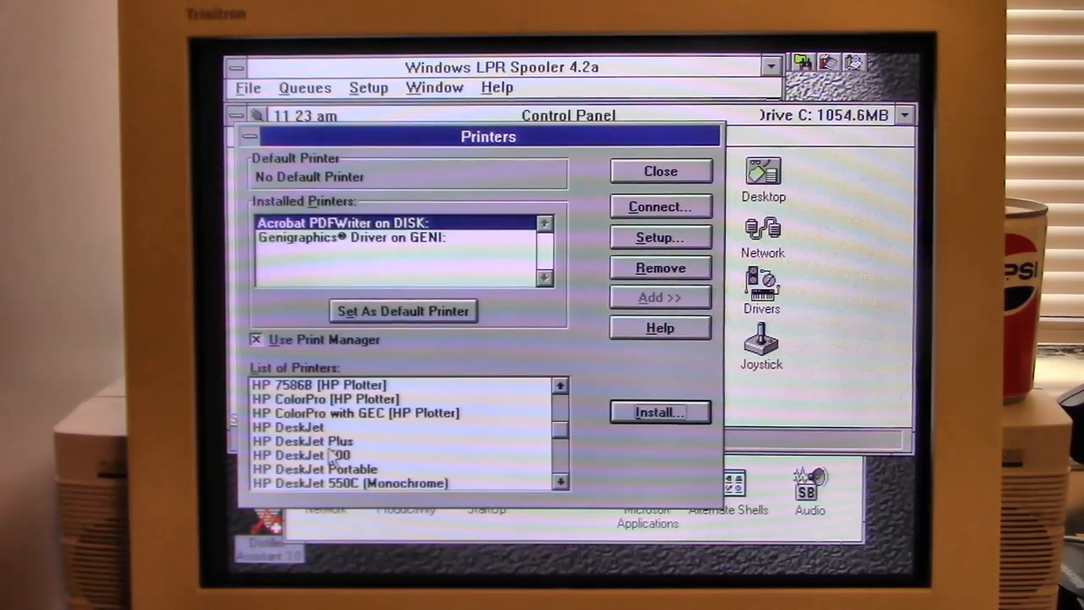
click(301, 454)
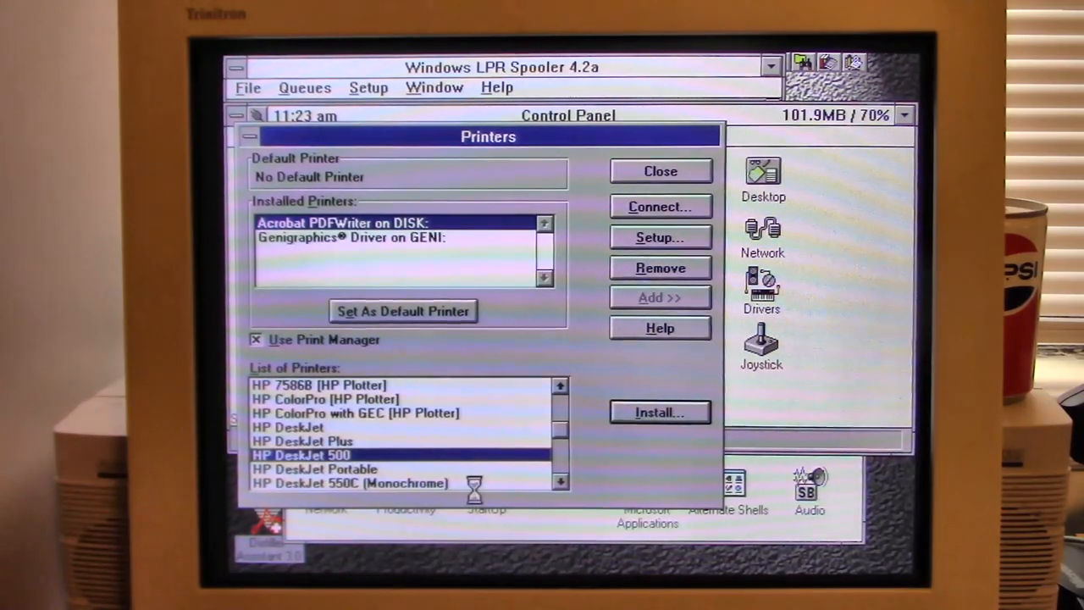
click(660, 412)
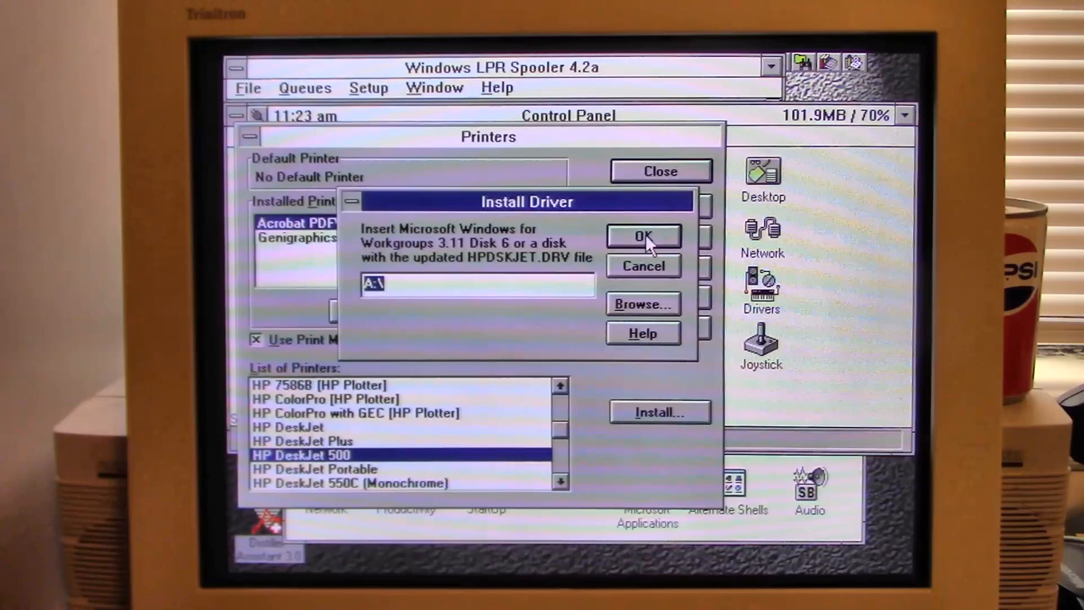
click(643, 303)
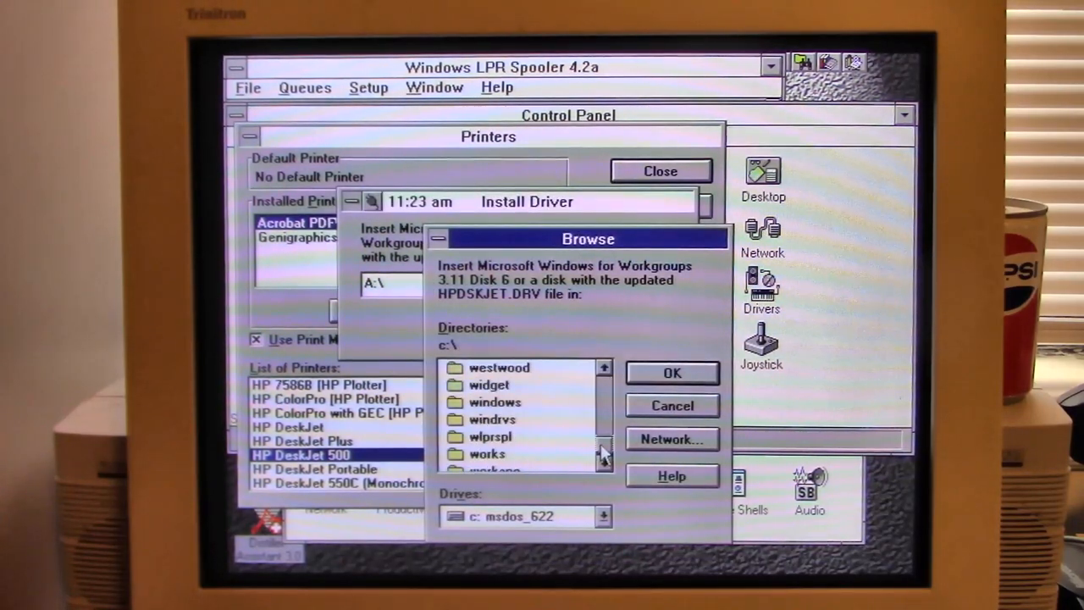
click(603, 450)
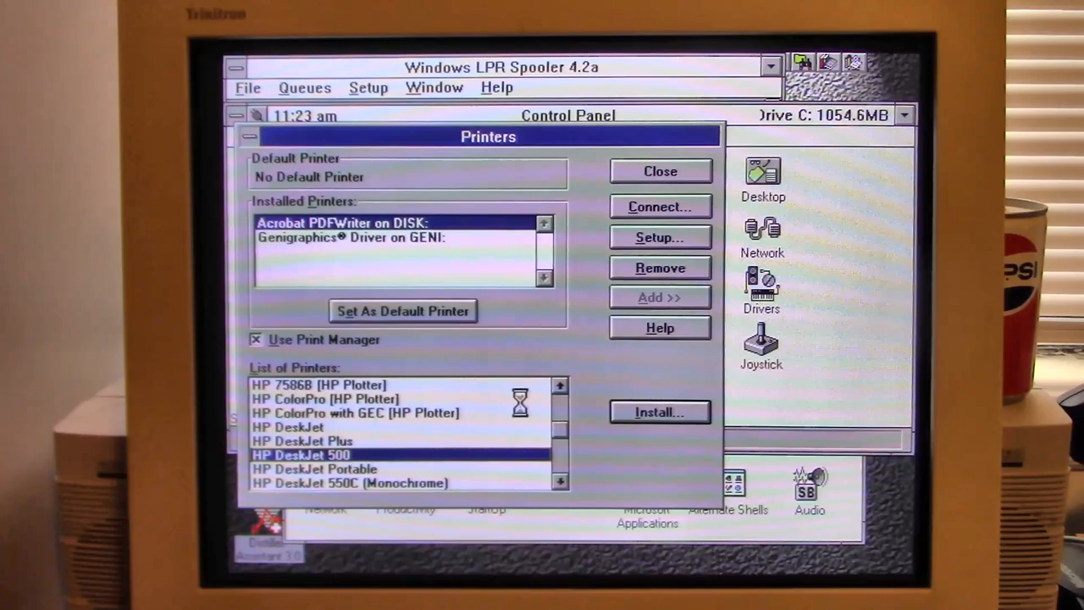
click(660, 411)
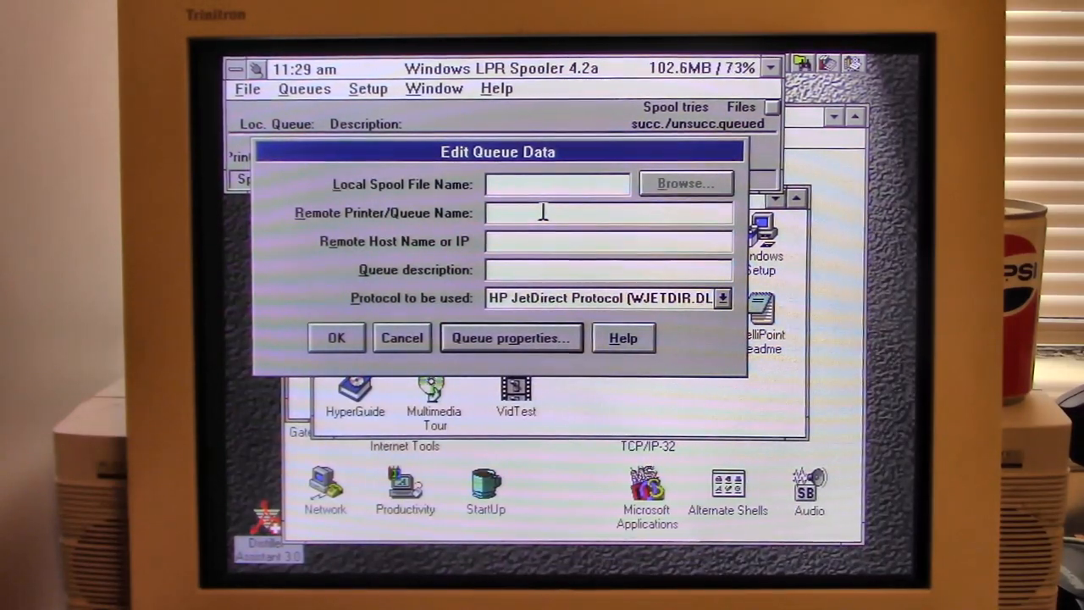
Enter host 192.168.0.106 and remote queue OfficeJet in the queue definition
text(192.168.0.106)
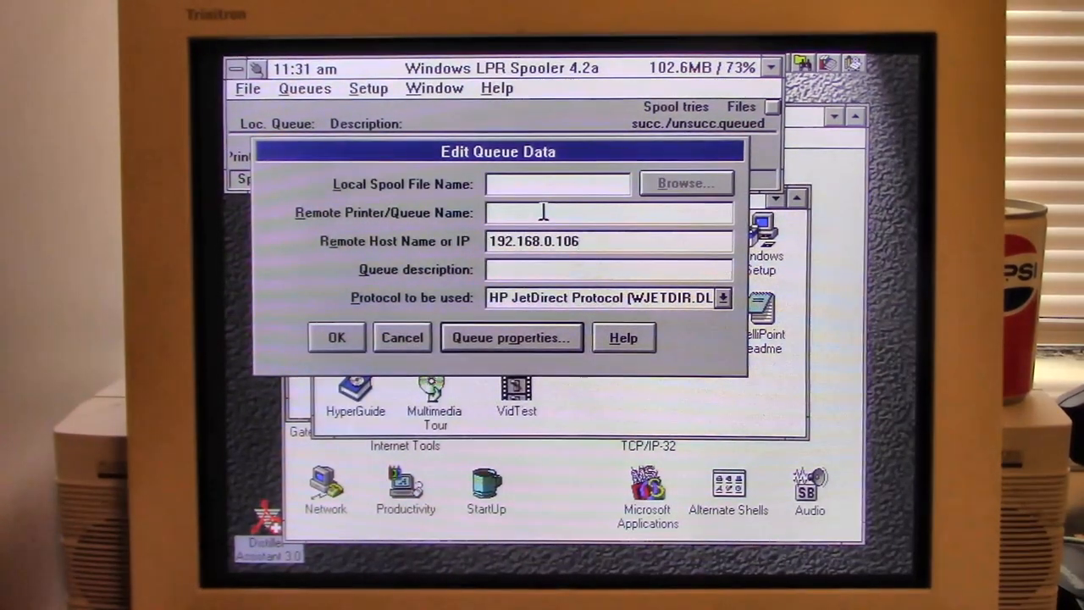
click(336, 337)
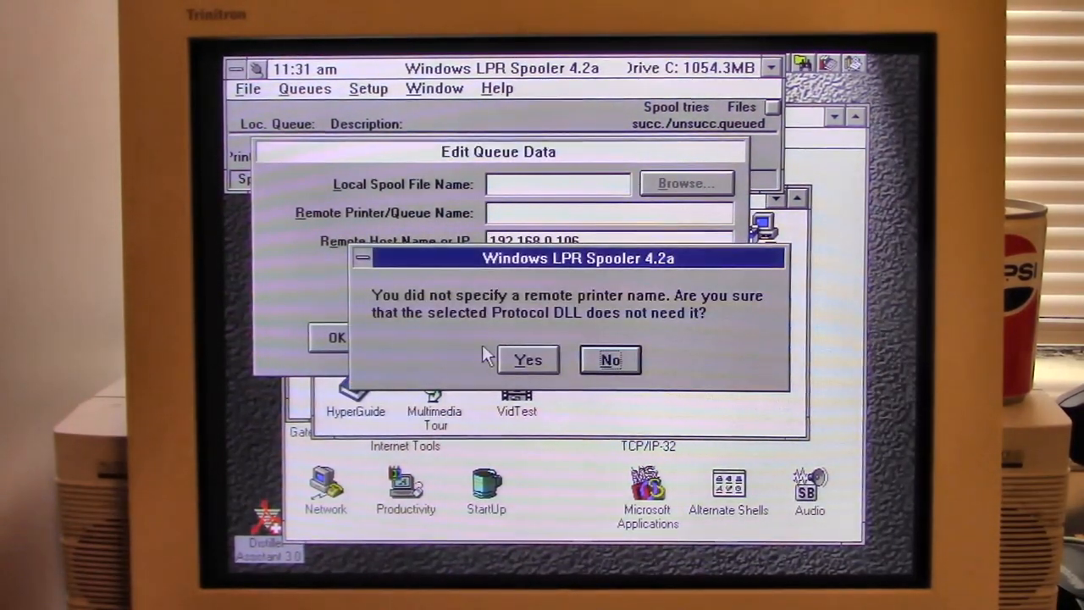
click(526, 359)
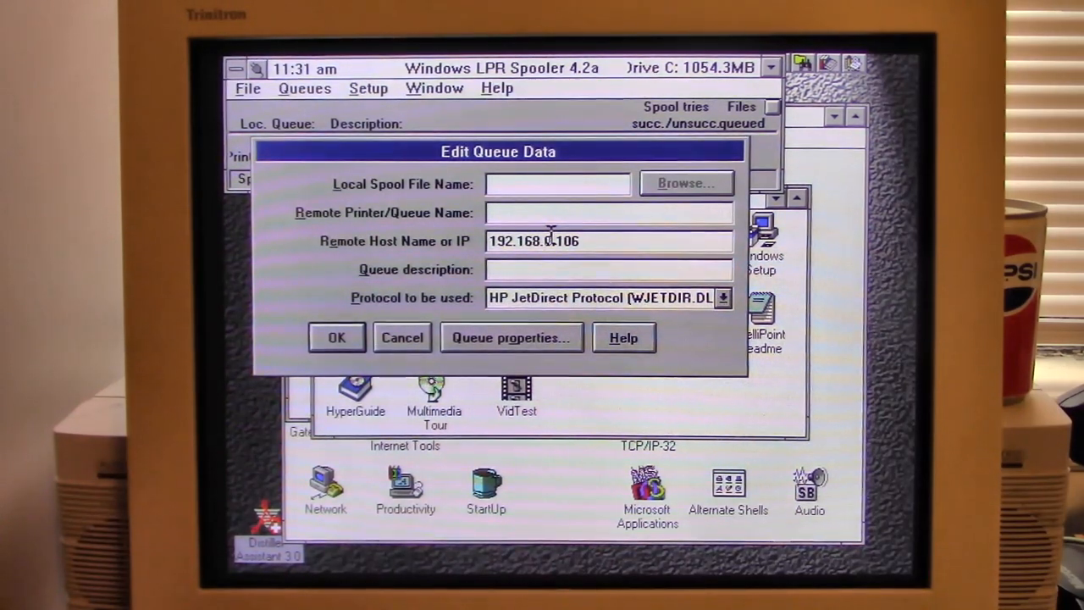
text(Offic)
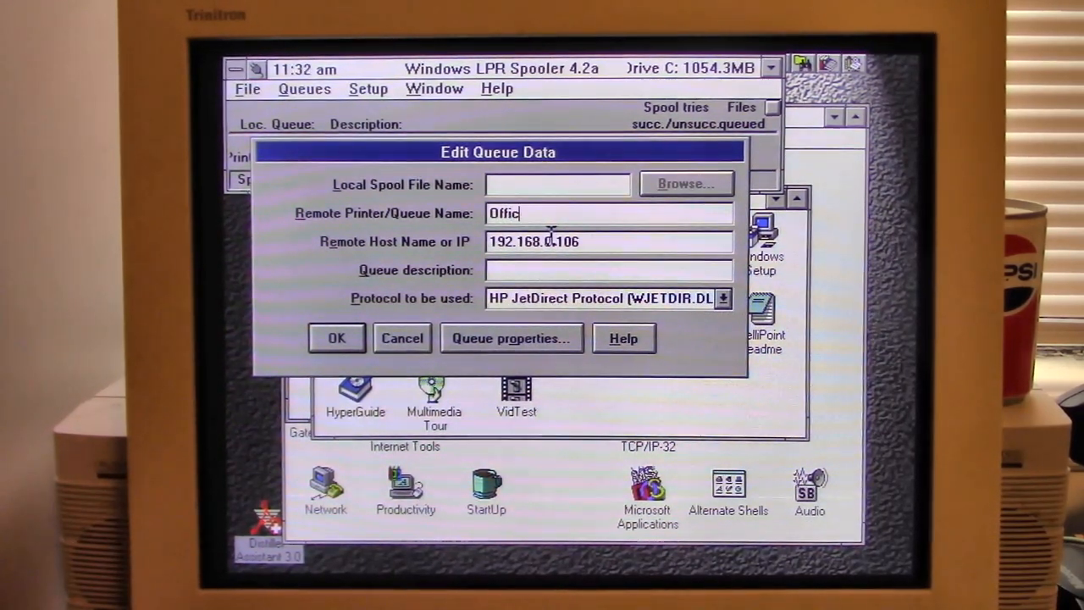
text(eJet)
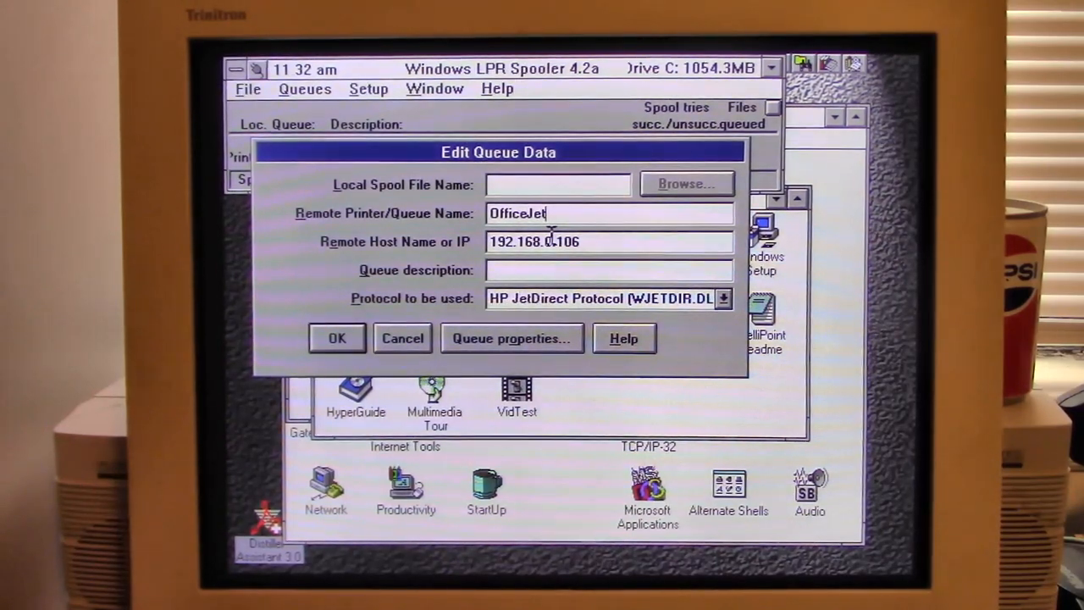
click(337, 339)
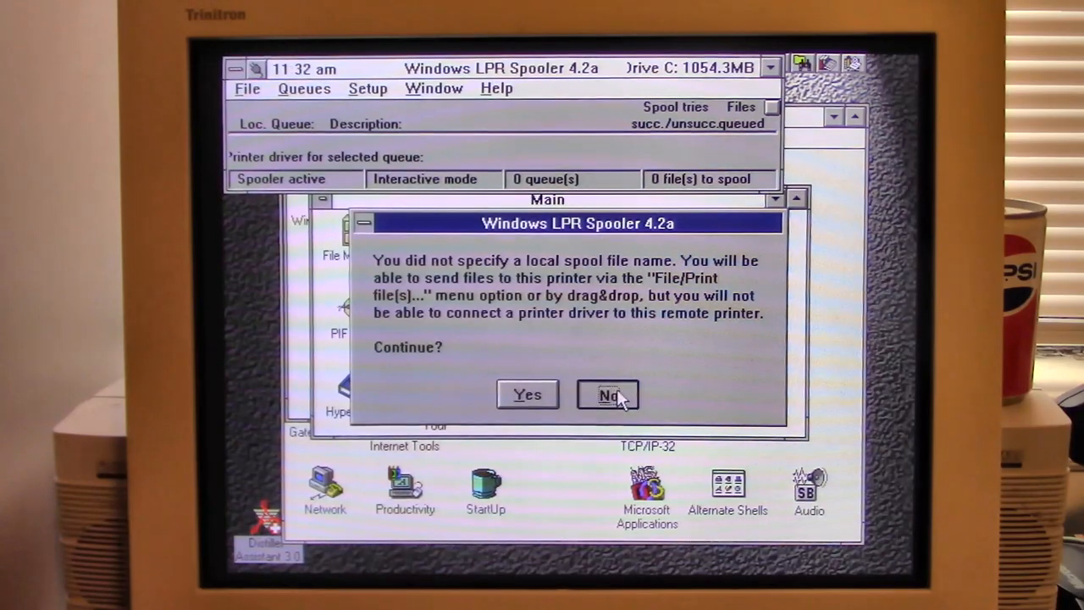
Add local queue name H, confirm the queue and close the empty queue status window
click(606, 393)
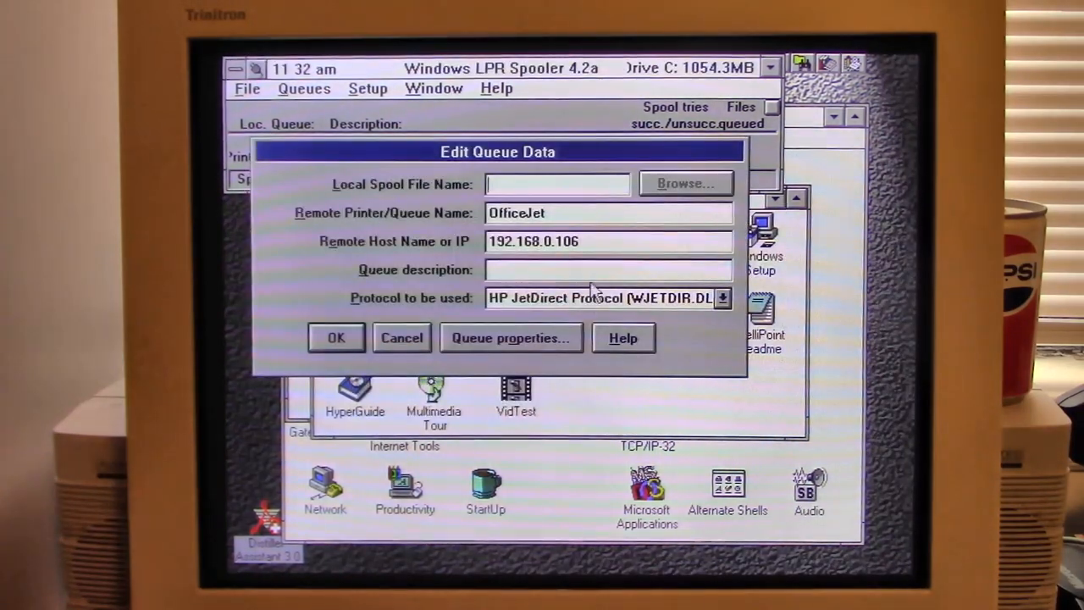
text(H)
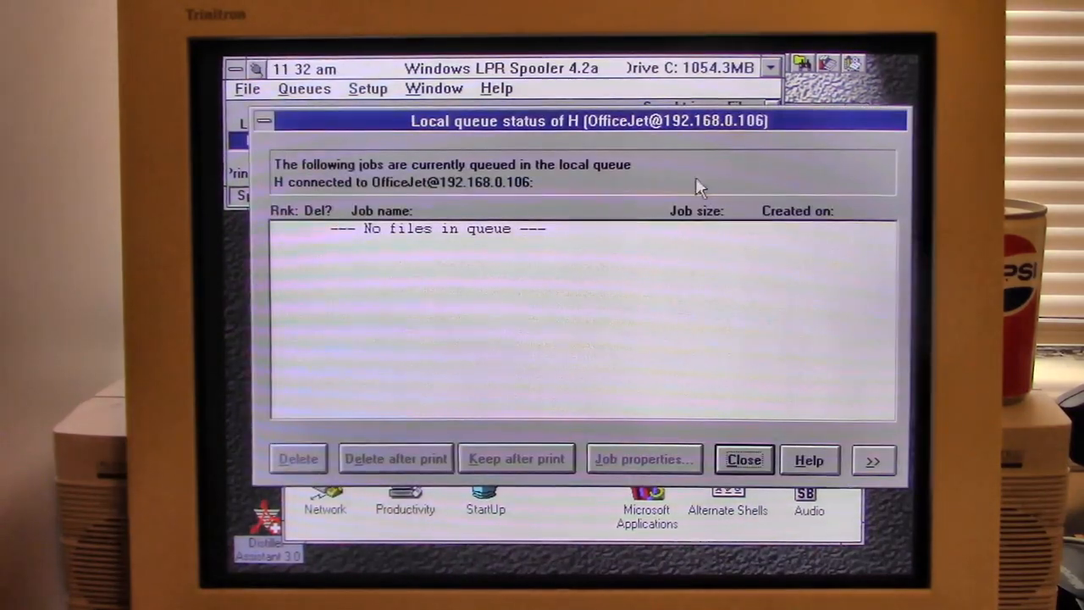
click(742, 459)
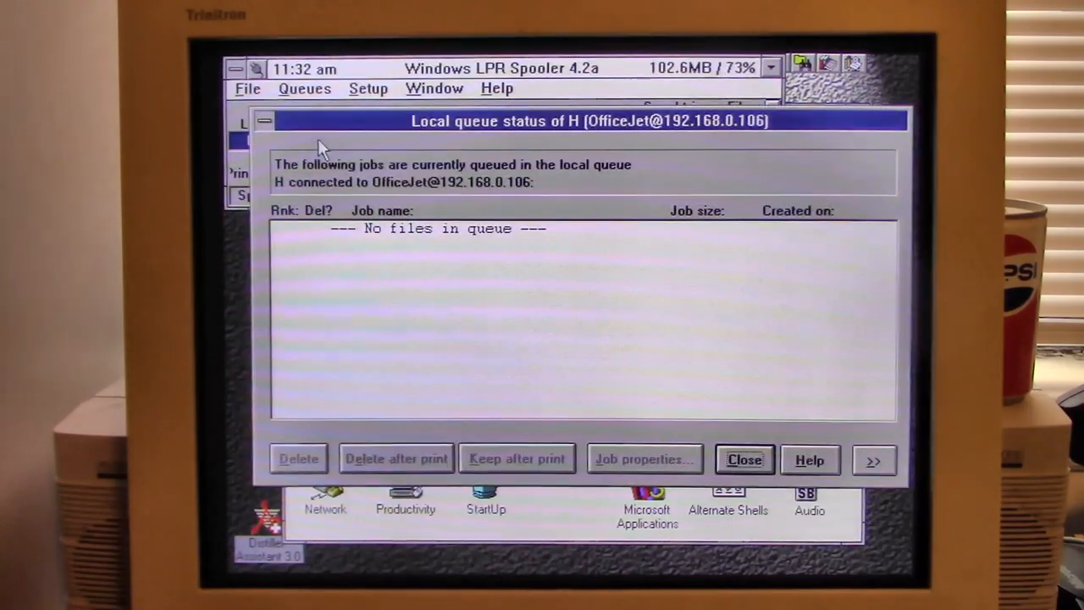
click(744, 459)
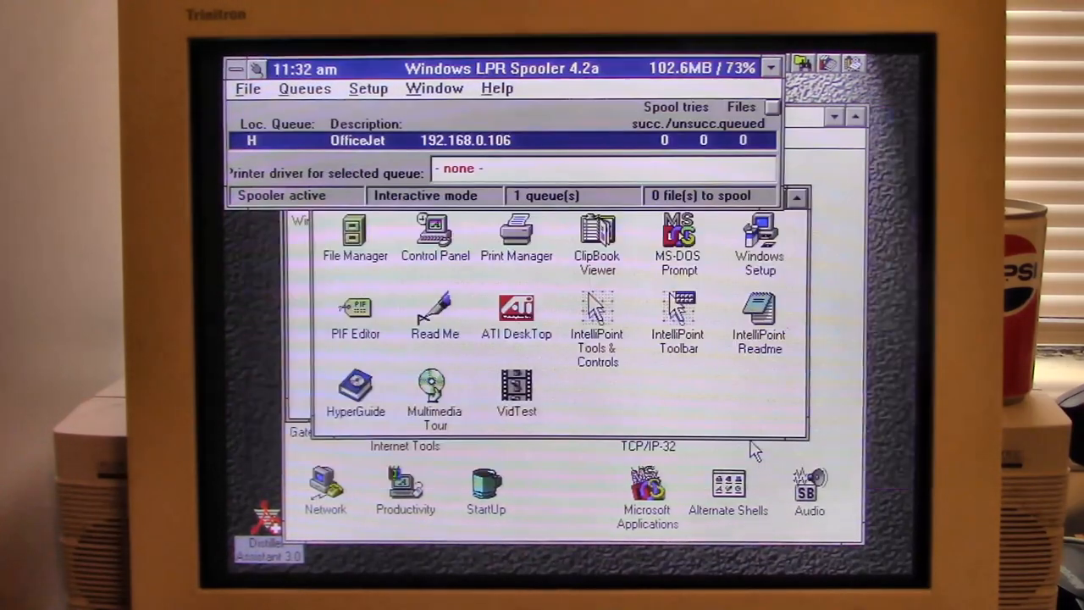
mouse_move(510, 168)
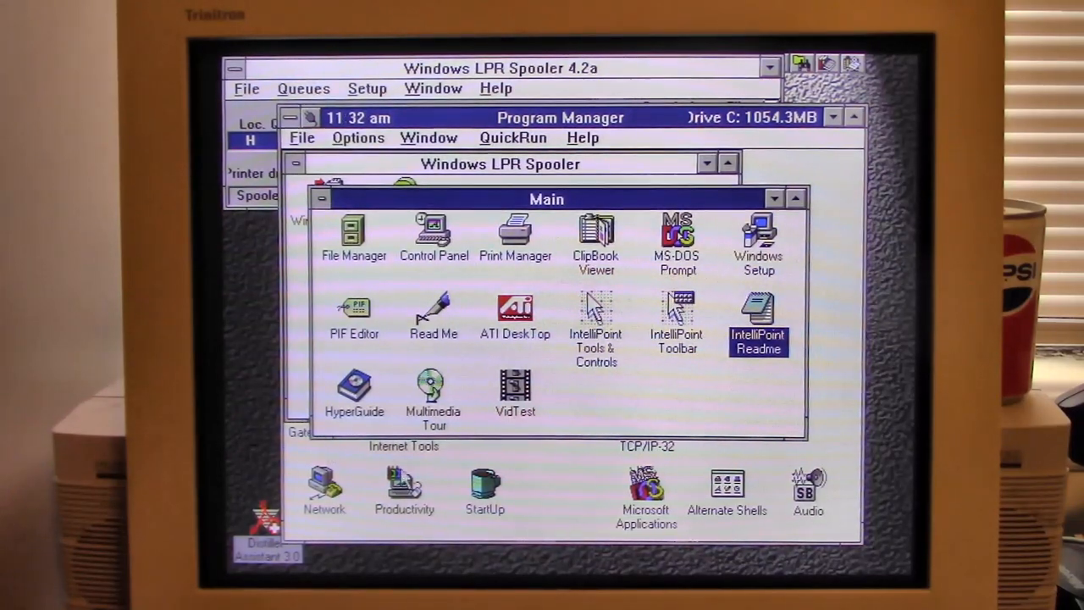
Launch Write from Accessories and dismiss the no-default-printer warning in its print setup
click(318, 198)
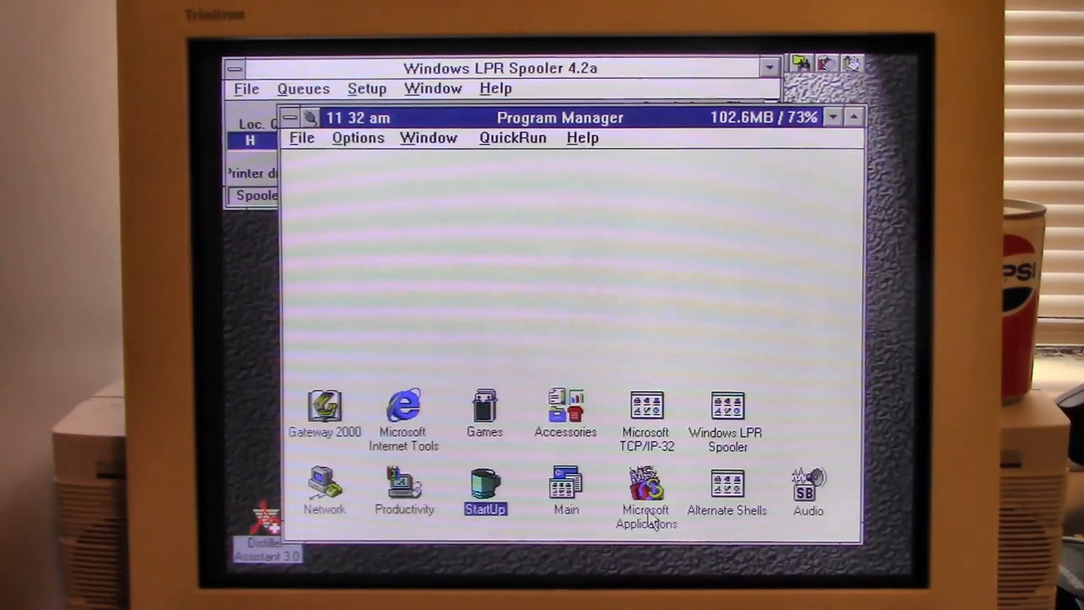
double_click(564, 408)
text(jhbukbibbyub)
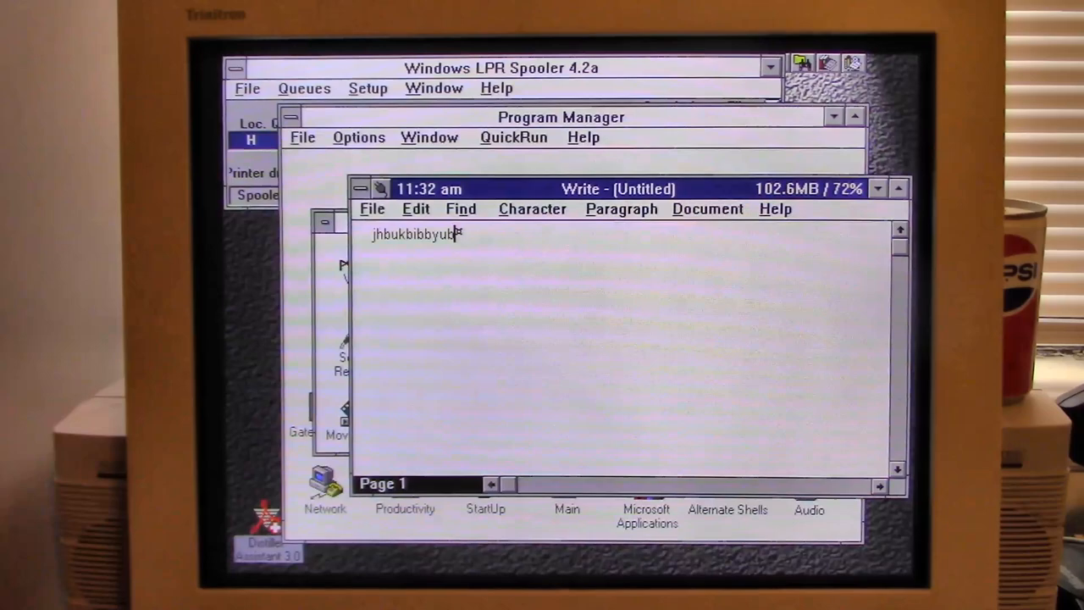
click(371, 210)
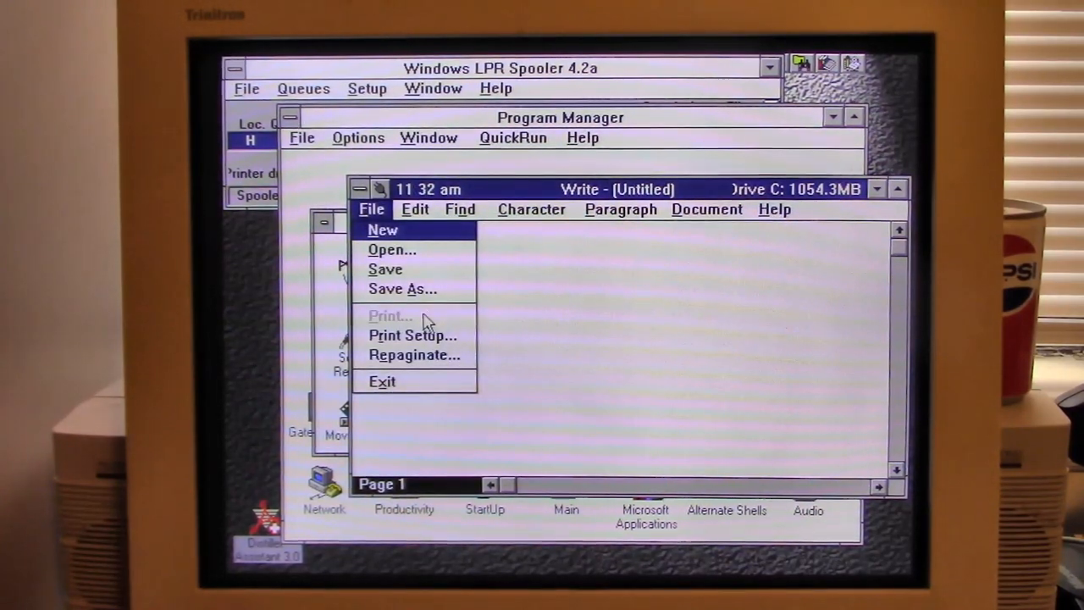
click(413, 336)
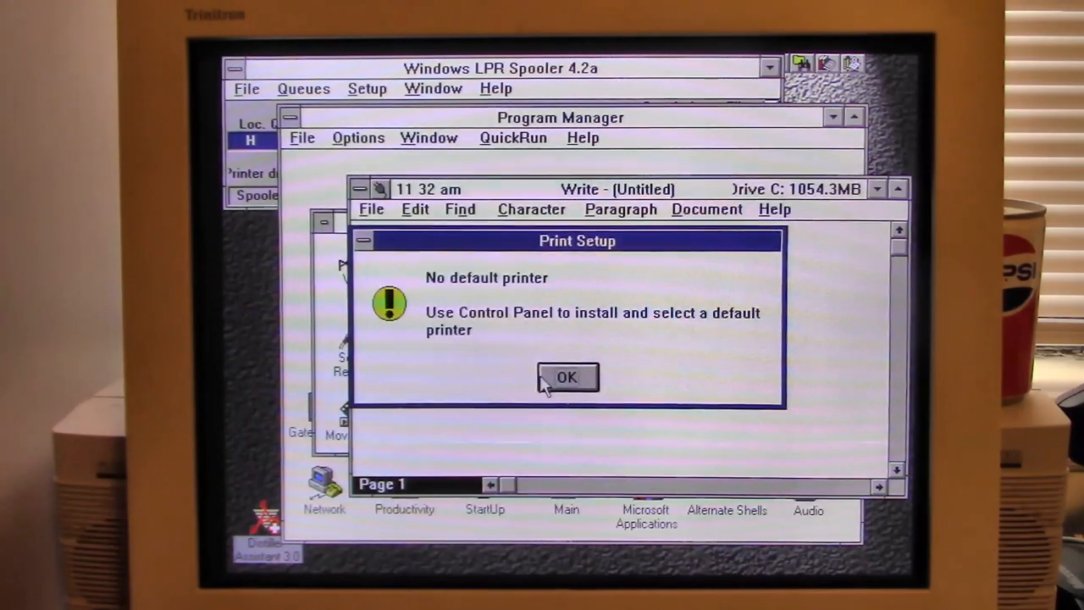
click(567, 376)
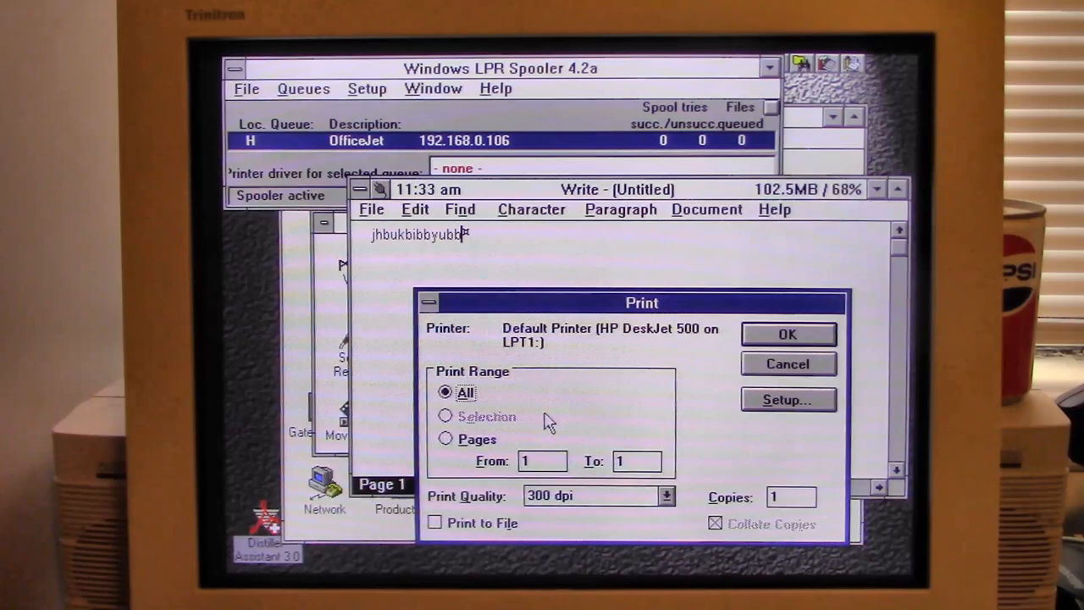
click(787, 334)
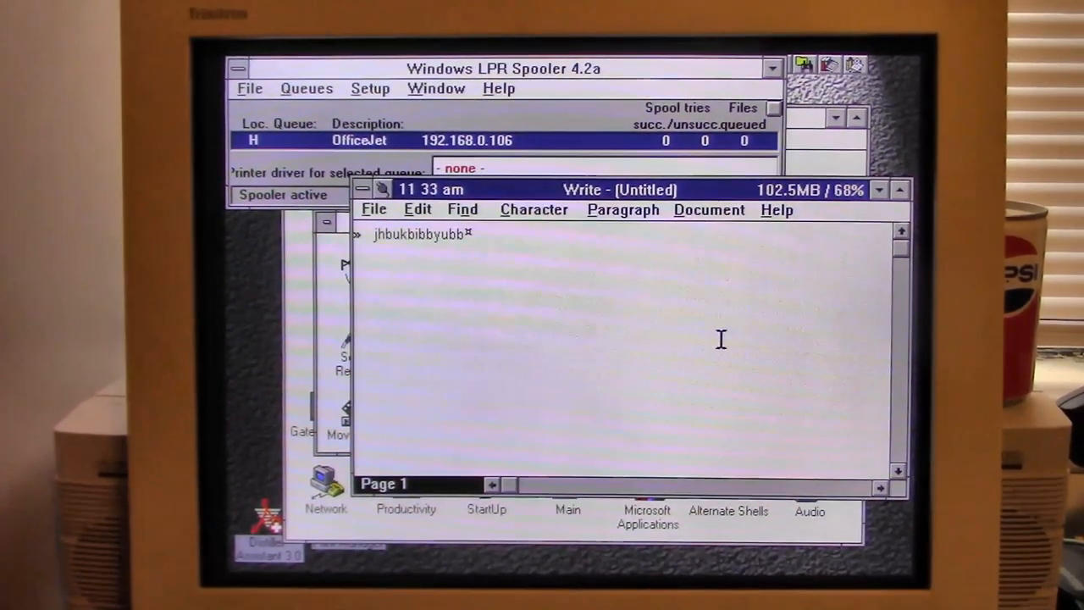
Print the test document from Write via File > Print
click(372, 210)
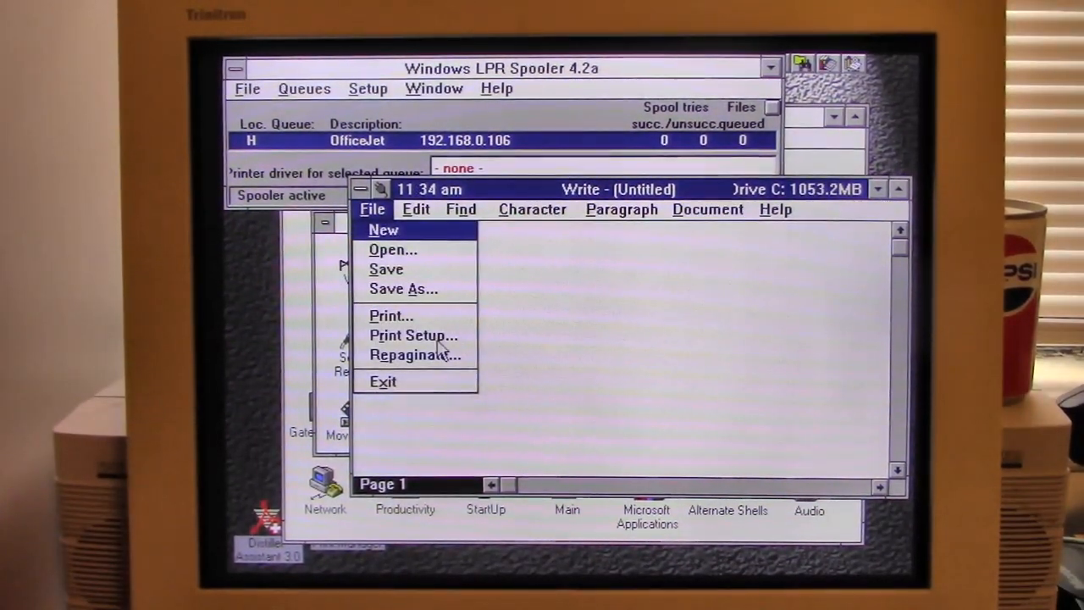
click(390, 315)
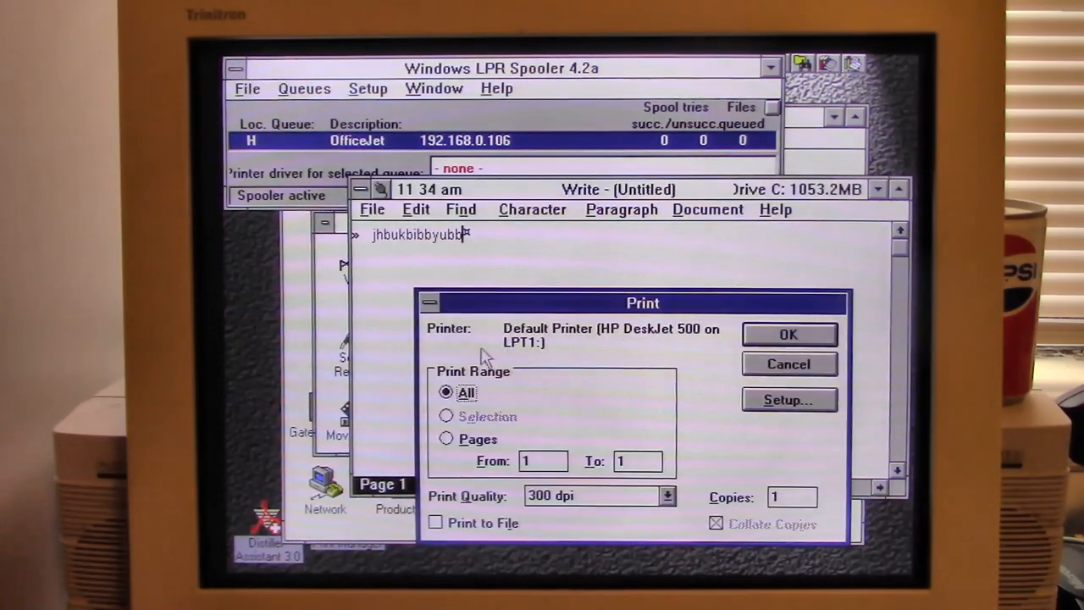
click(789, 335)
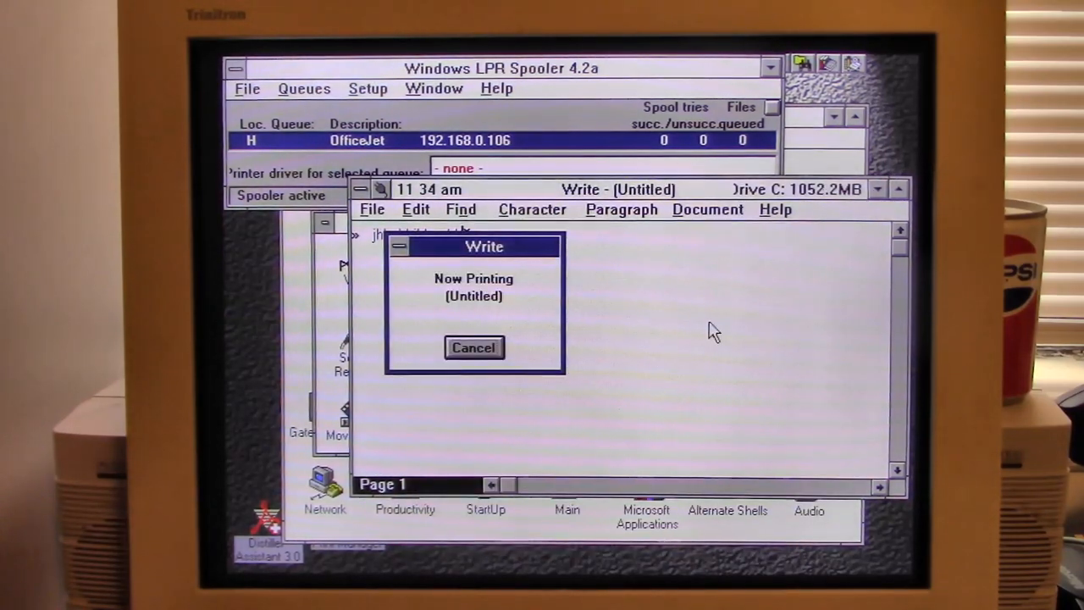
click(474, 347)
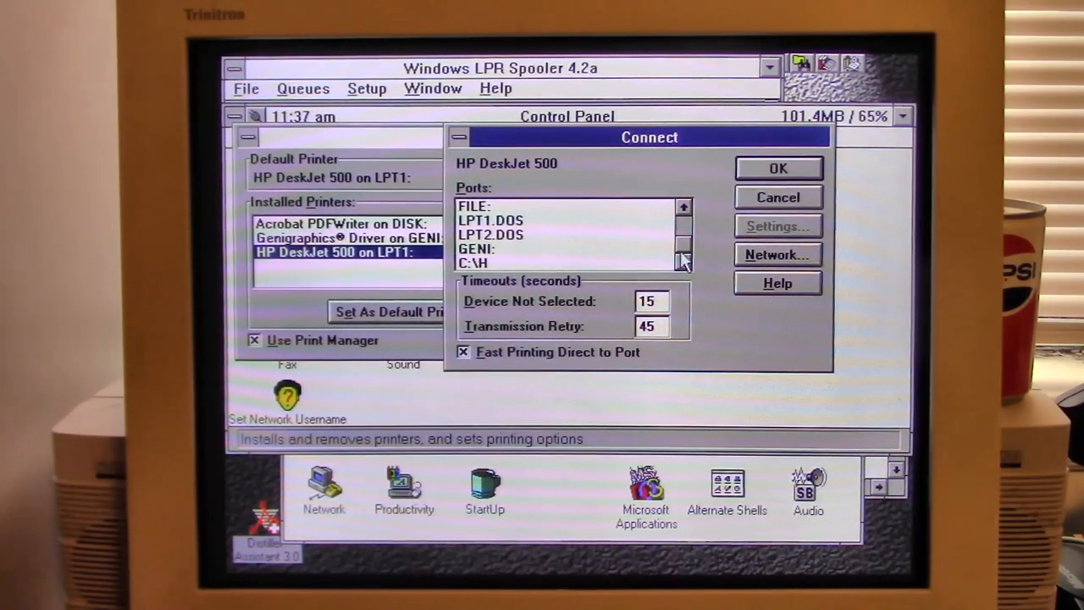
Connect the HP DeskJet 500 to the C:\H port and close the Printers dialog
click(778, 168)
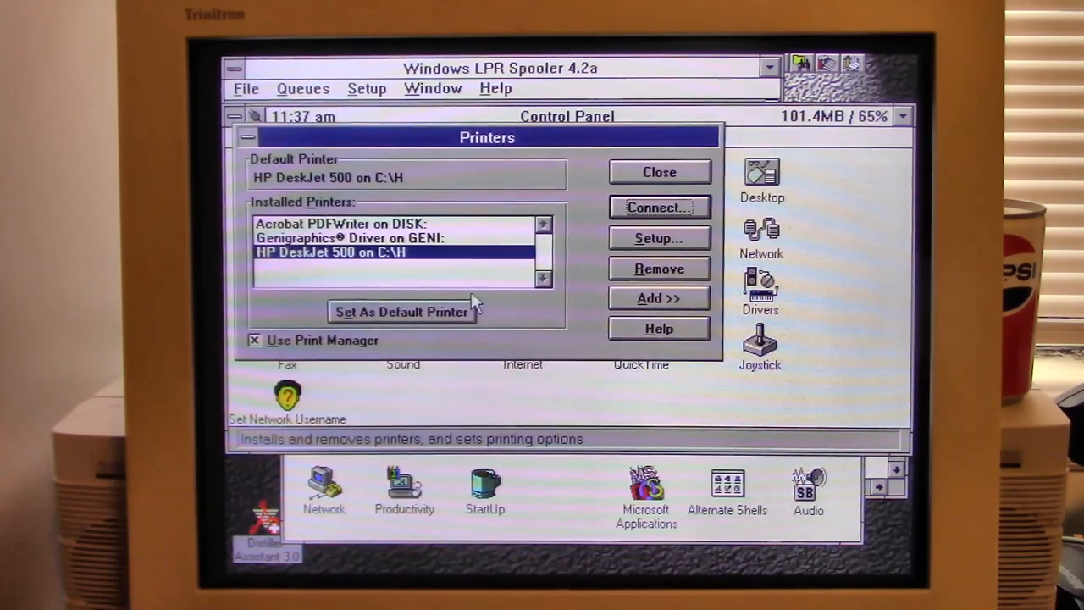
click(659, 173)
text(jhbukbibbyubt)
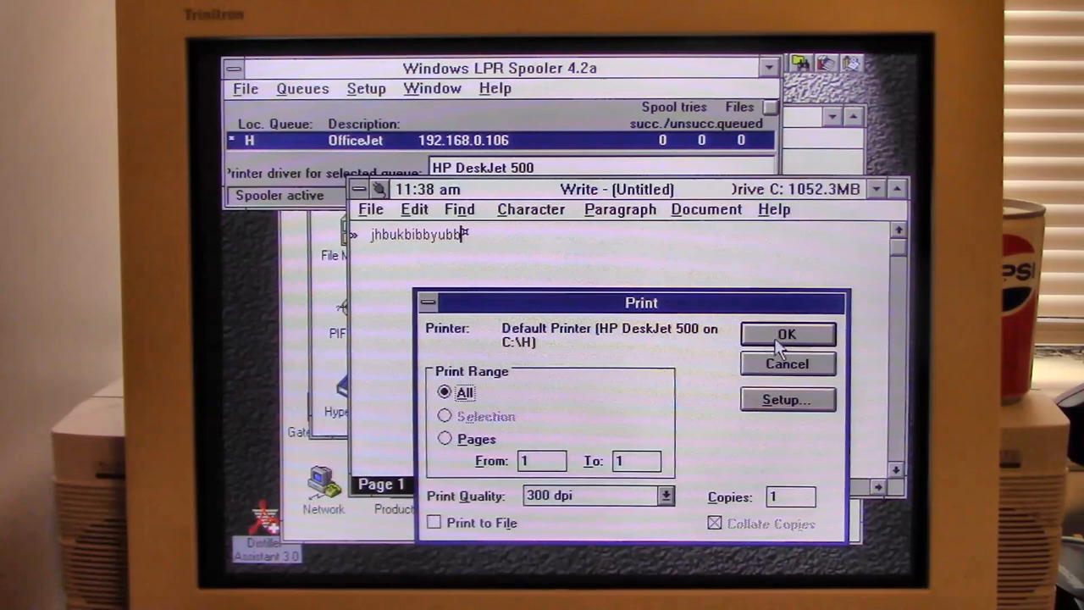
Send the Write job to the OfficeJet queue, acknowledge the spool errors, and dismiss the emptied queue H status
click(787, 336)
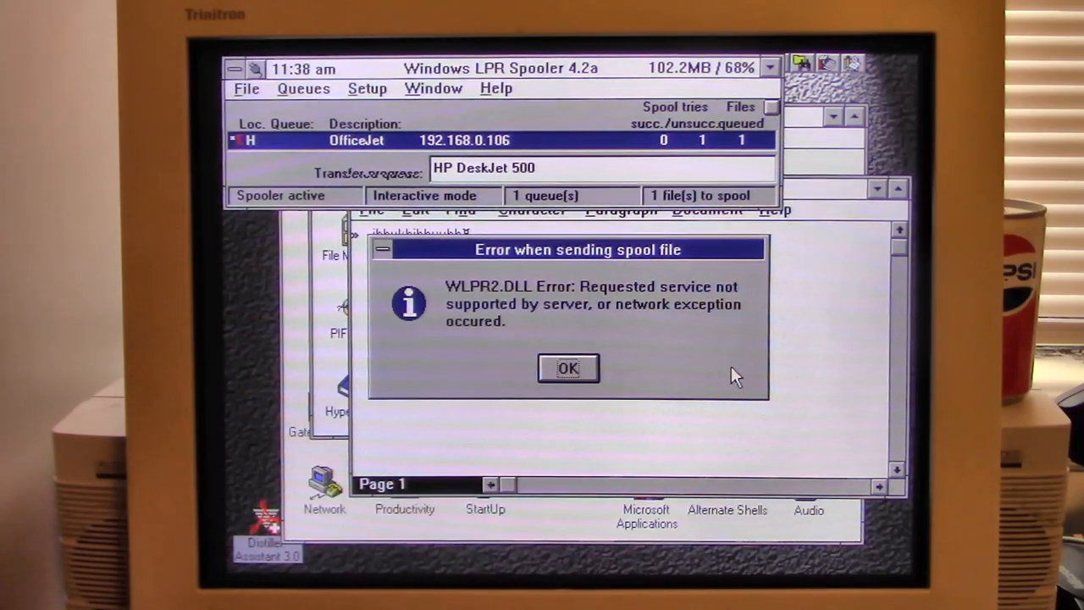
mouse_move(640, 274)
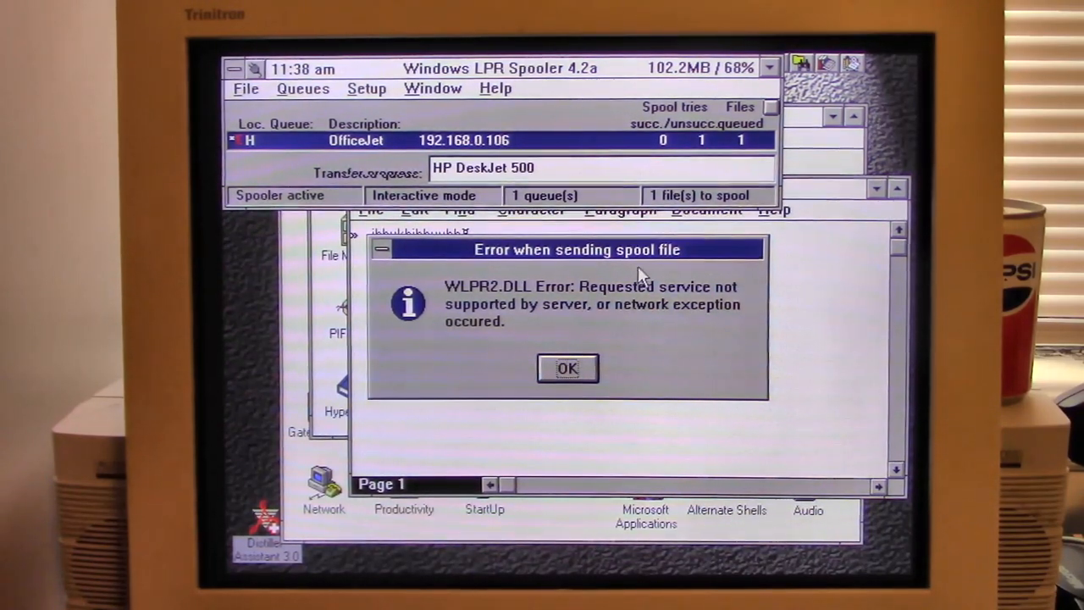
click(567, 367)
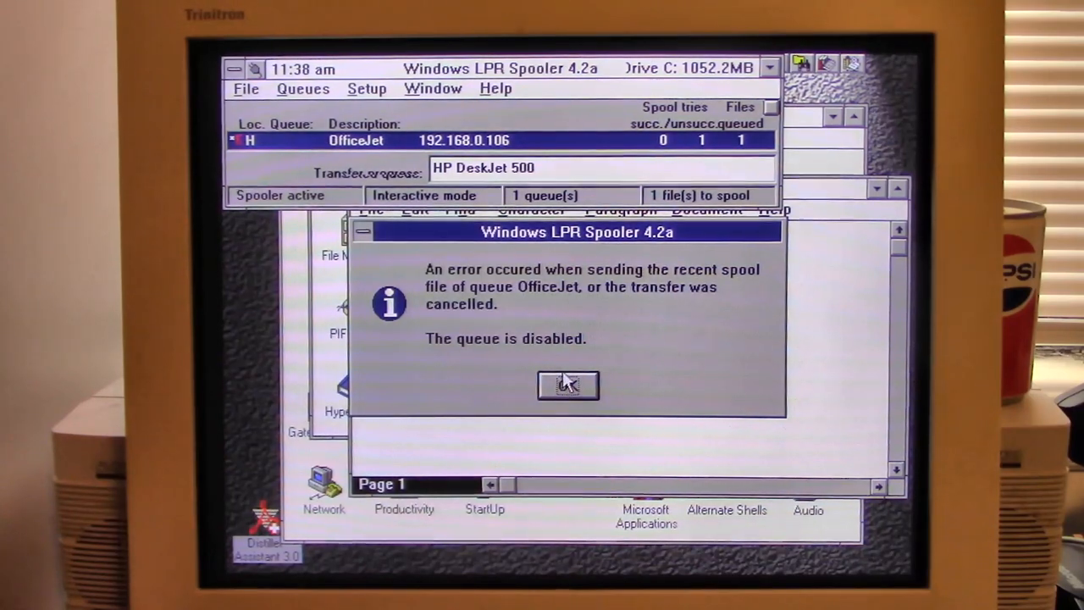
click(568, 386)
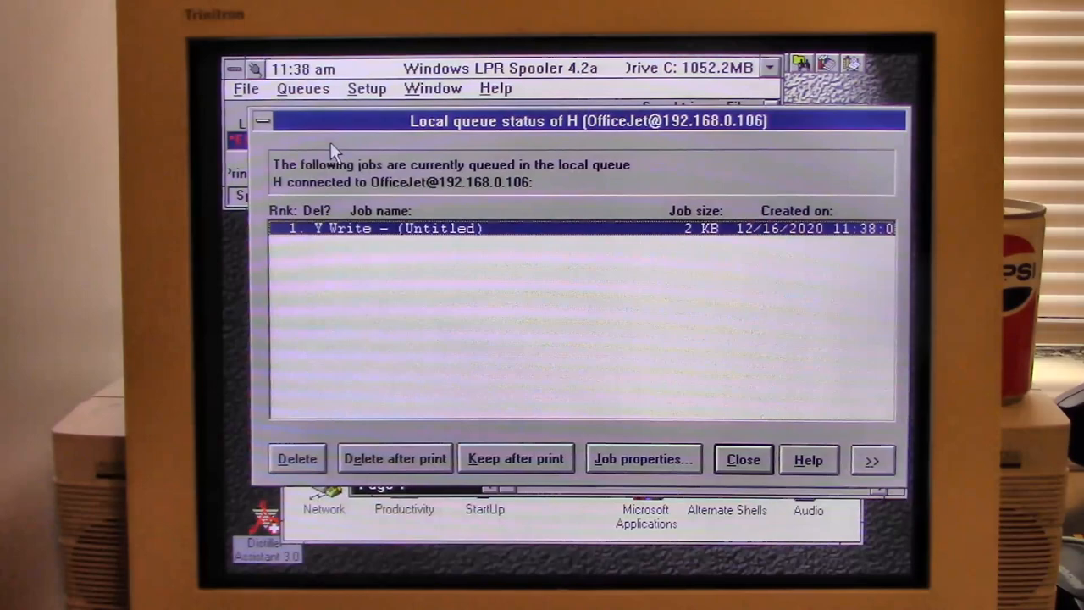
mouse_move(467, 403)
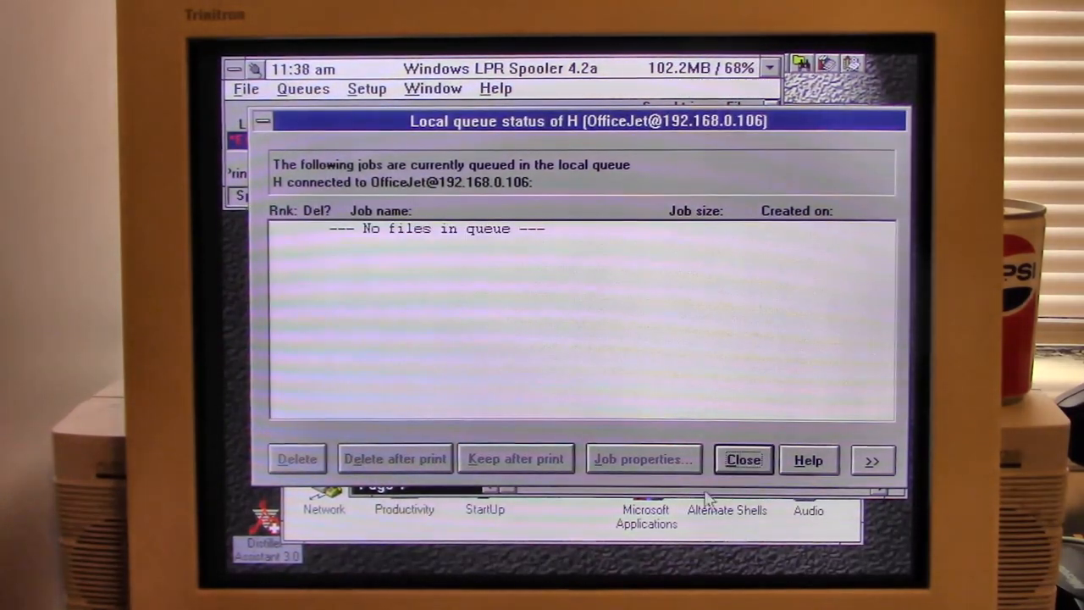
click(741, 459)
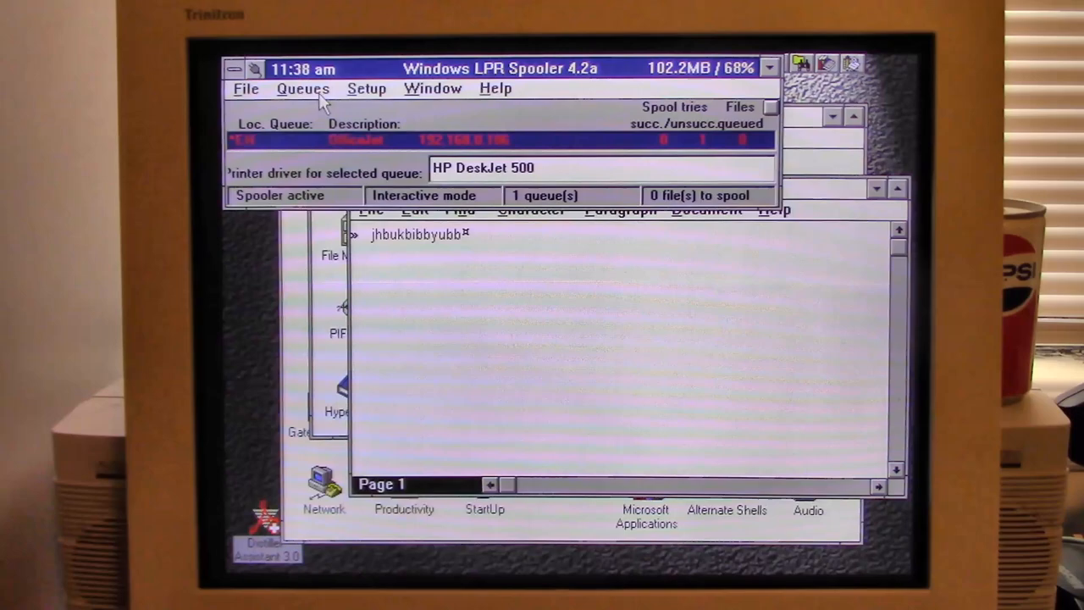
Reconfirm the OfficeJet queue settings with the BSD LPR/LPD protocol, accepting the protocol warning
click(304, 88)
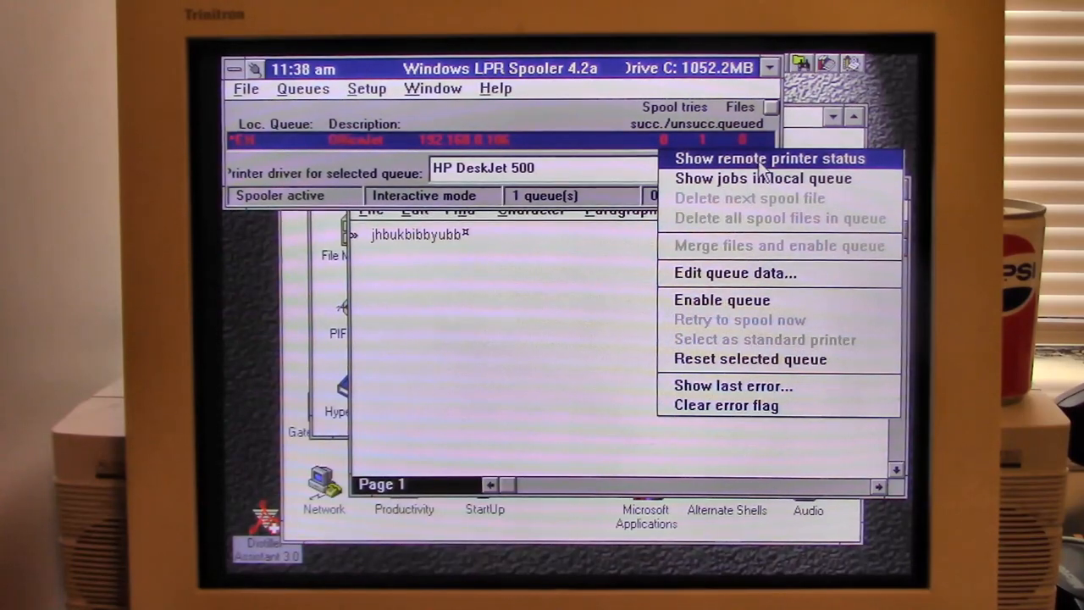
click(734, 273)
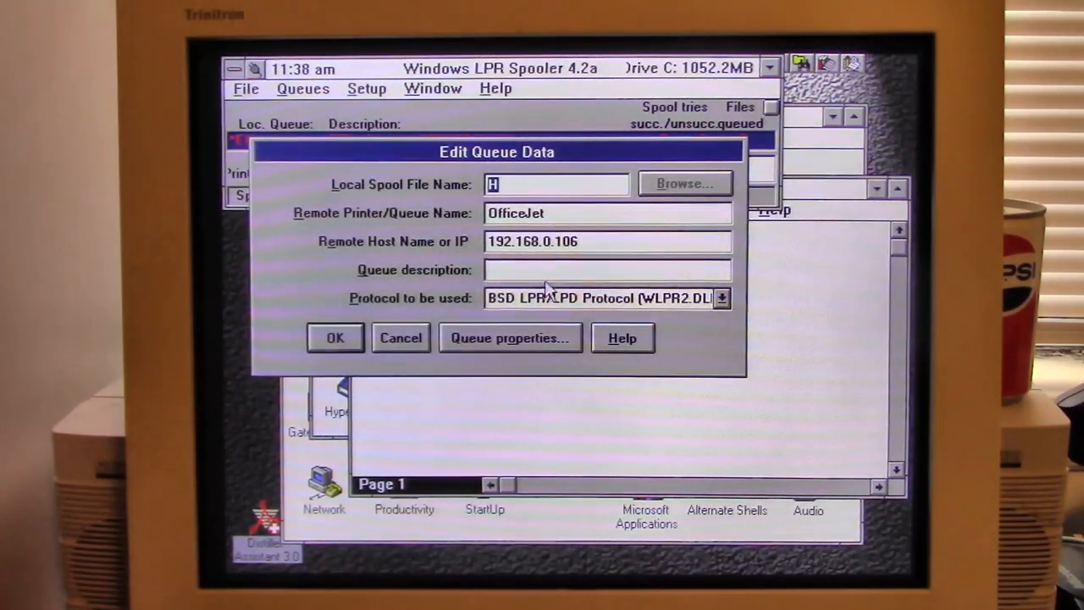
click(335, 337)
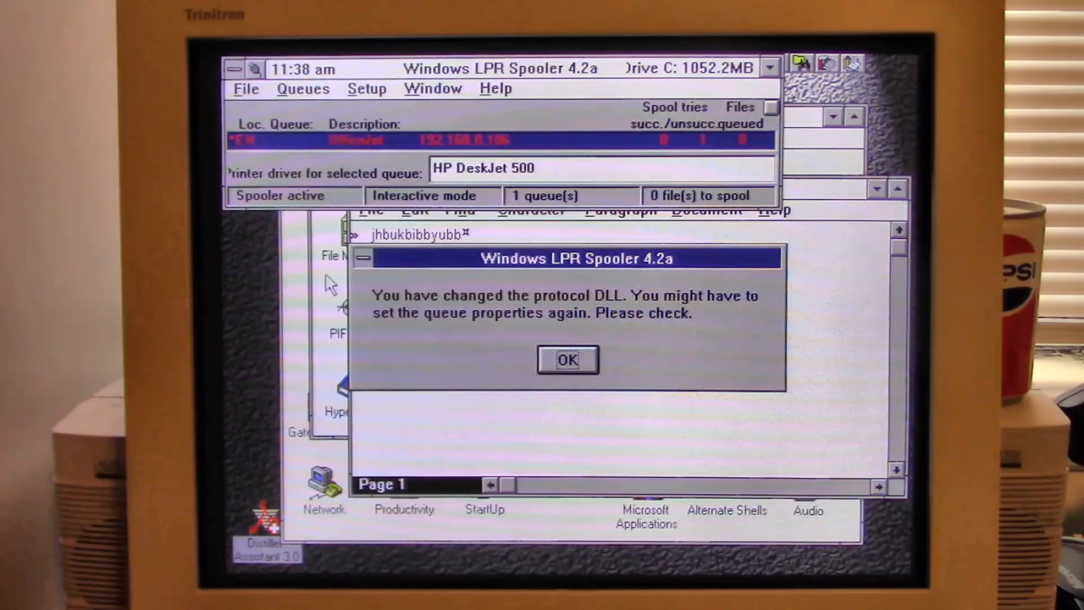
click(565, 359)
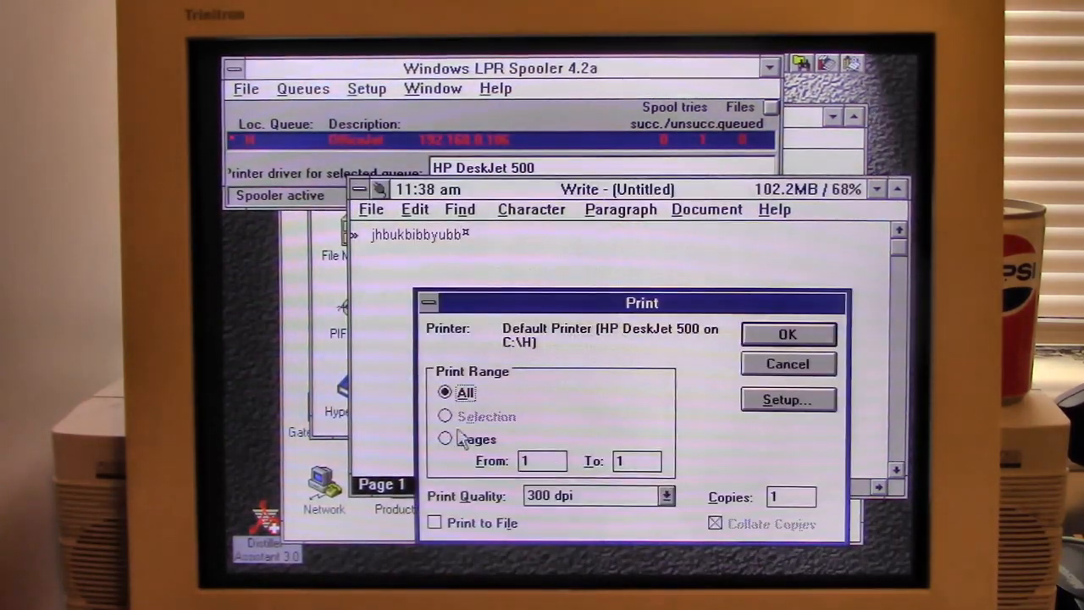
Resend the Write document and re-enable the disabled queue H
click(787, 334)
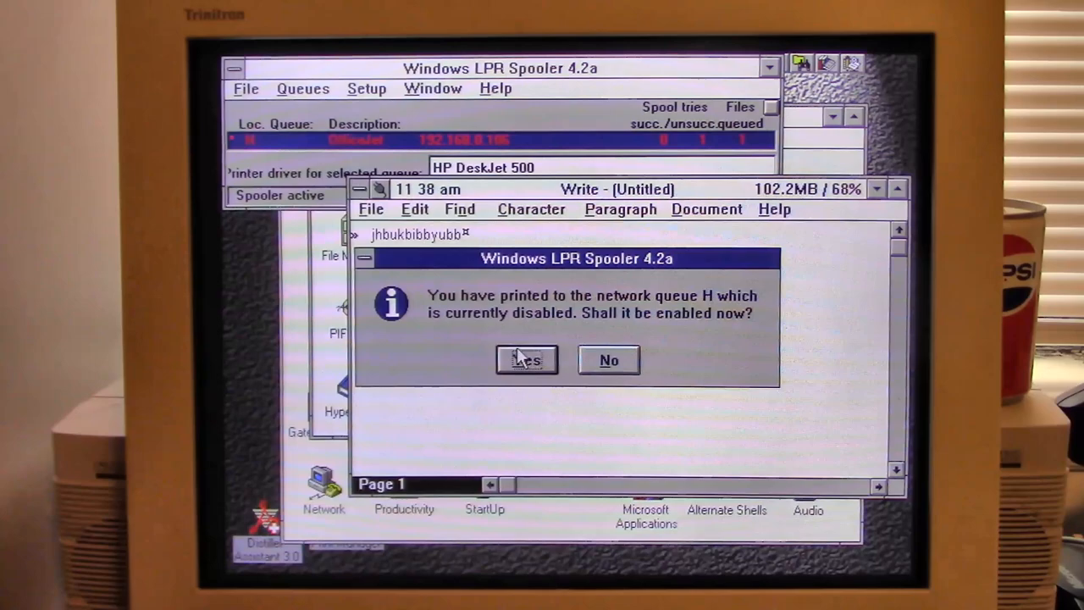
click(525, 359)
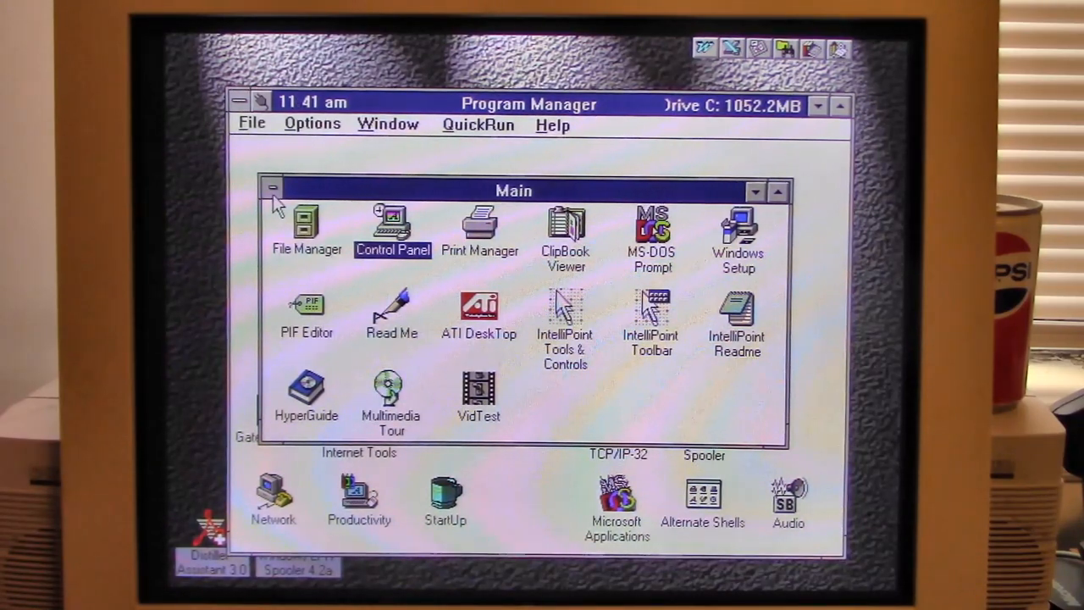
Start Paintbrush from the Accessories group after minimizing Main
click(275, 190)
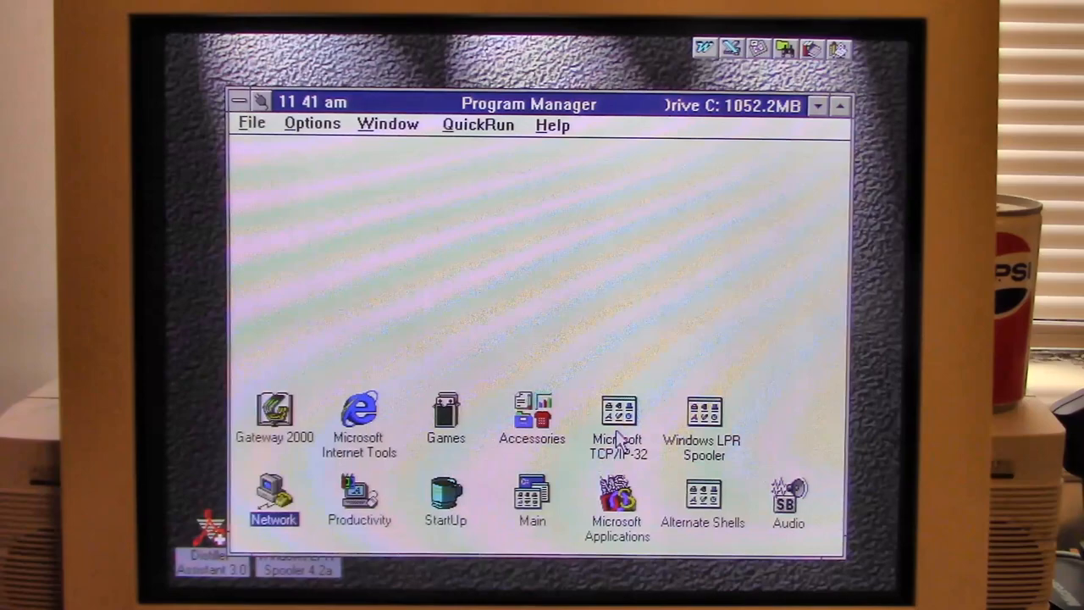
double_click(530, 413)
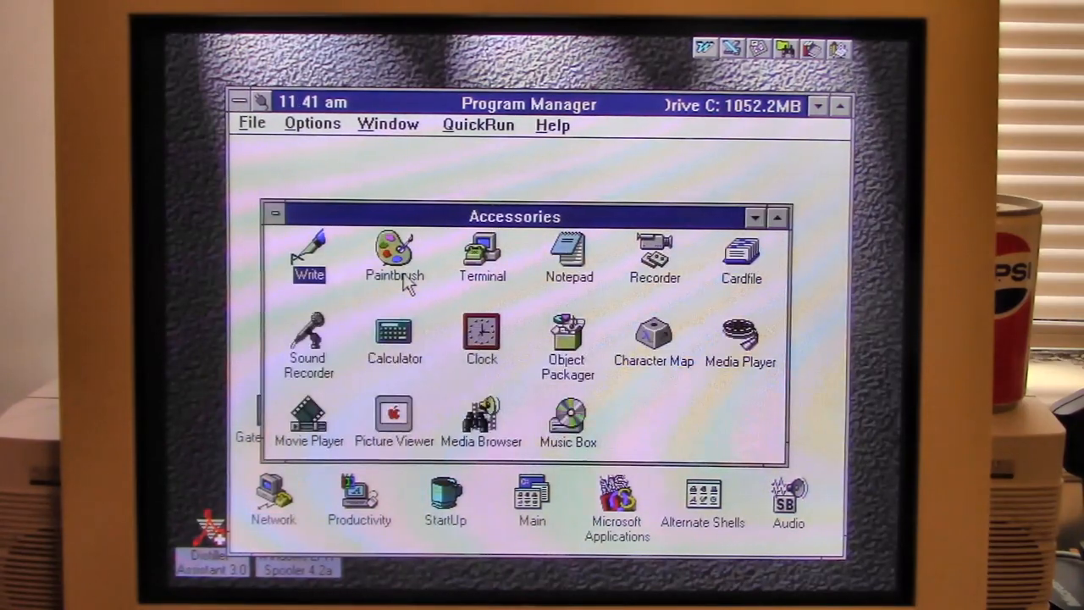
double_click(393, 250)
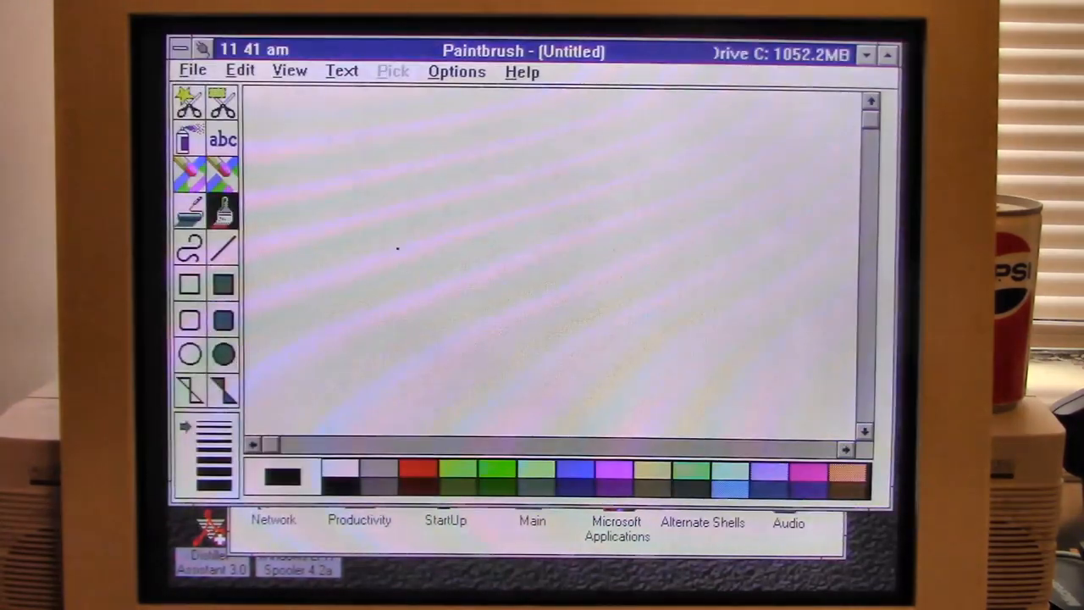
Draw a tree with a green leafy top and a brown trunk on the blank canvas
click(417, 481)
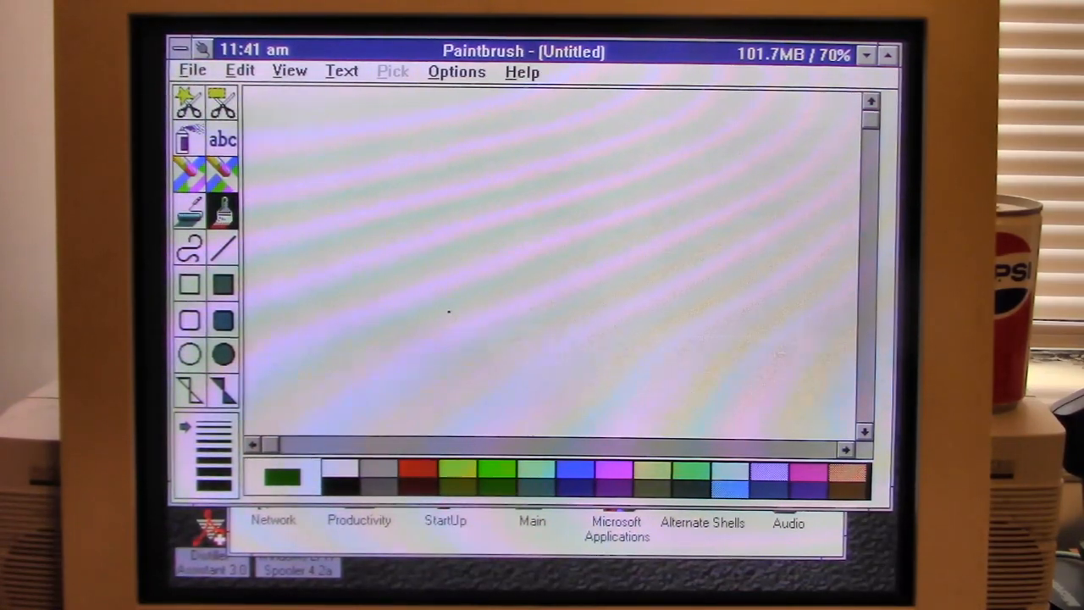
drag(449, 313, 576, 288)
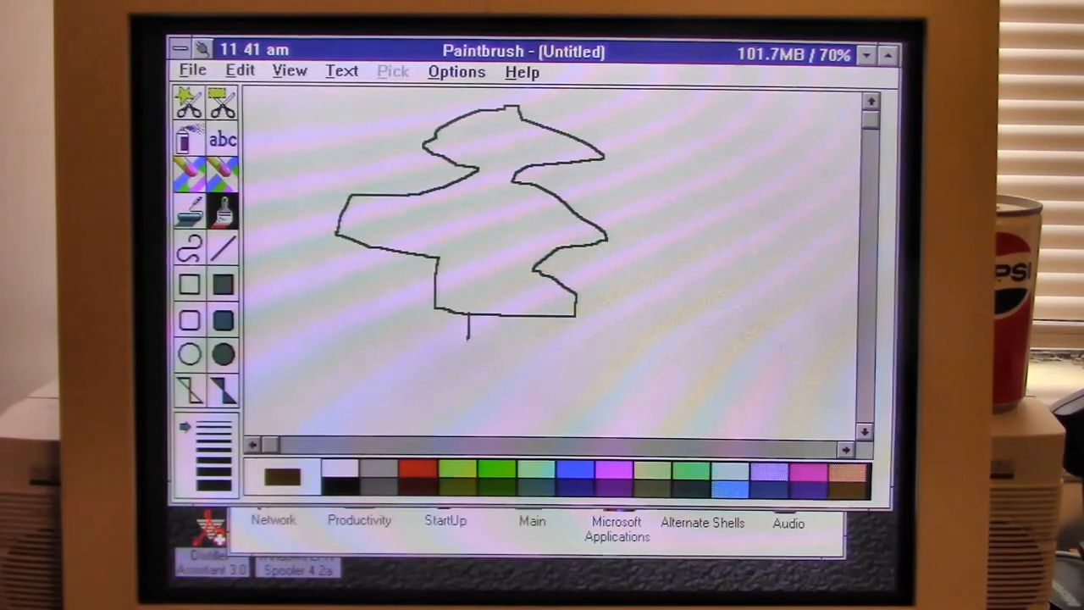
drag(471, 322, 516, 390)
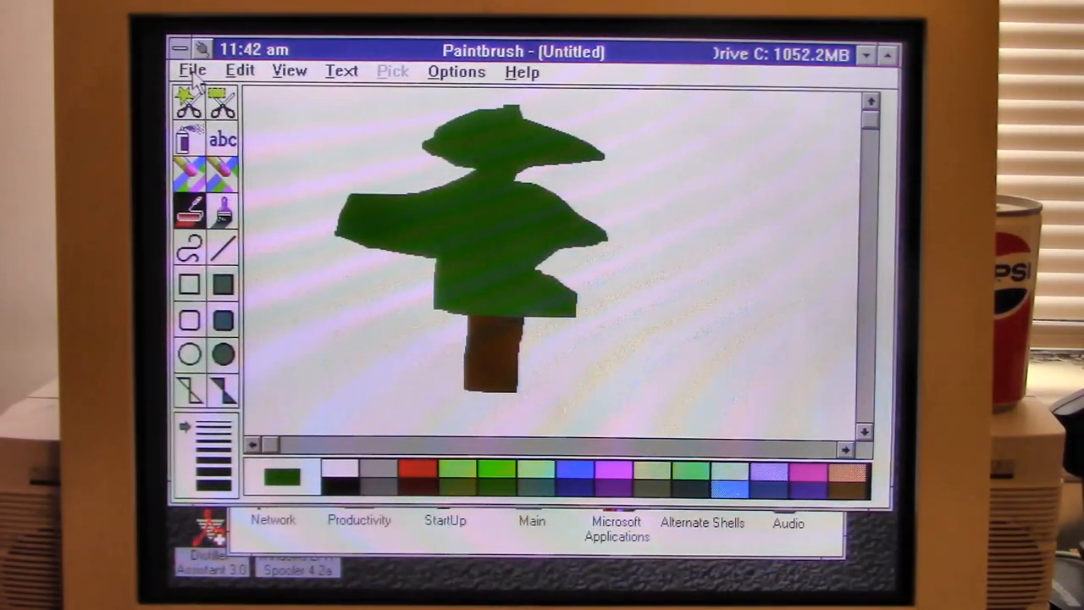
Print the tree picture from Paintbrush to the HP DeskJet 500 on C:\H
click(196, 71)
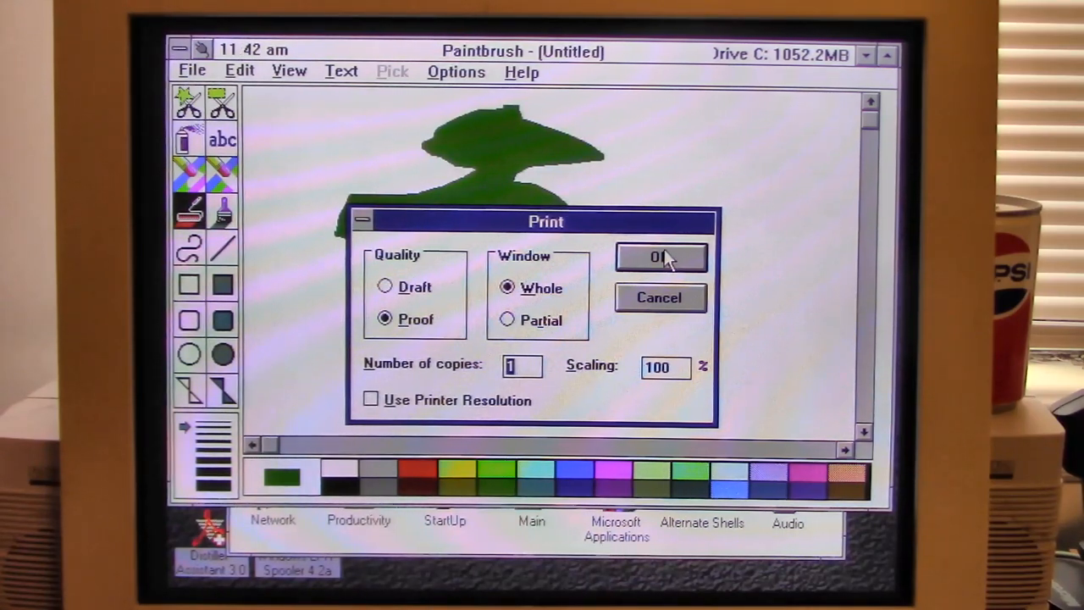
click(659, 257)
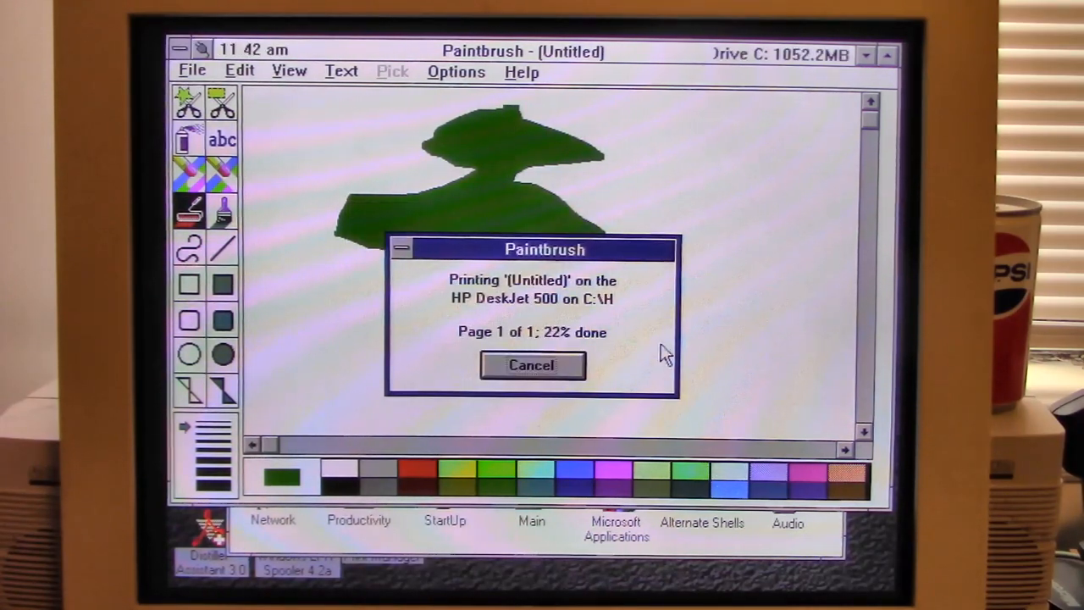
click(531, 366)
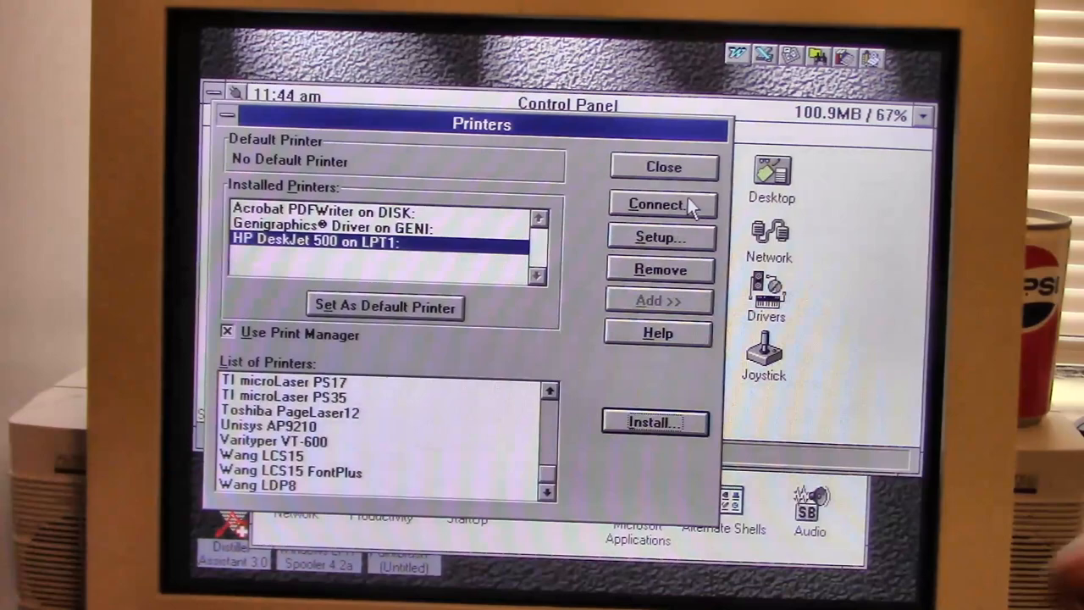
mouse_move(704, 247)
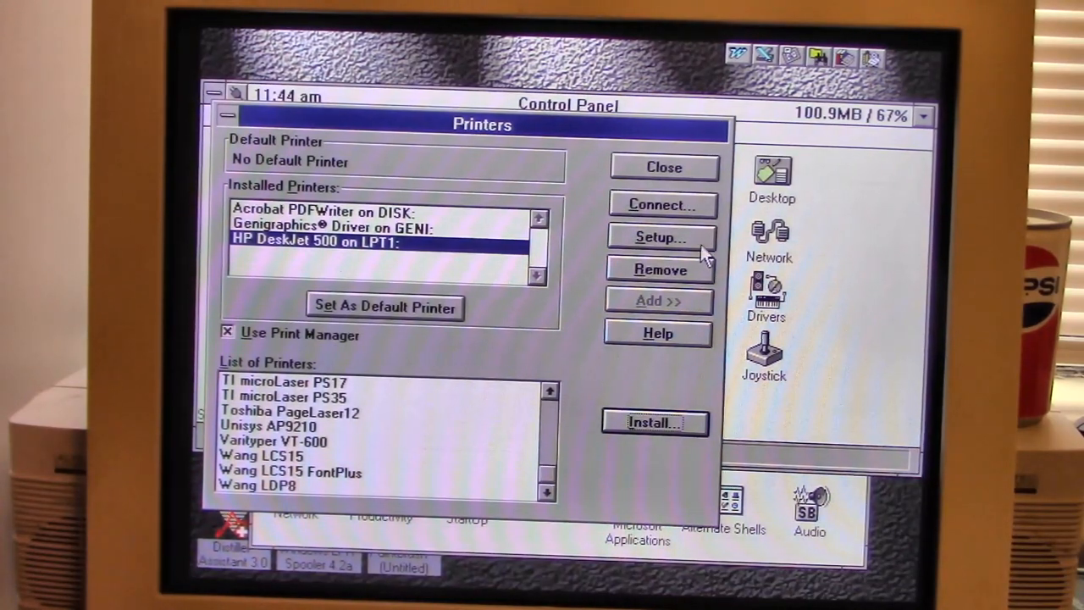
Make the HP DeskJet 500 the default printer, reconnect it to C:\H, and close Printers
click(657, 237)
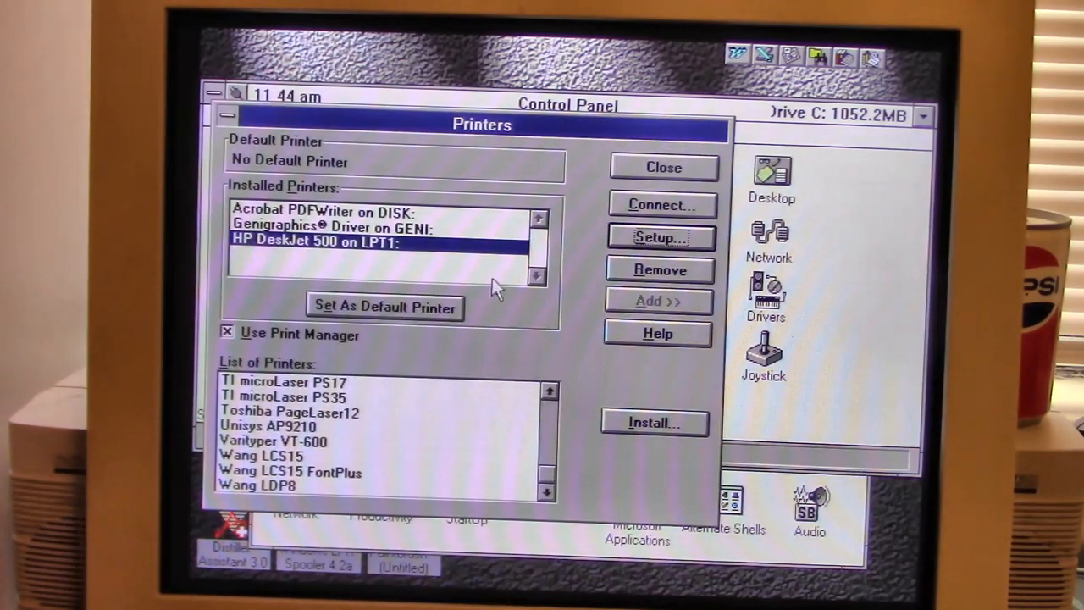
click(384, 307)
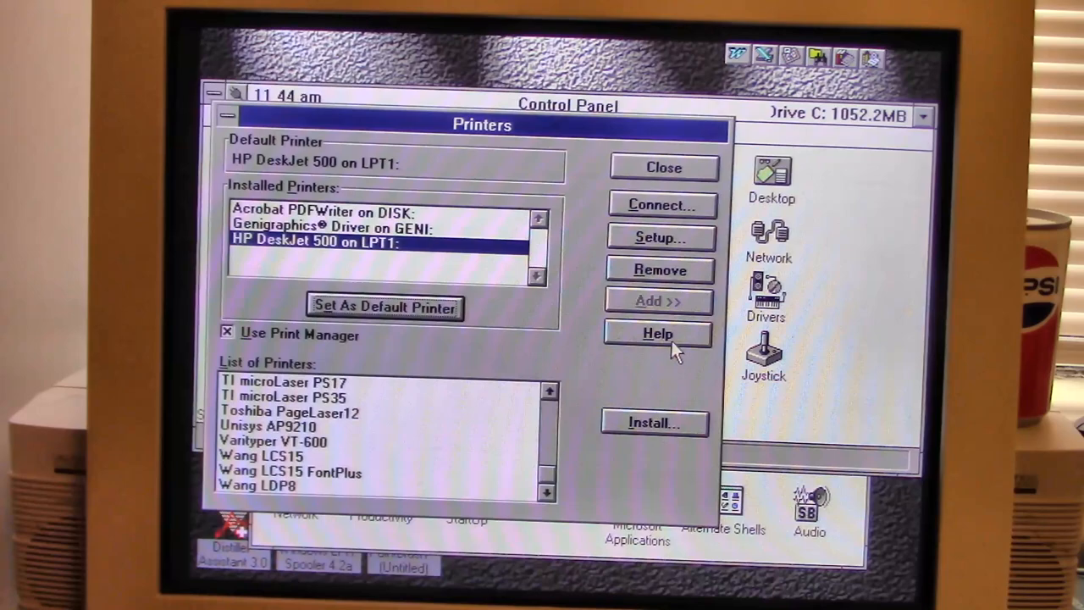
click(660, 205)
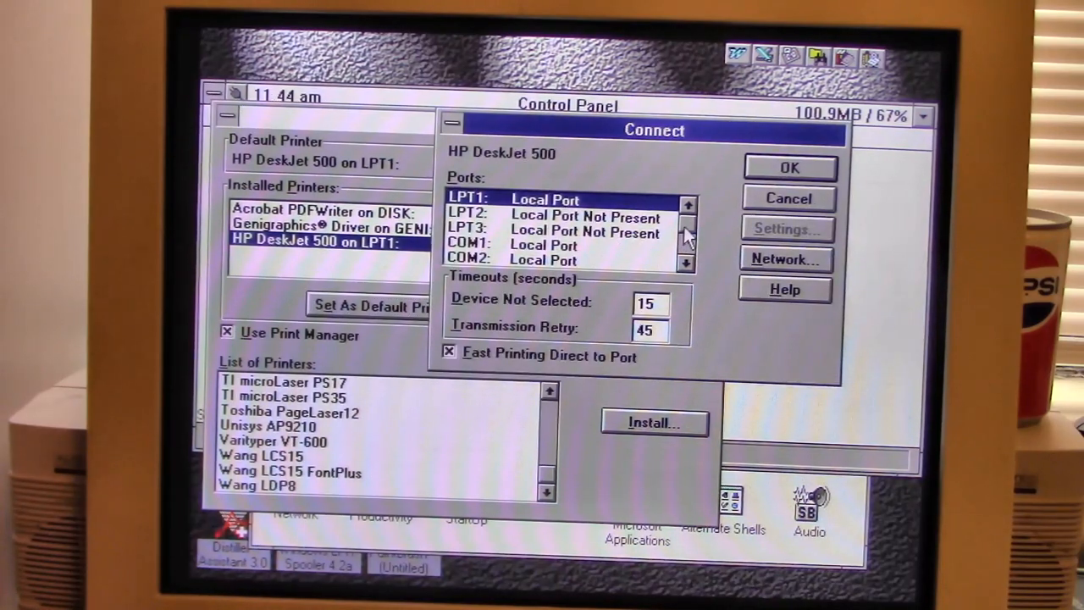
click(789, 168)
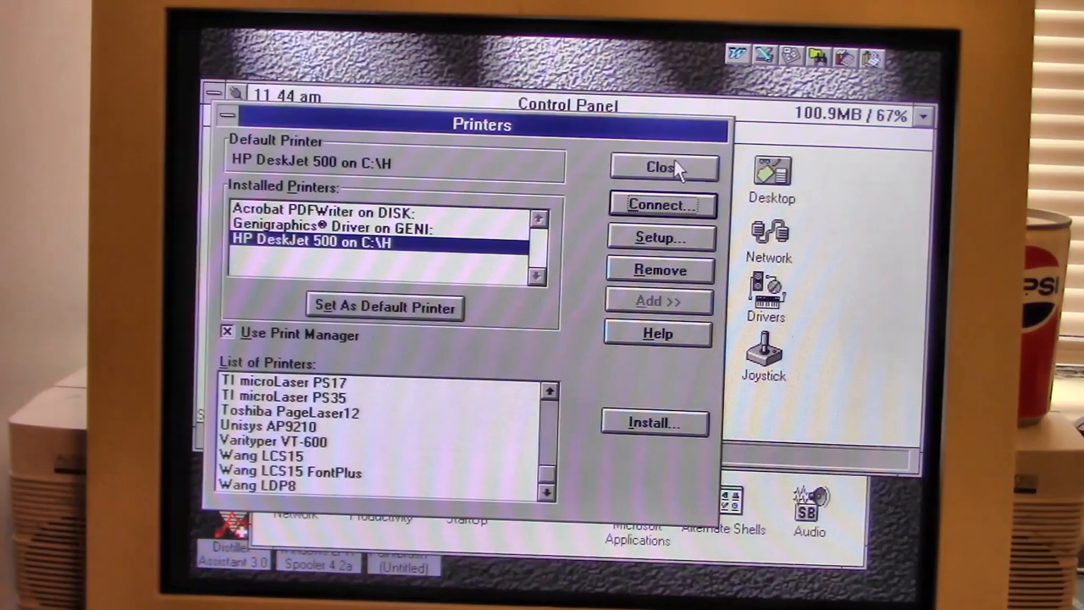
mouse_move(562, 308)
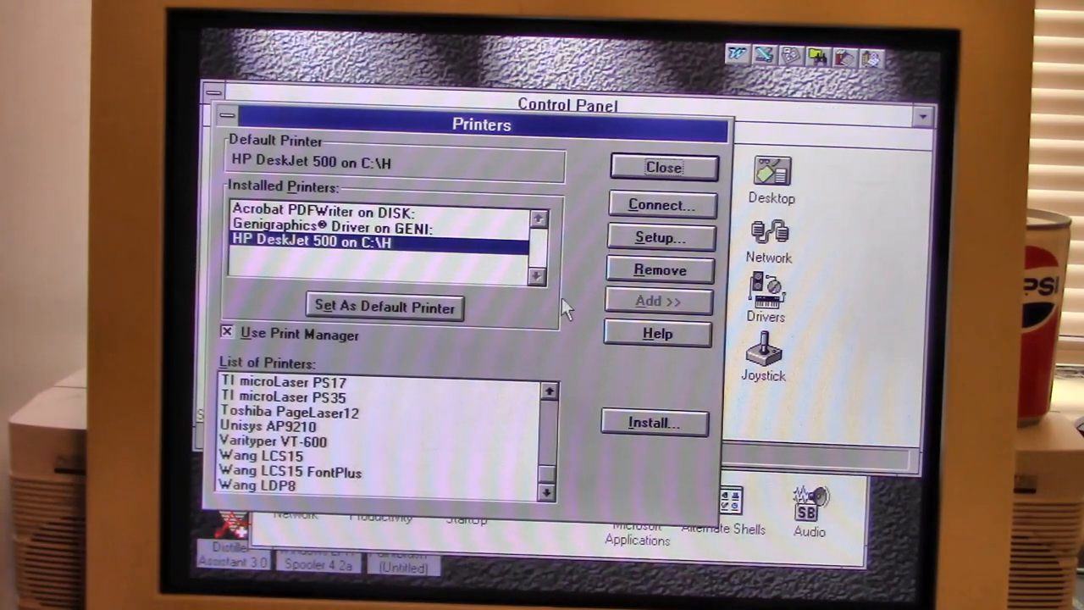
click(660, 167)
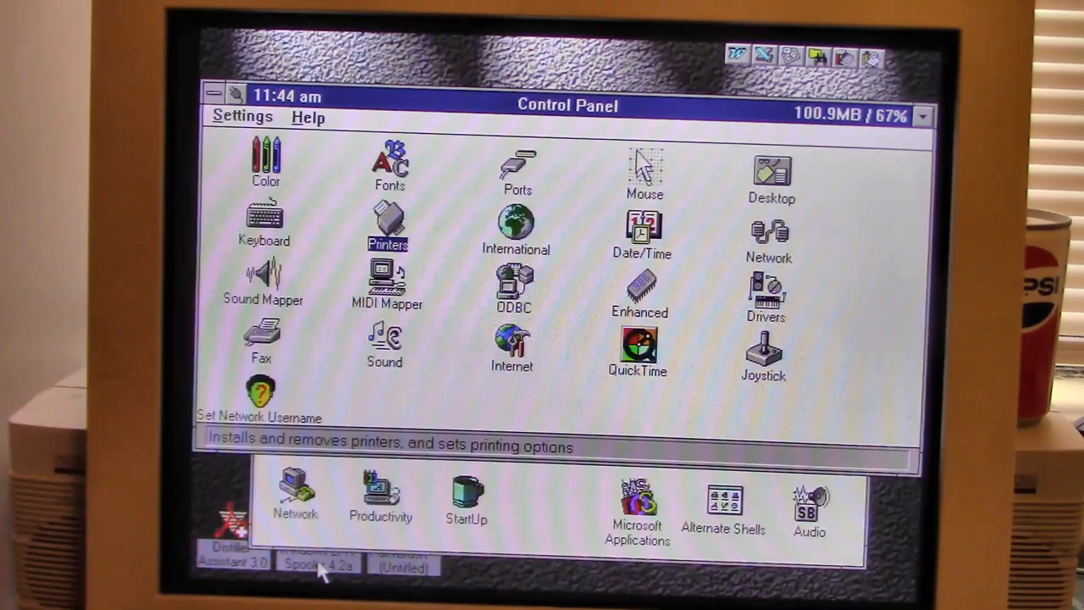
Switch back to Paintbrush and print the whole tree picture to the DeskJet on C:\H
click(322, 559)
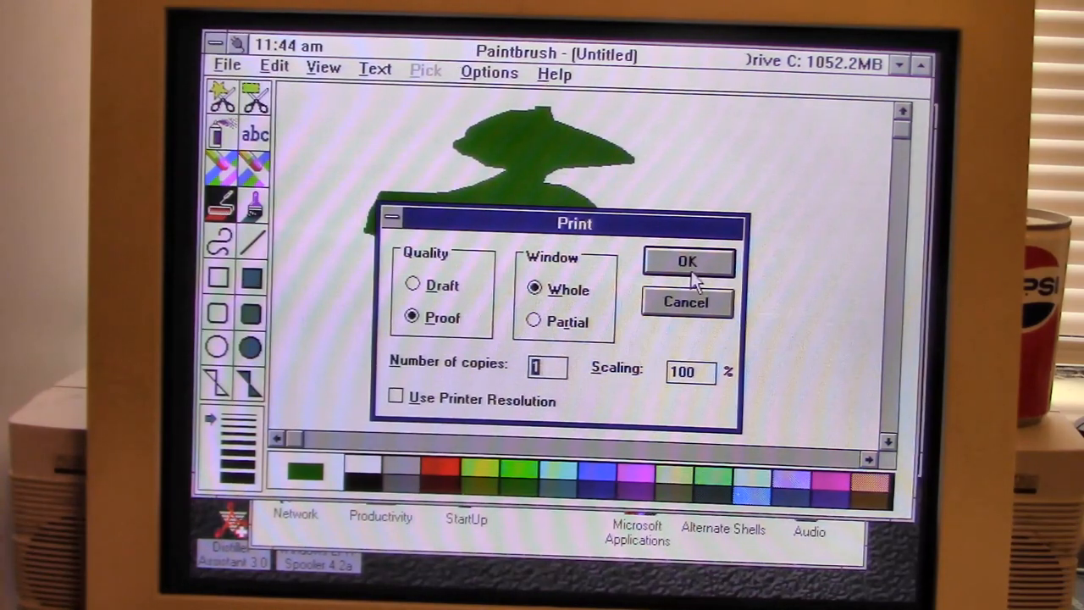
click(688, 261)
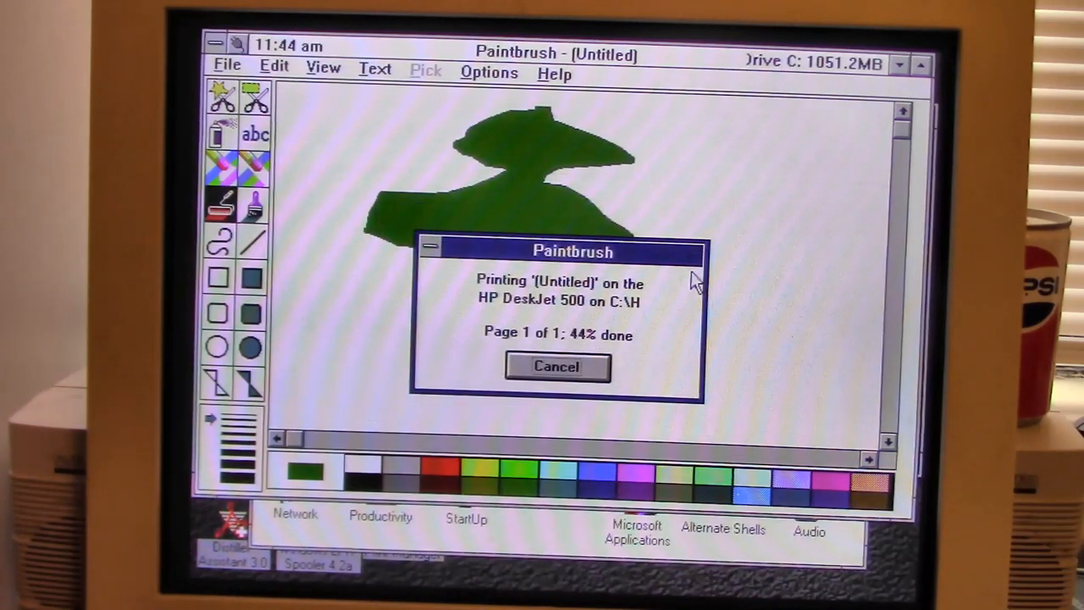
click(556, 366)
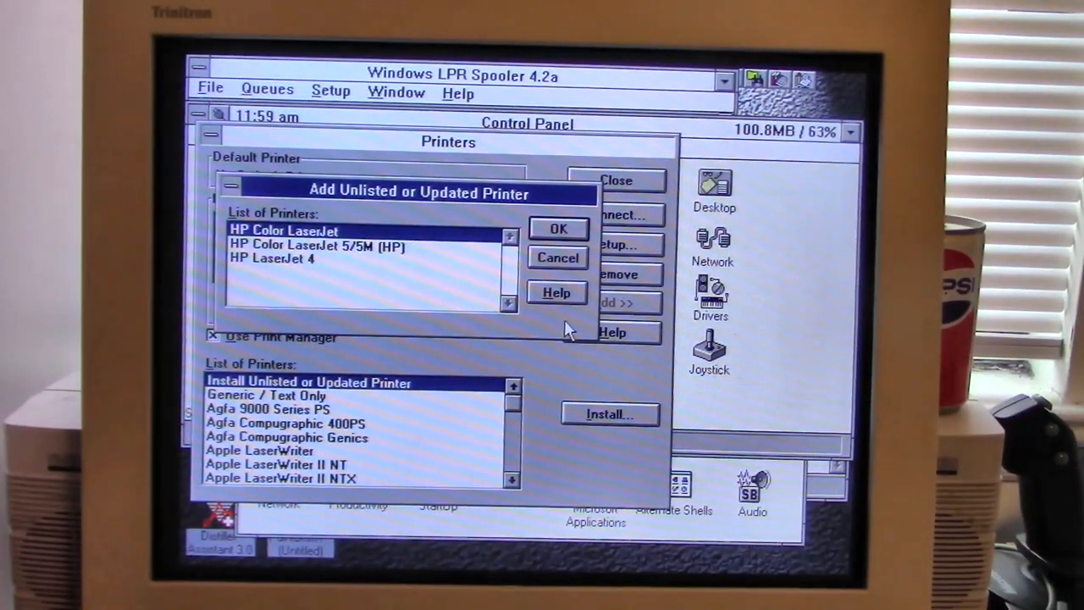
mouse_move(596, 296)
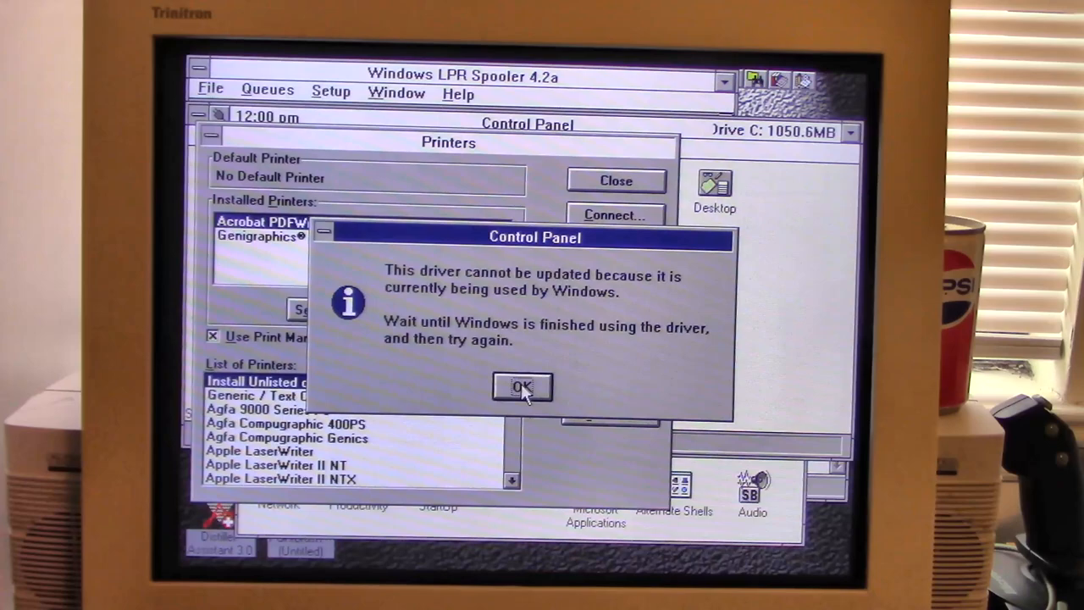
Dismiss the driver-in-use and deleted-jobs notices and show the list of printers to add
click(522, 387)
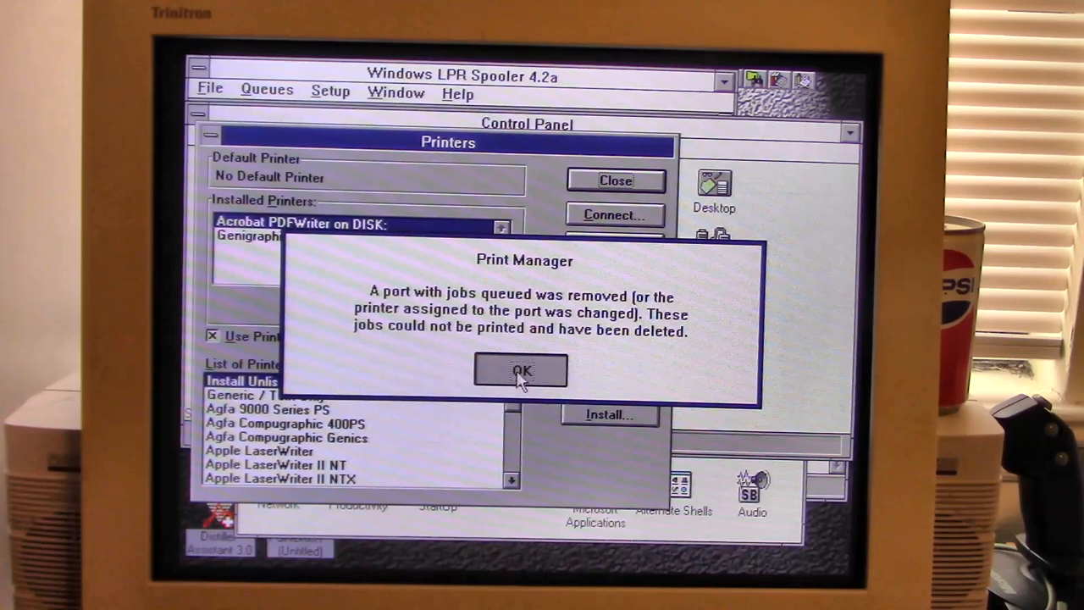
click(520, 371)
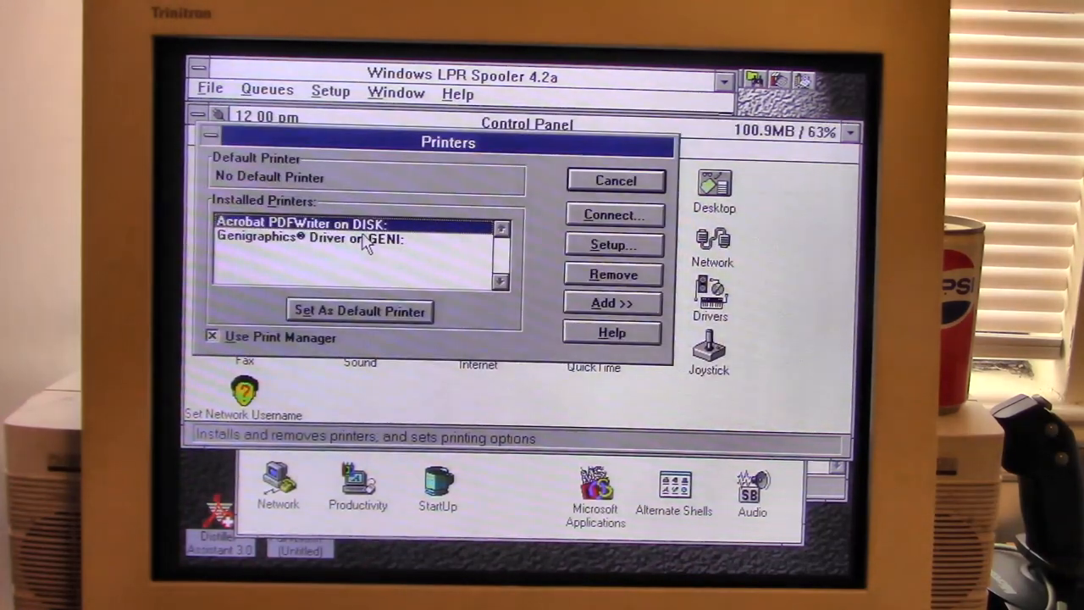
click(611, 302)
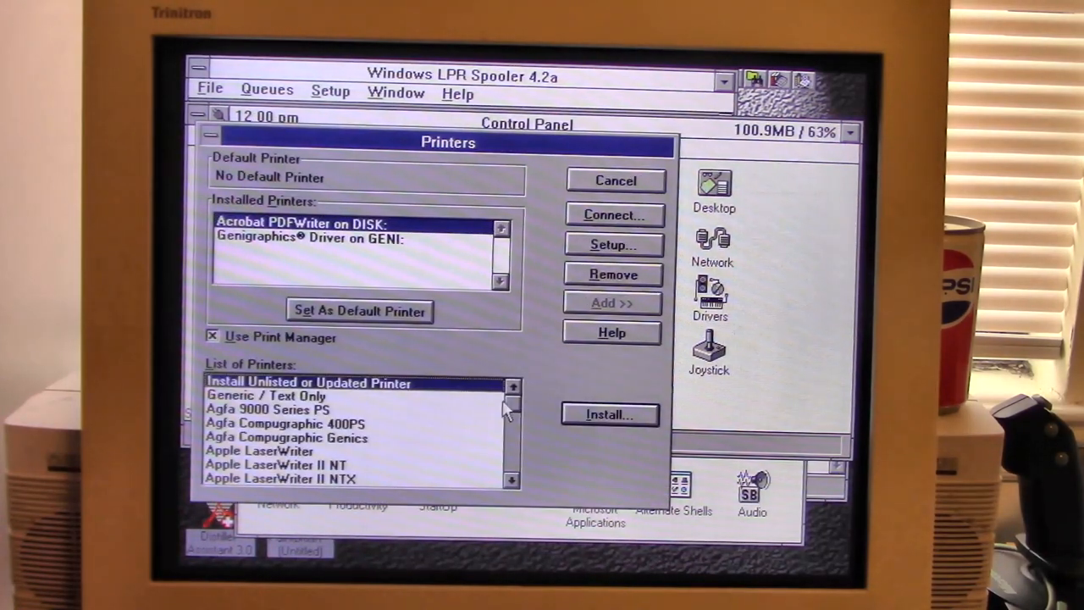
Try installing an unlisted printer driver from the hp folder on network drive e:
click(610, 413)
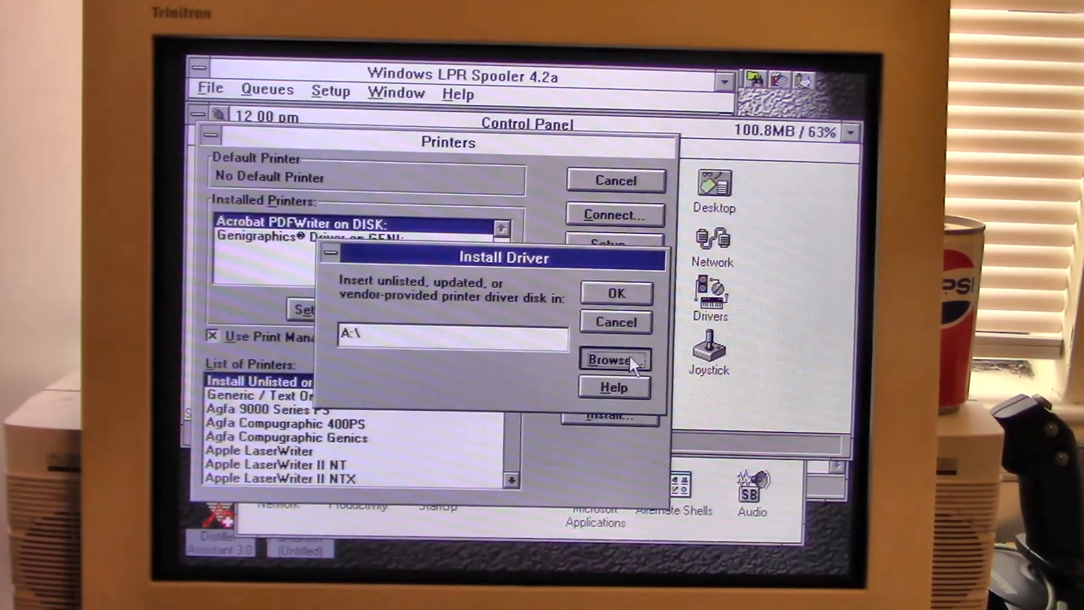
click(613, 359)
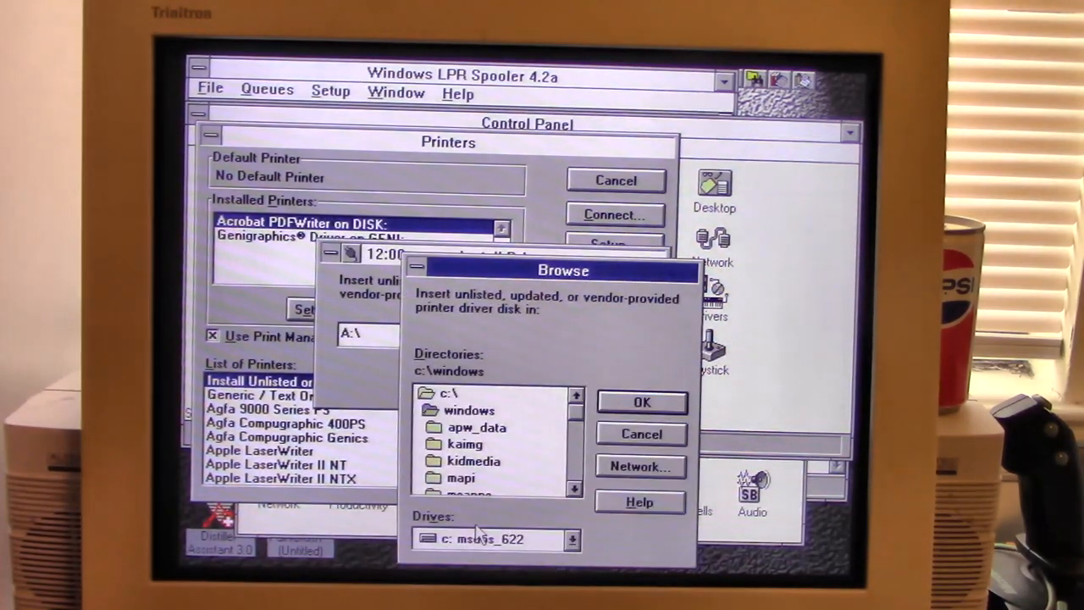
click(565, 538)
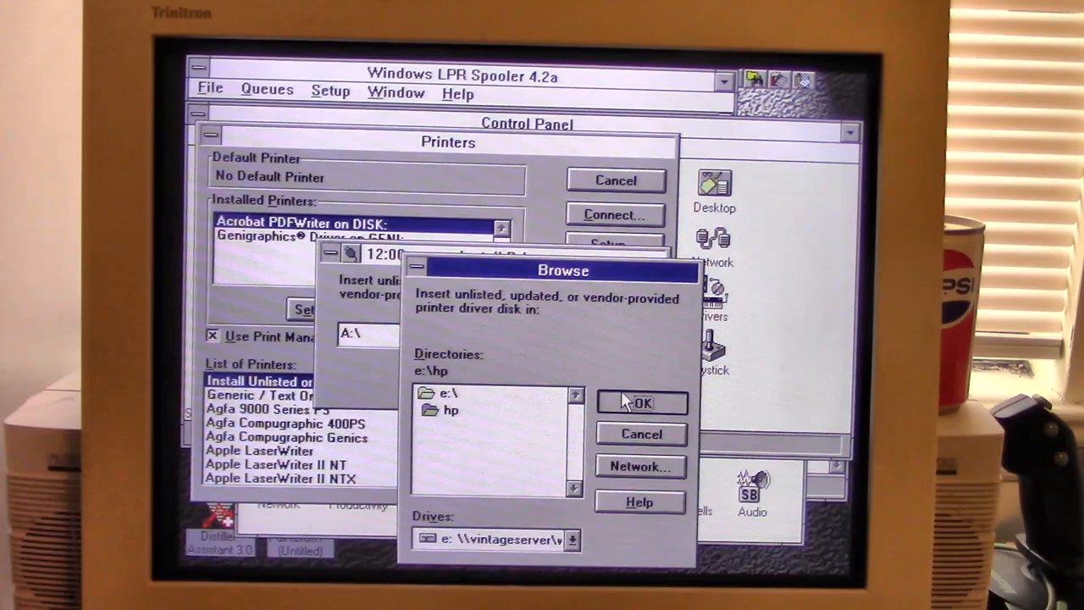
click(640, 403)
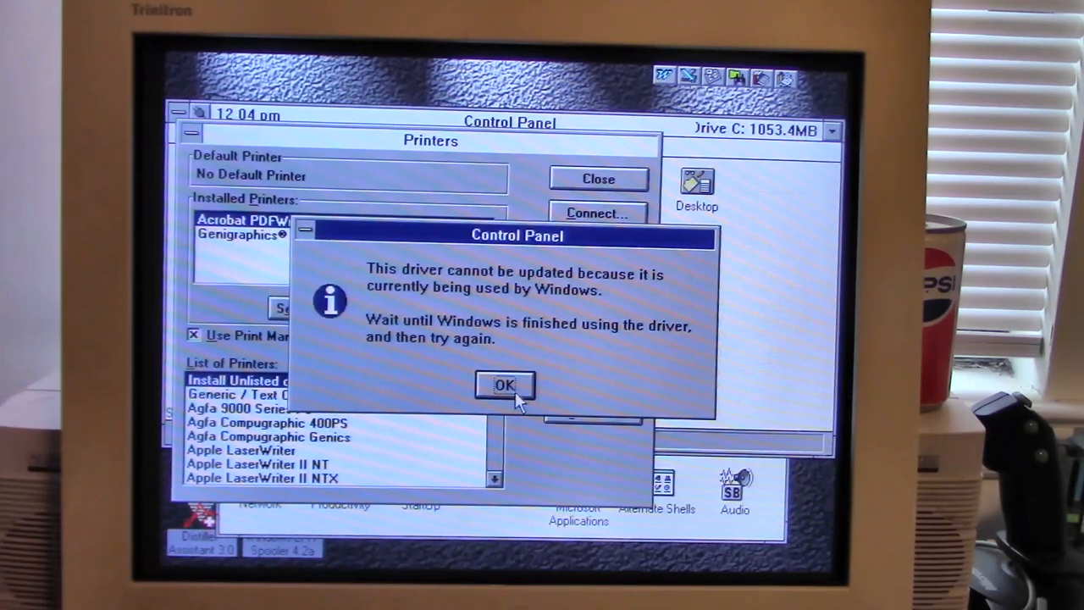
Retry the unlisted driver install from e:\hp and pick the HP LaserJet 4 driver
click(505, 386)
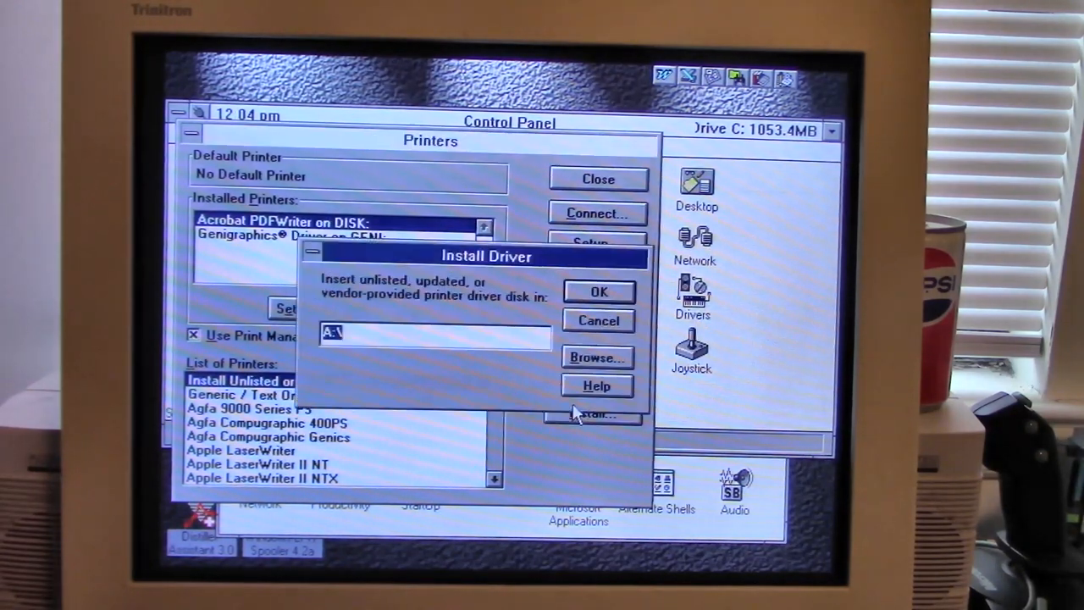
click(596, 356)
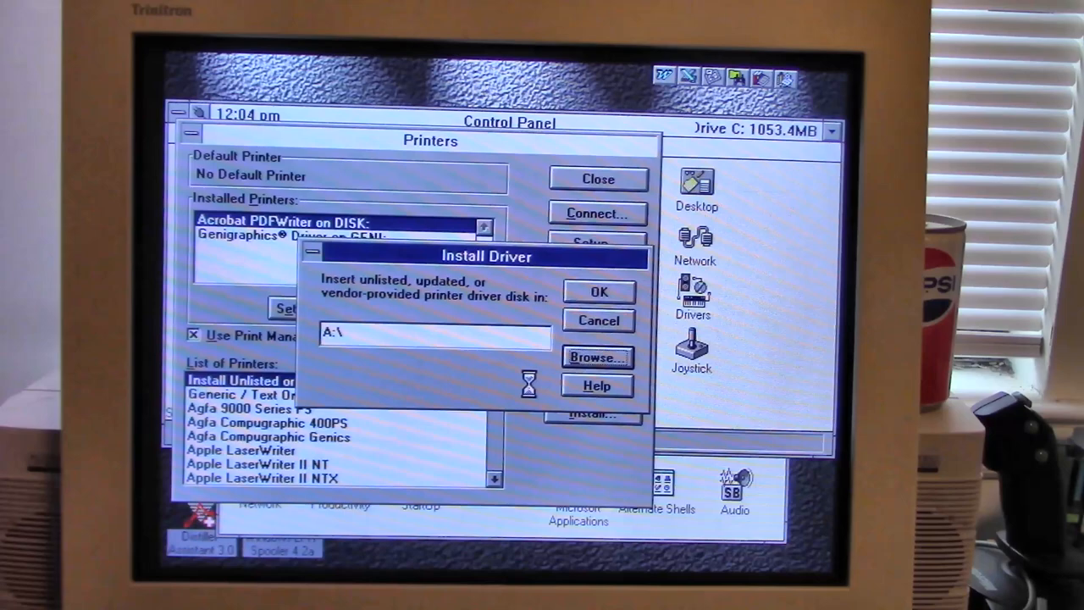
click(596, 357)
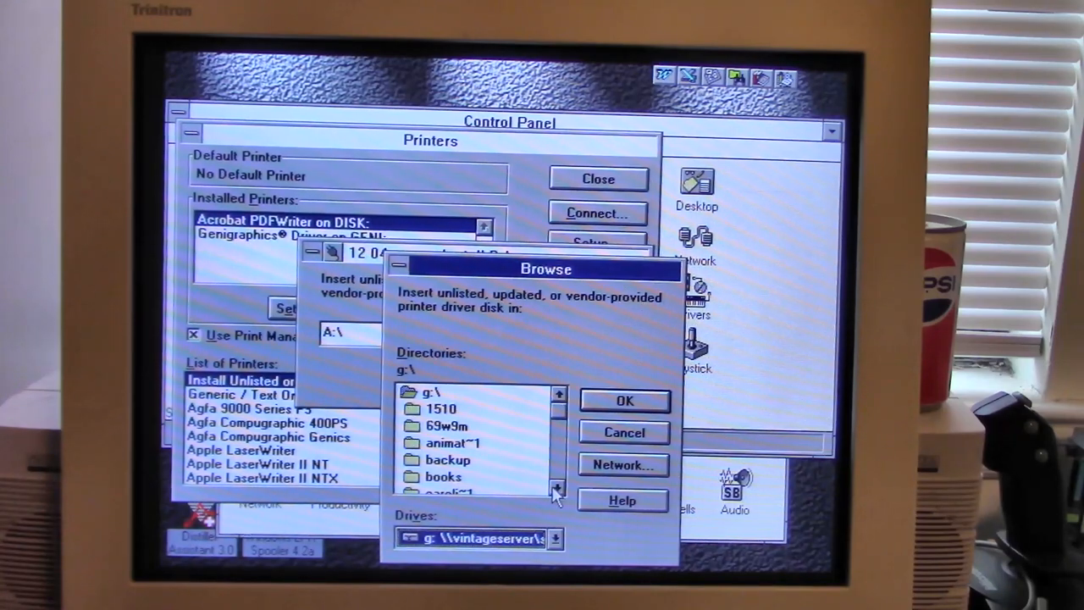
click(555, 488)
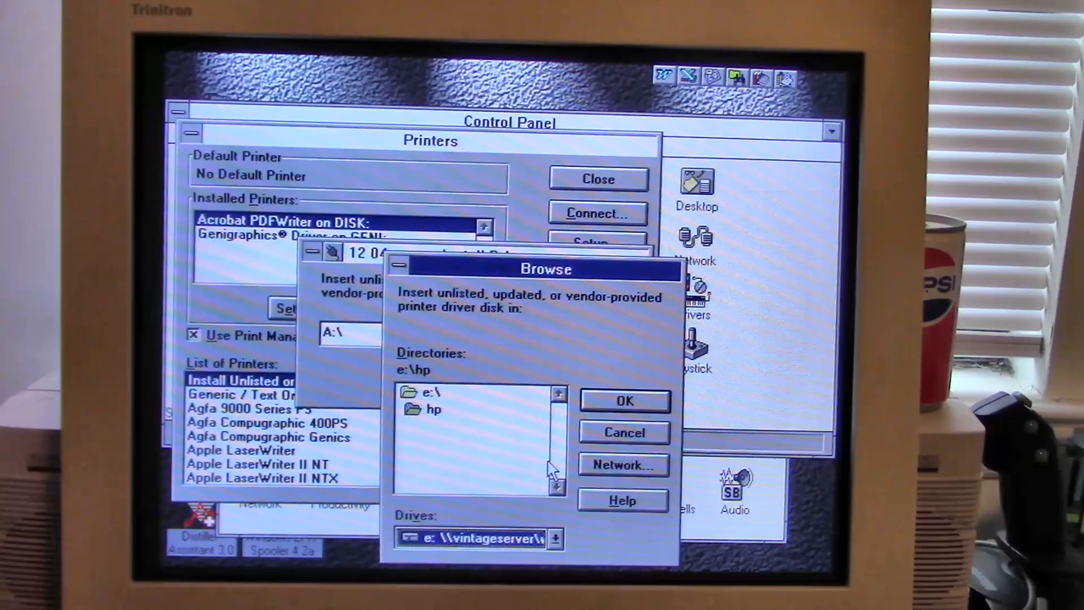
click(623, 399)
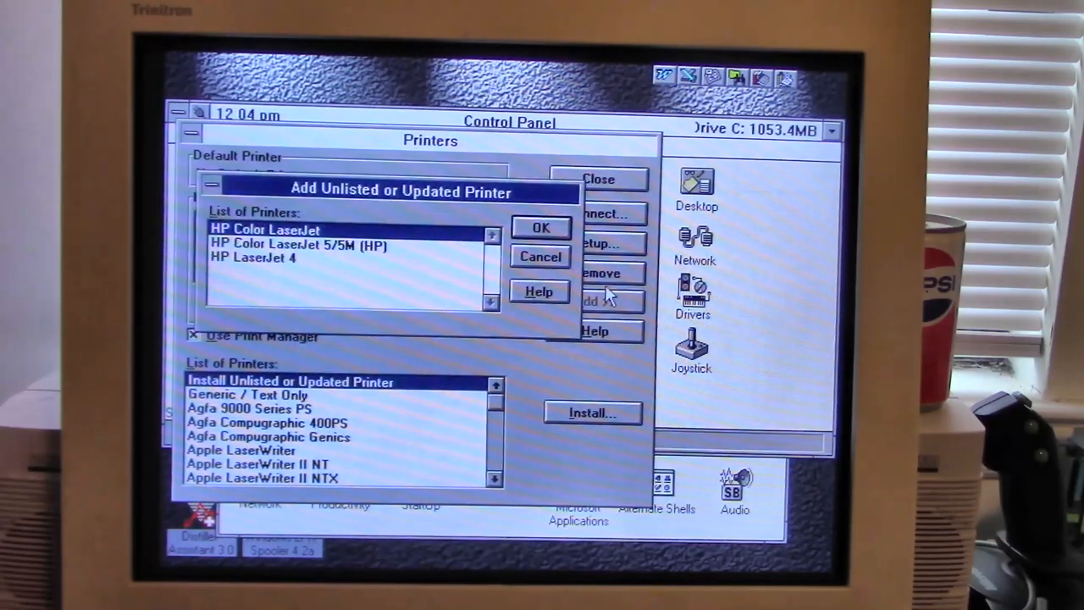
click(538, 256)
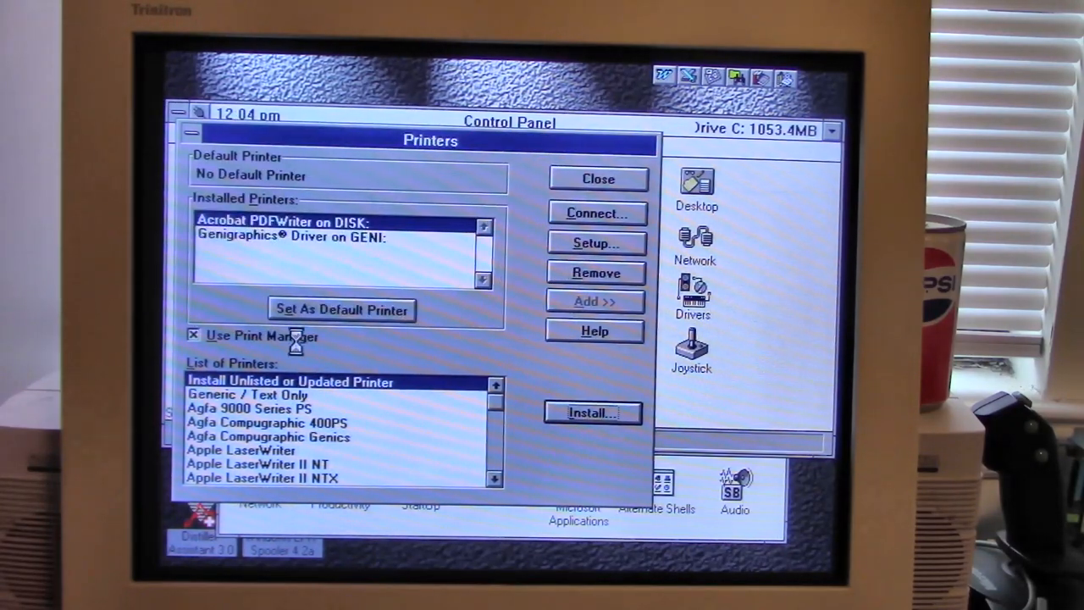
Dismiss the missing HPPCL5 DLL errors and remove the broken HP LaserJet 4 entry
click(592, 413)
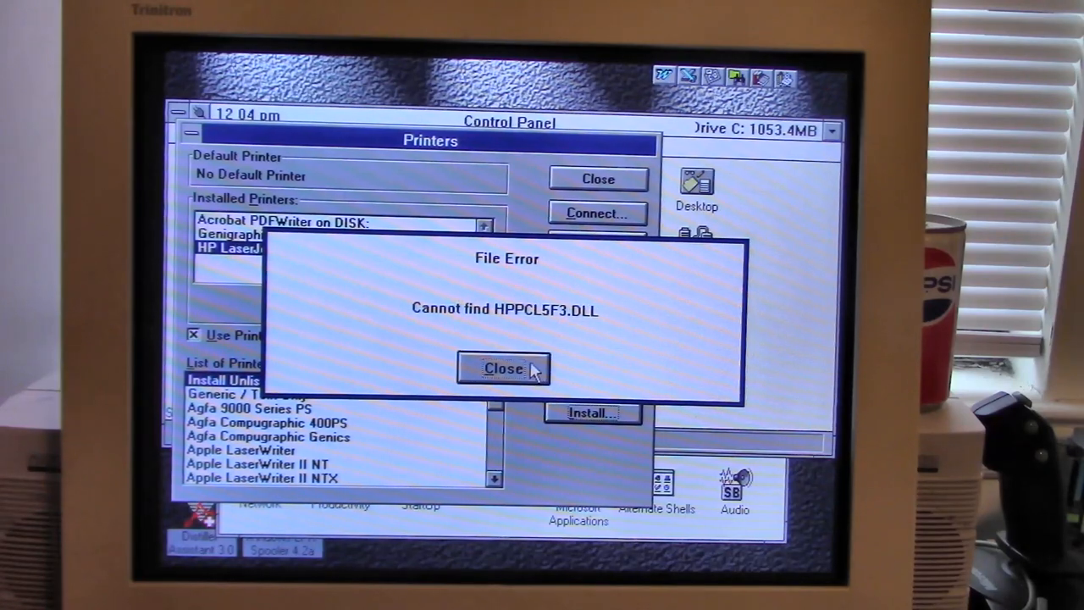
click(503, 369)
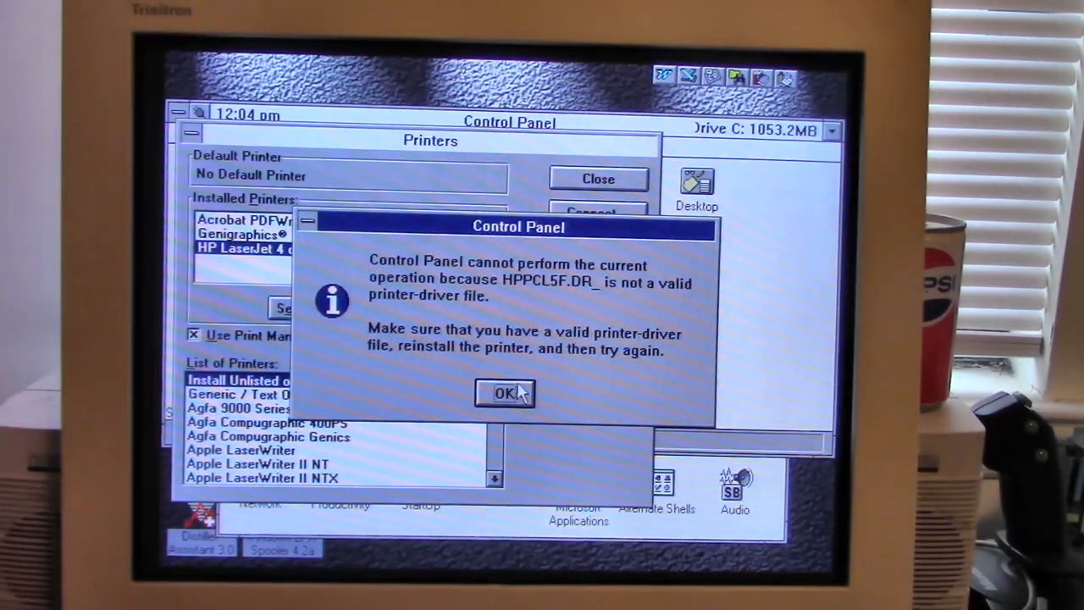
click(503, 393)
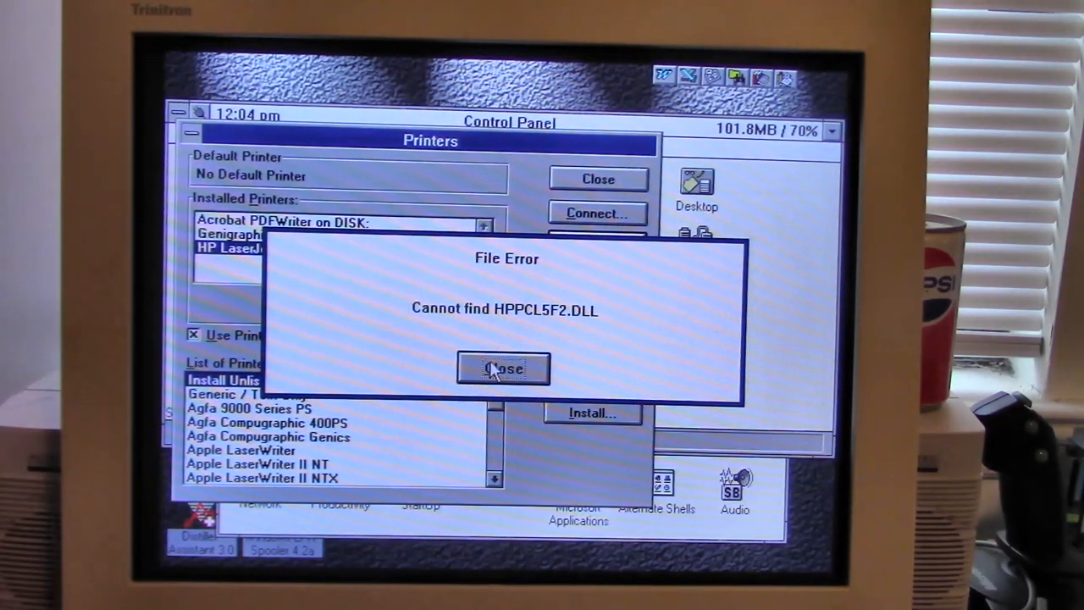
click(503, 369)
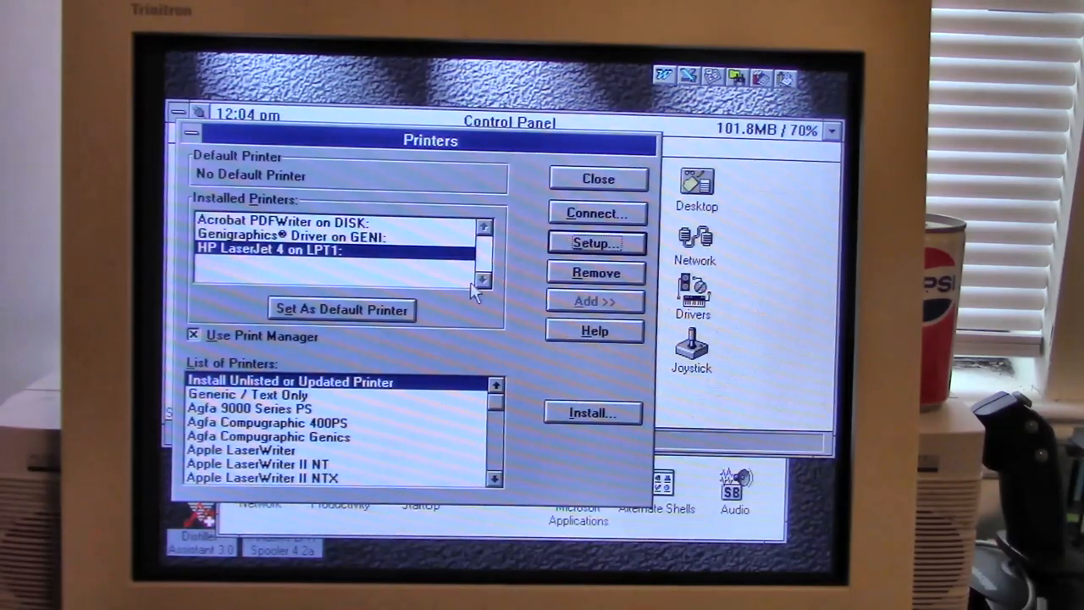
click(597, 244)
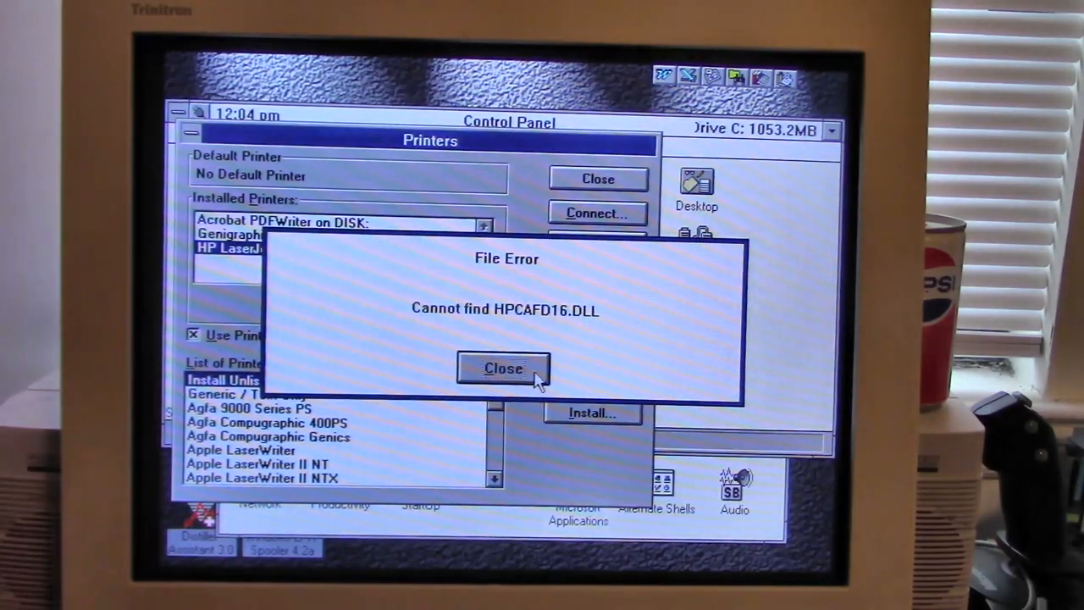
click(503, 368)
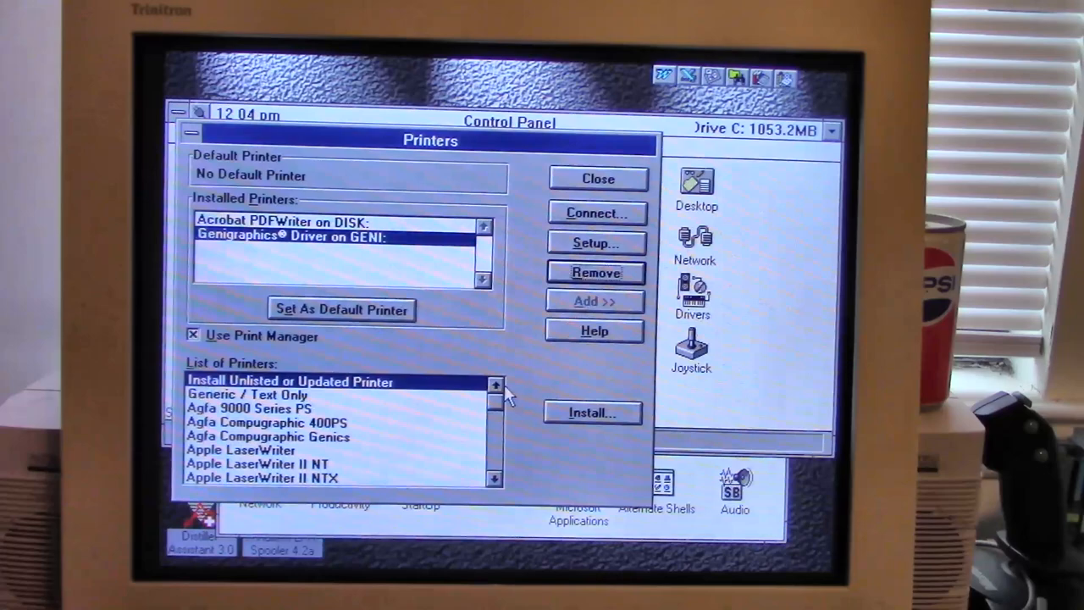
Install the unlisted driver from e:\hp again, acknowledging the driver-in-use message
click(593, 413)
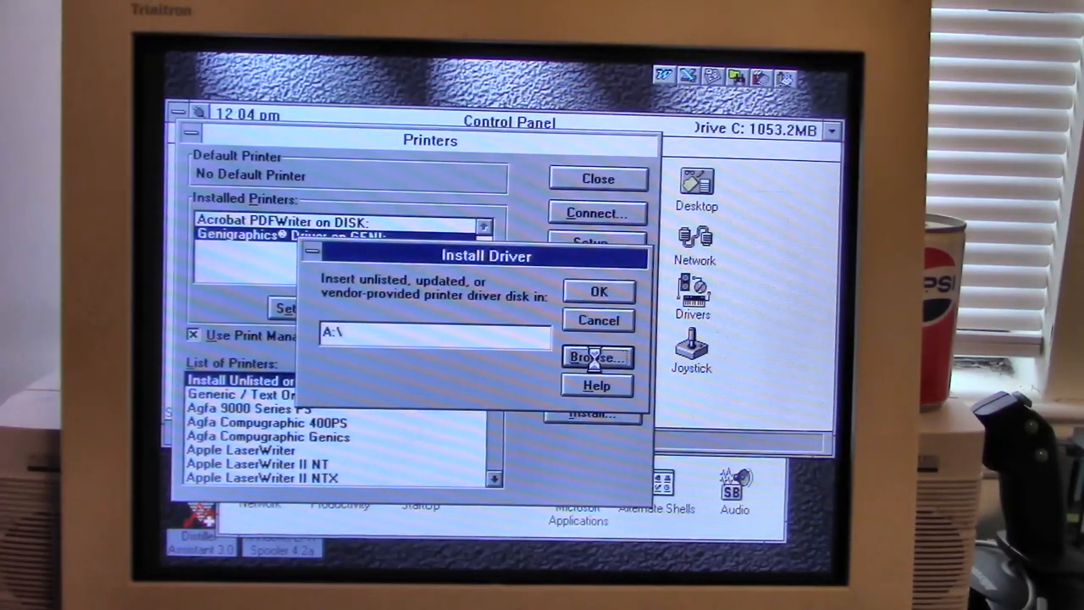
click(596, 356)
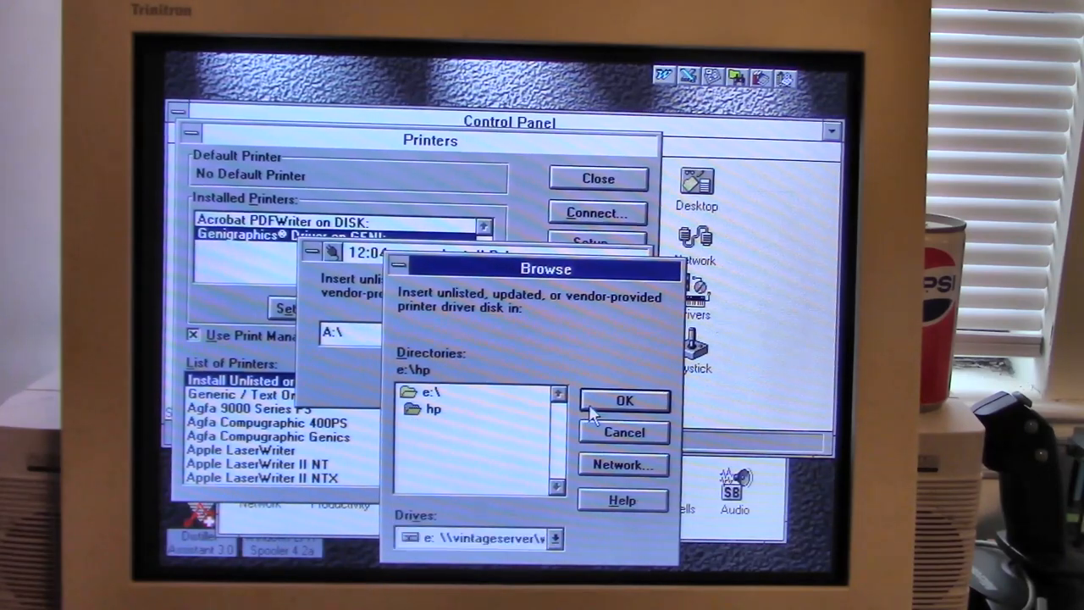
click(625, 400)
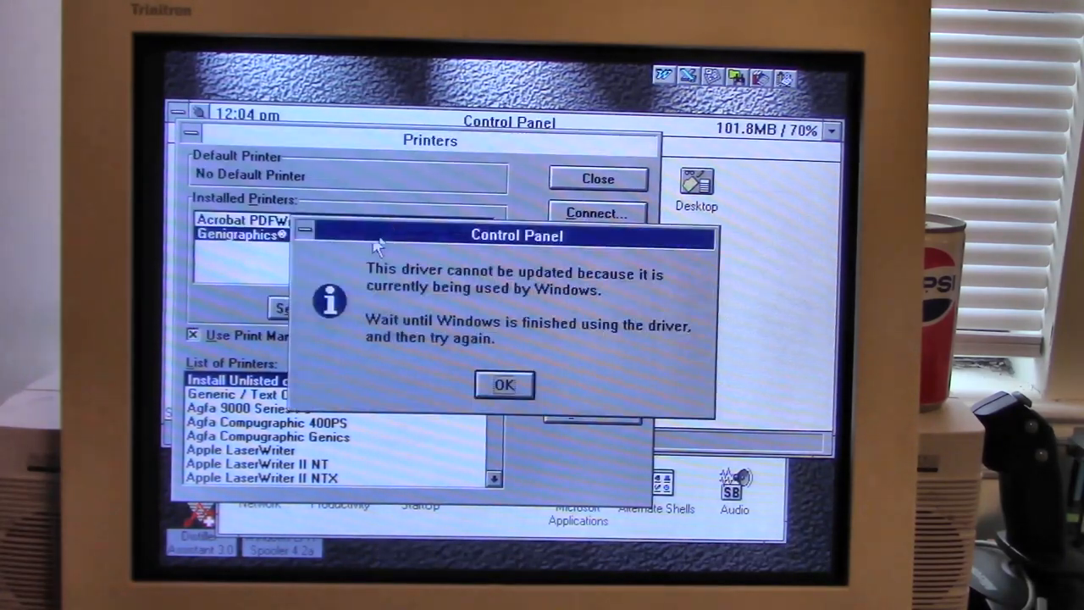
mouse_move(346, 386)
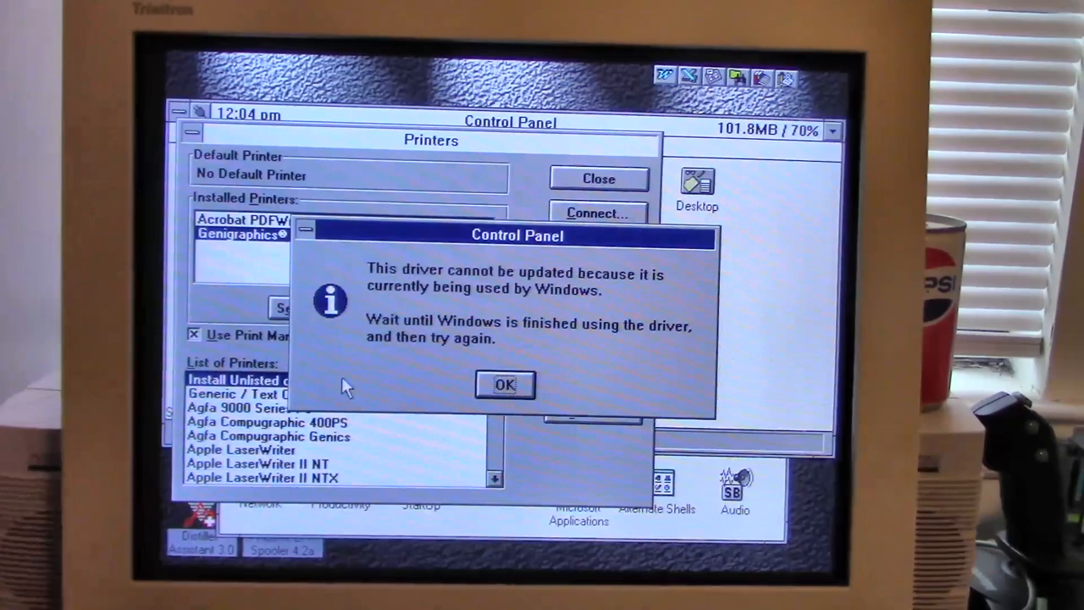
click(504, 384)
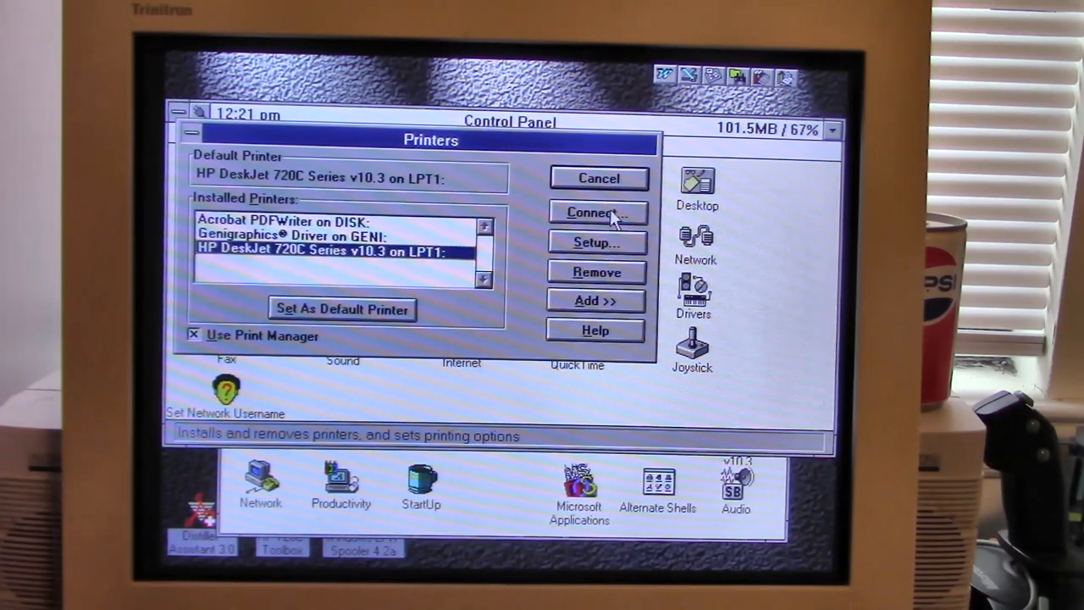
Connect the HP DeskJet 720C to the C:\H port and close the Printers dialog
click(596, 212)
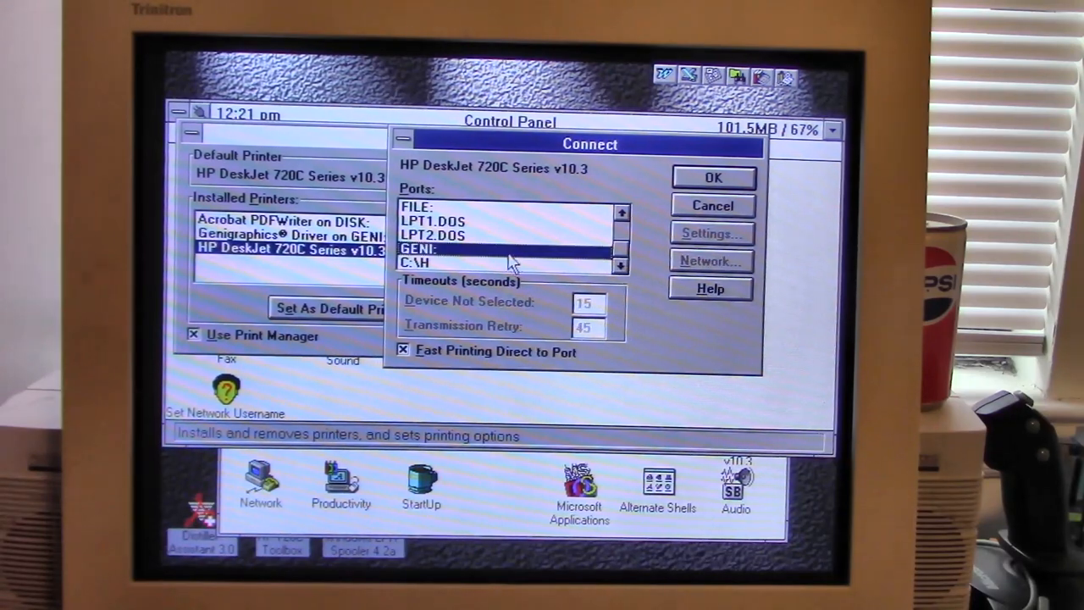
click(713, 178)
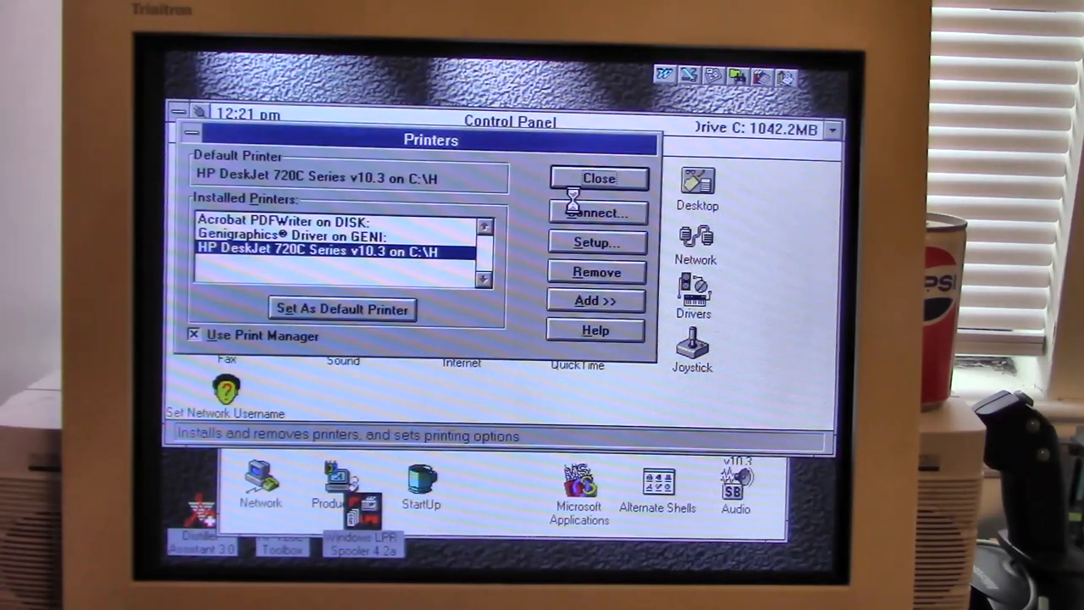
click(598, 178)
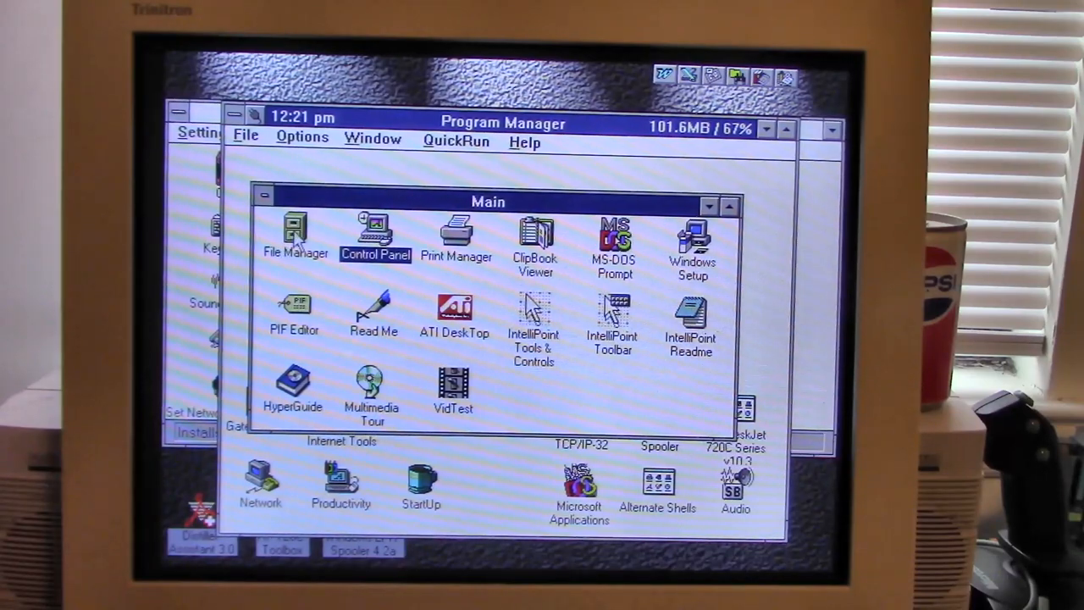
Bring up tree.bmp from C:\ in Paintbrush via File Manager
double_click(295, 230)
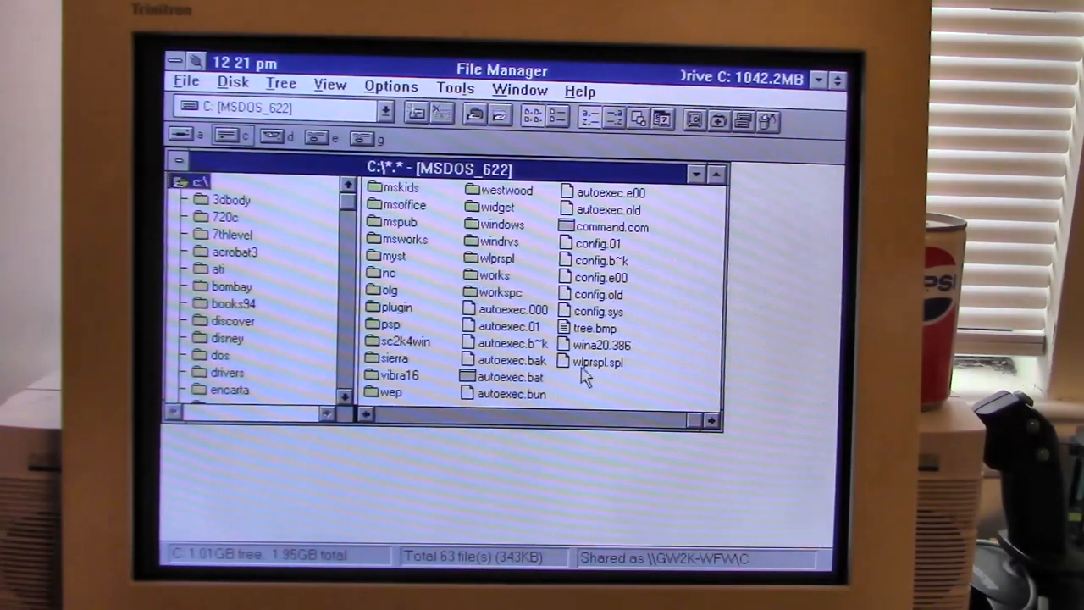
click(593, 329)
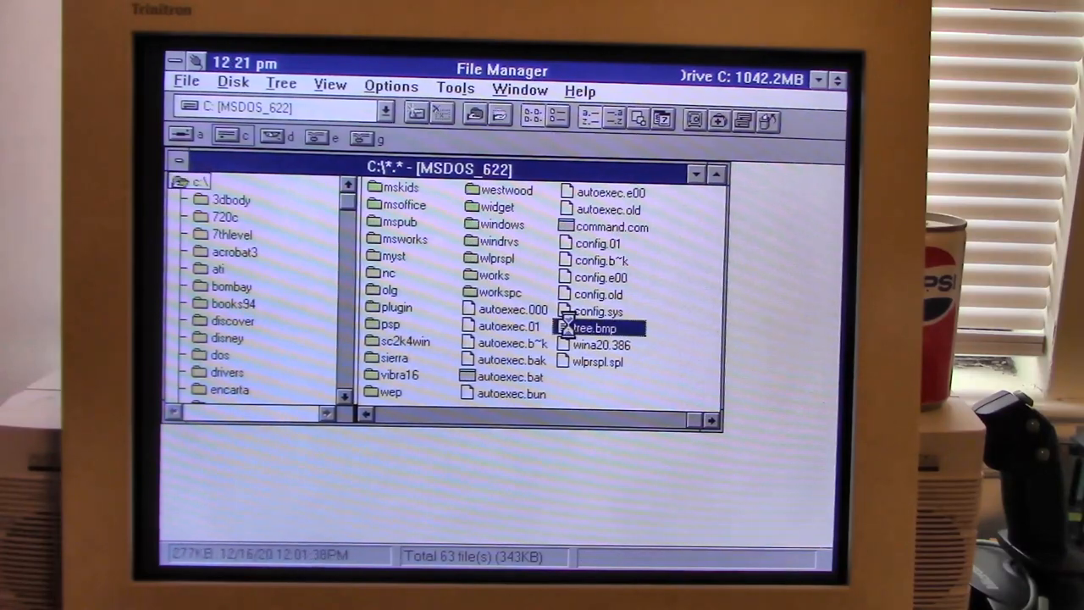
double_click(593, 326)
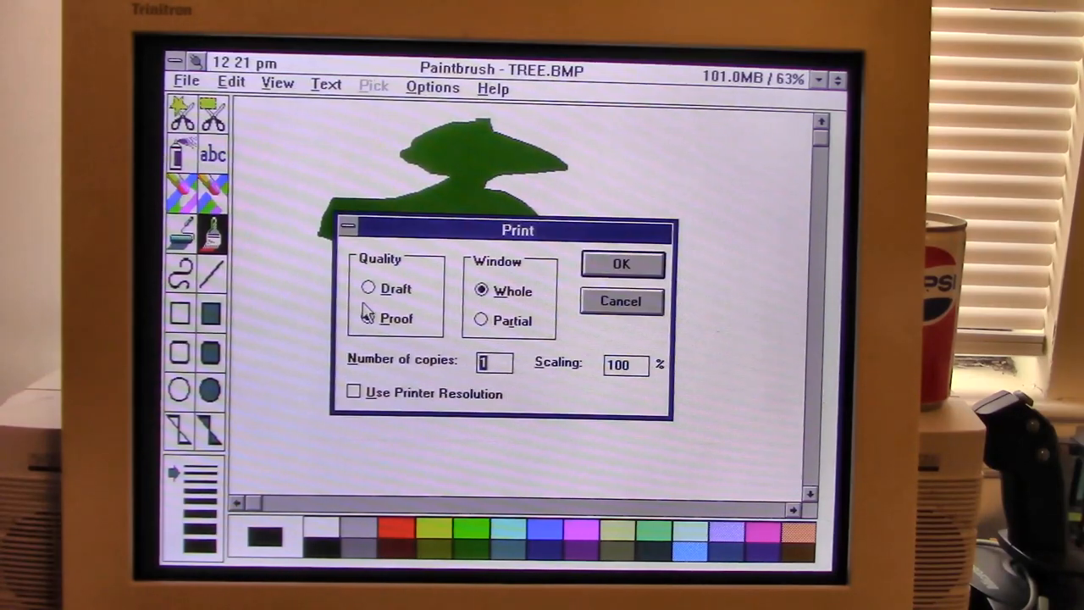
Print all of TREE.BMP to the HP DeskJet 720C on C:\H until the job reaches 100%
click(623, 264)
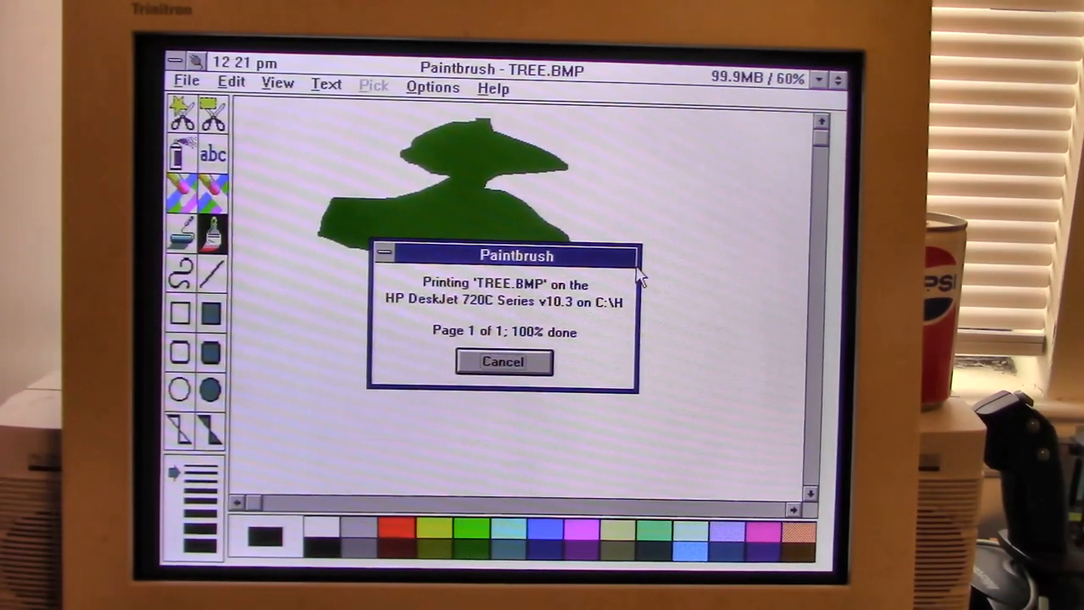
click(505, 363)
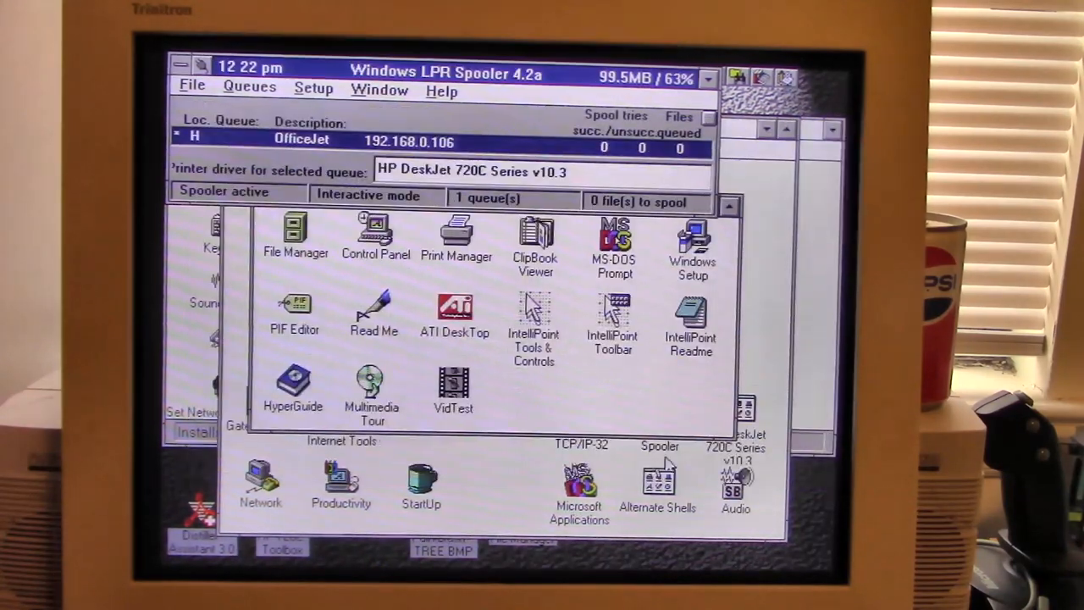
Reopen queue H's data in Windows LPR Spooler and choose its spooling protocol
click(313, 91)
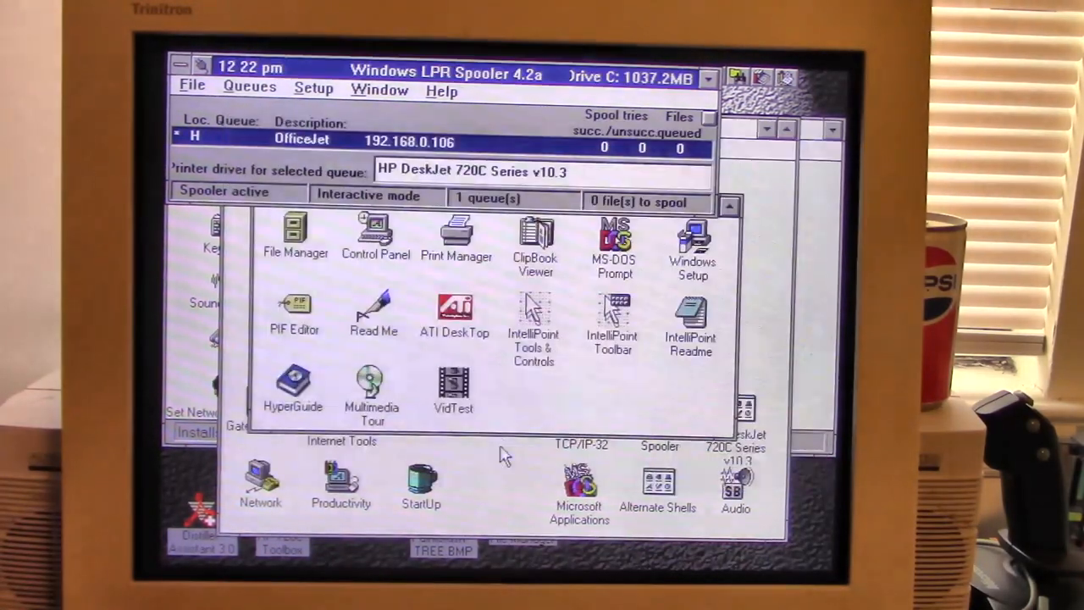
click(249, 86)
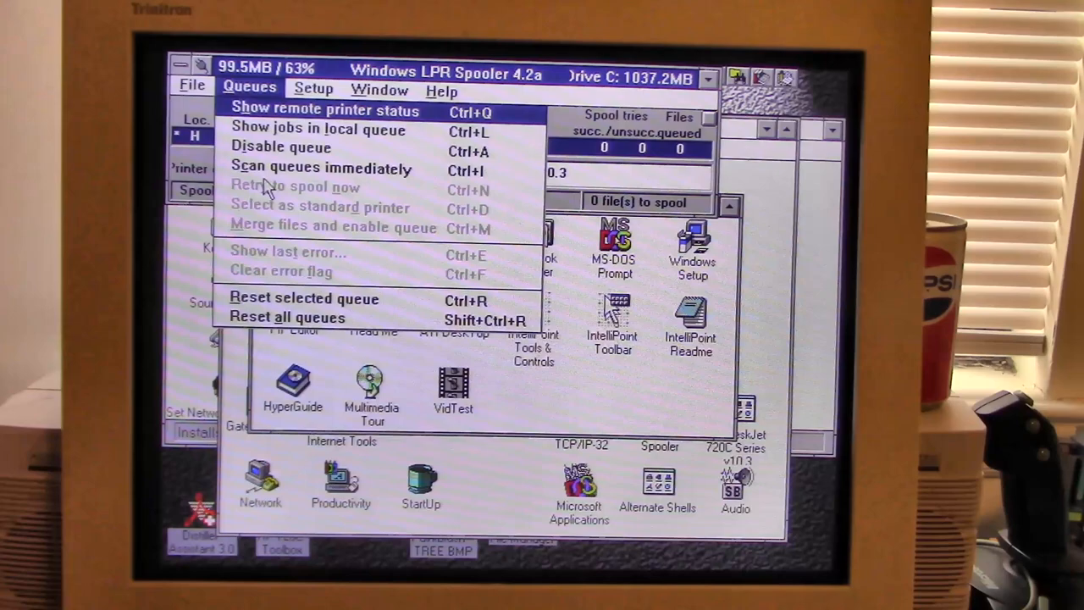
mouse_move(305, 129)
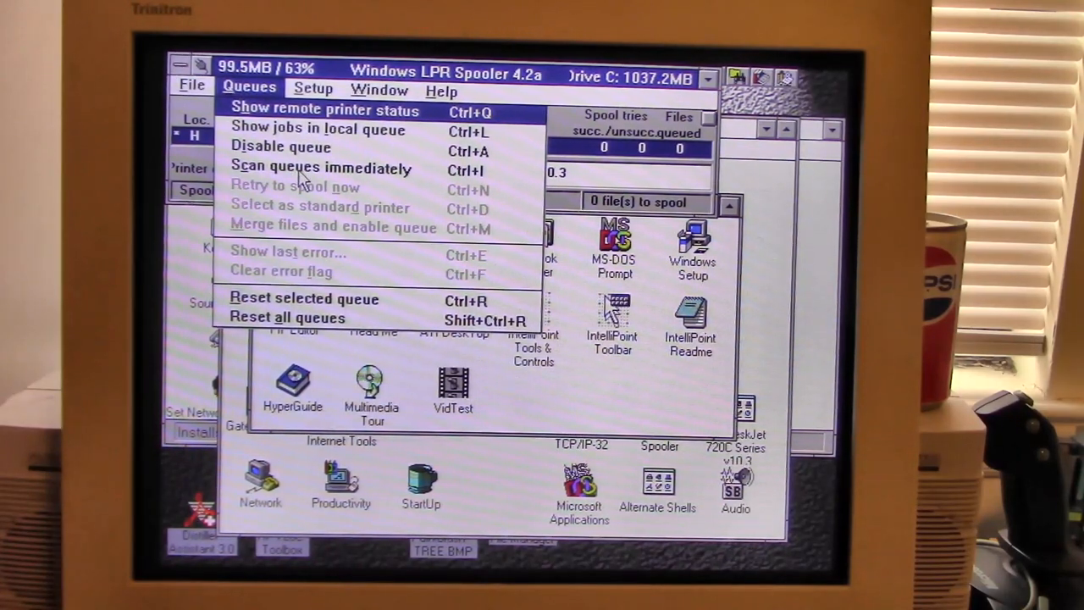
mouse_move(573, 150)
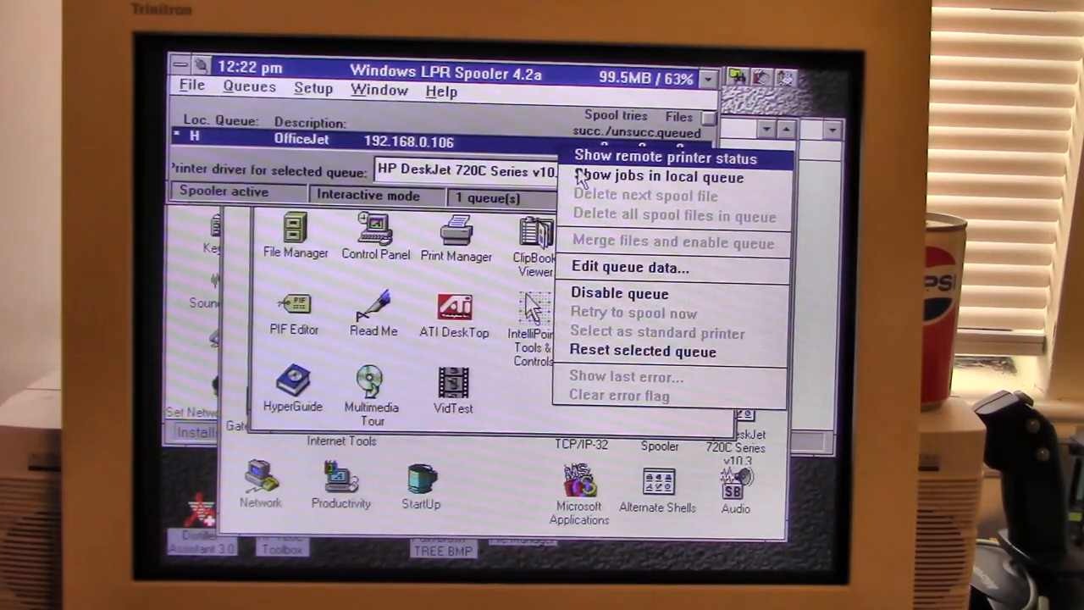
click(627, 267)
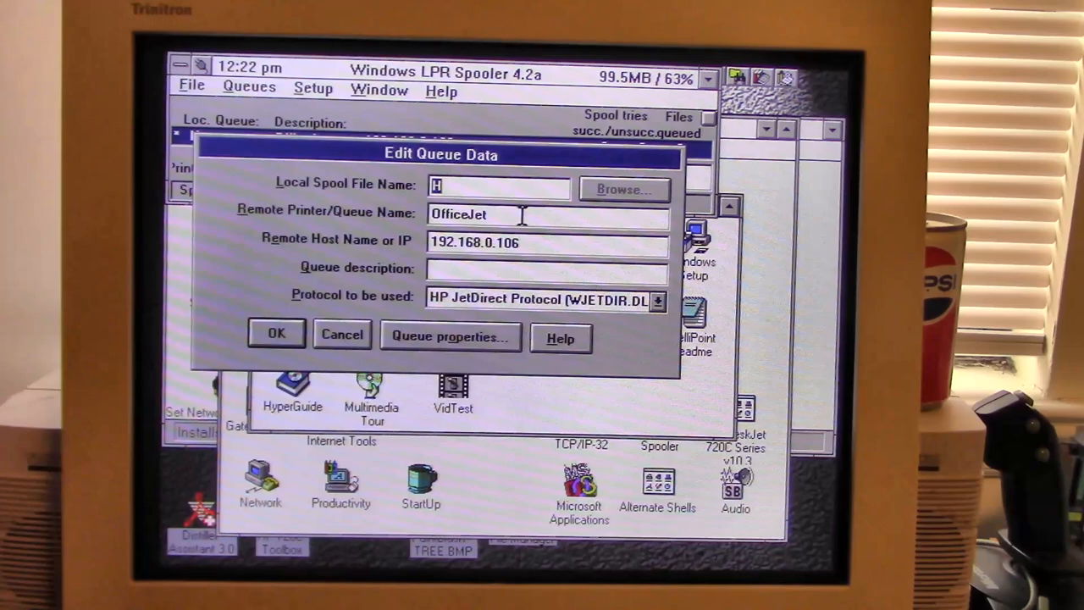
click(657, 300)
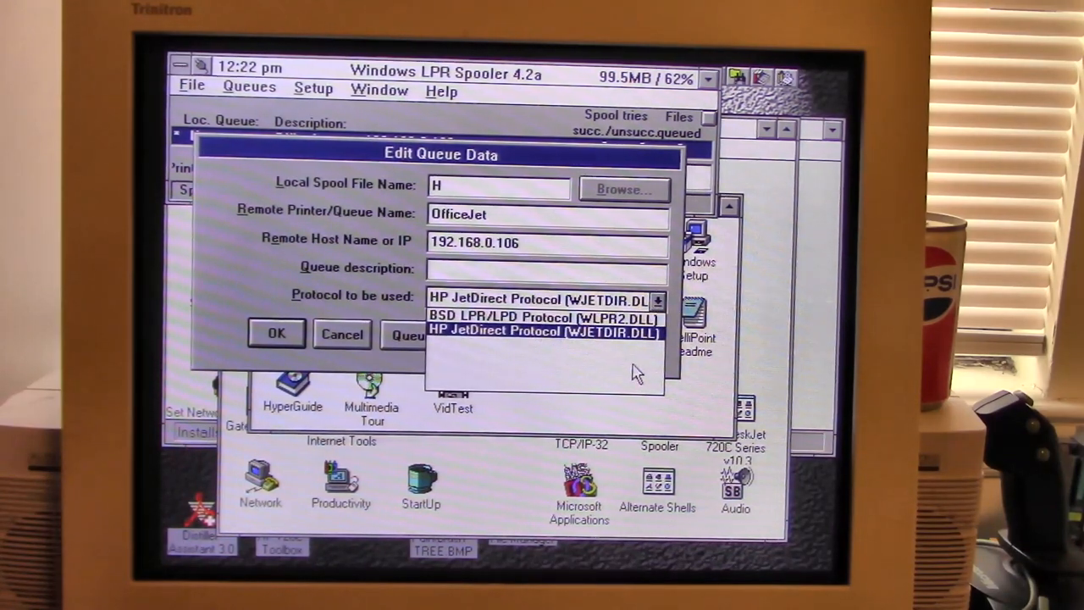
click(277, 332)
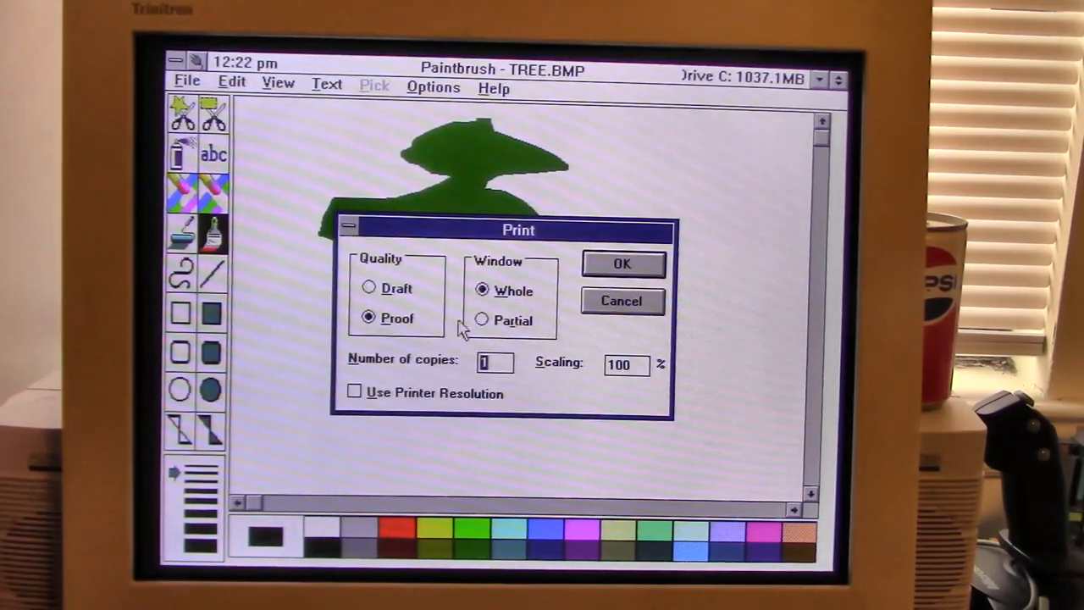
Print TREE.BMP once more to the DeskJet 720C on C:\H, finishing at 100%
click(624, 264)
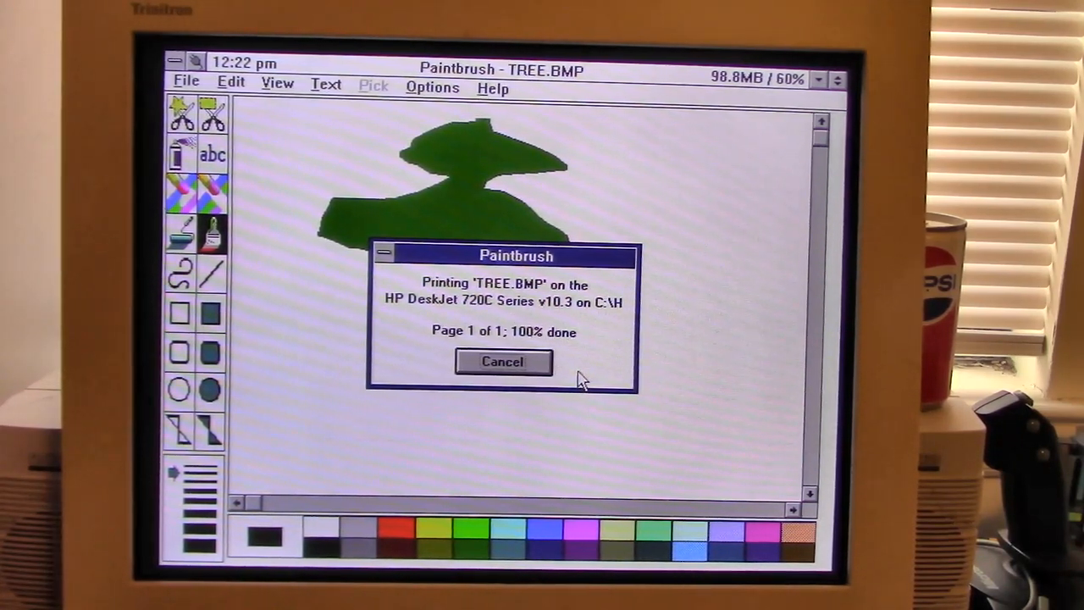
click(503, 362)
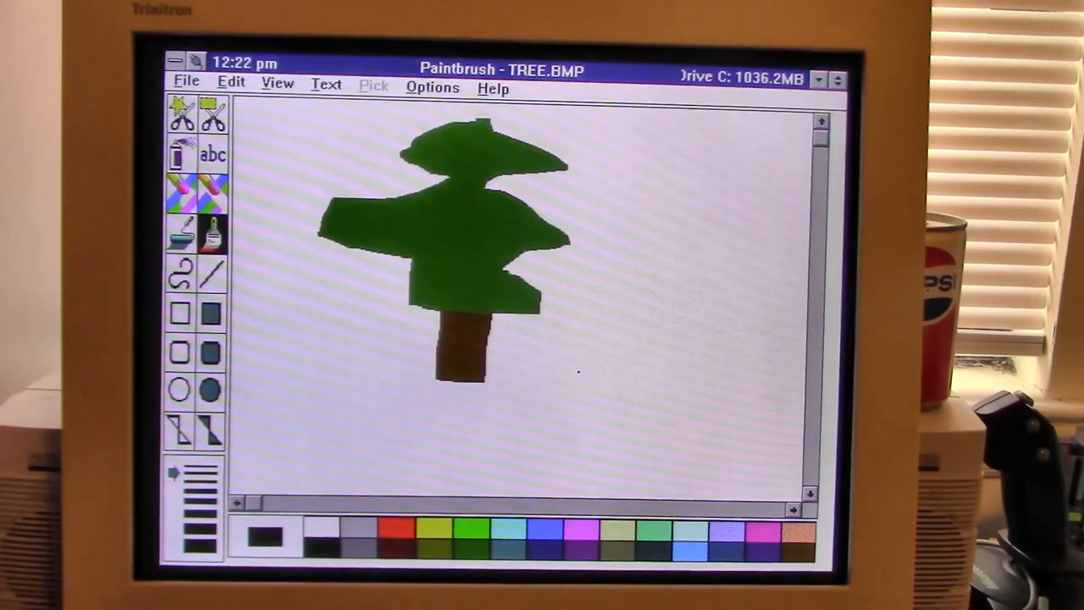